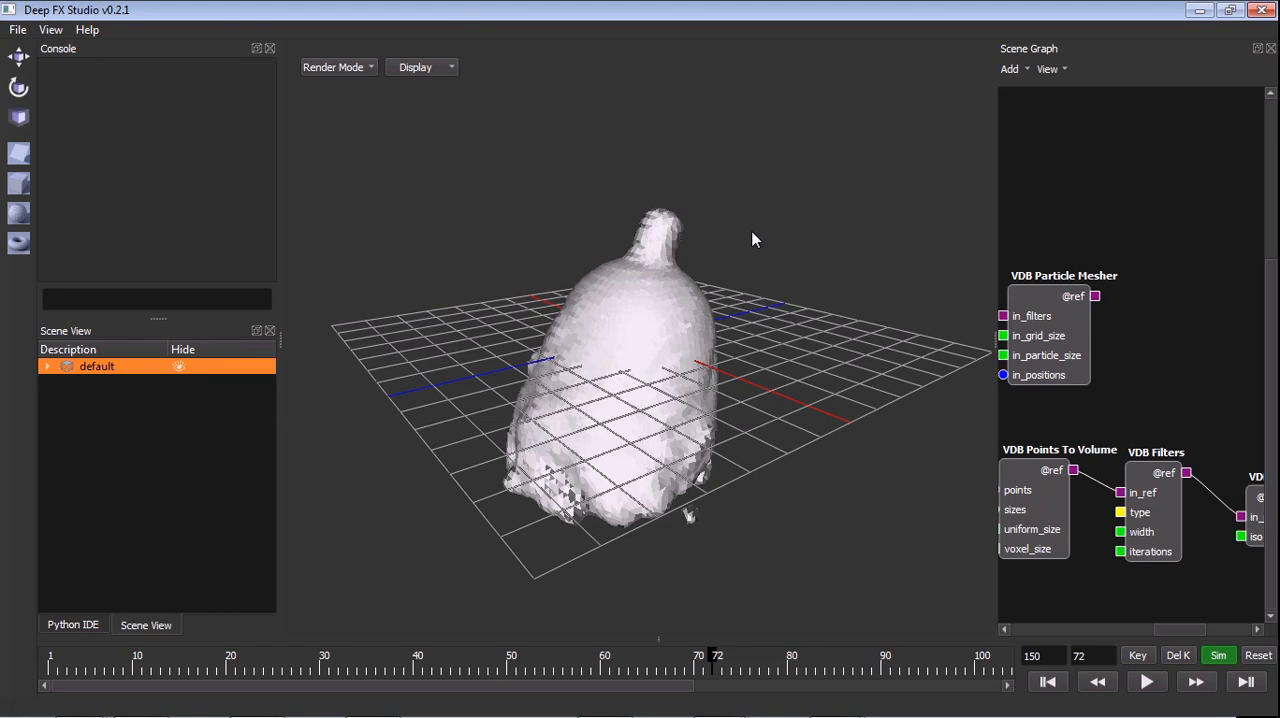
mouse_move(648, 252)
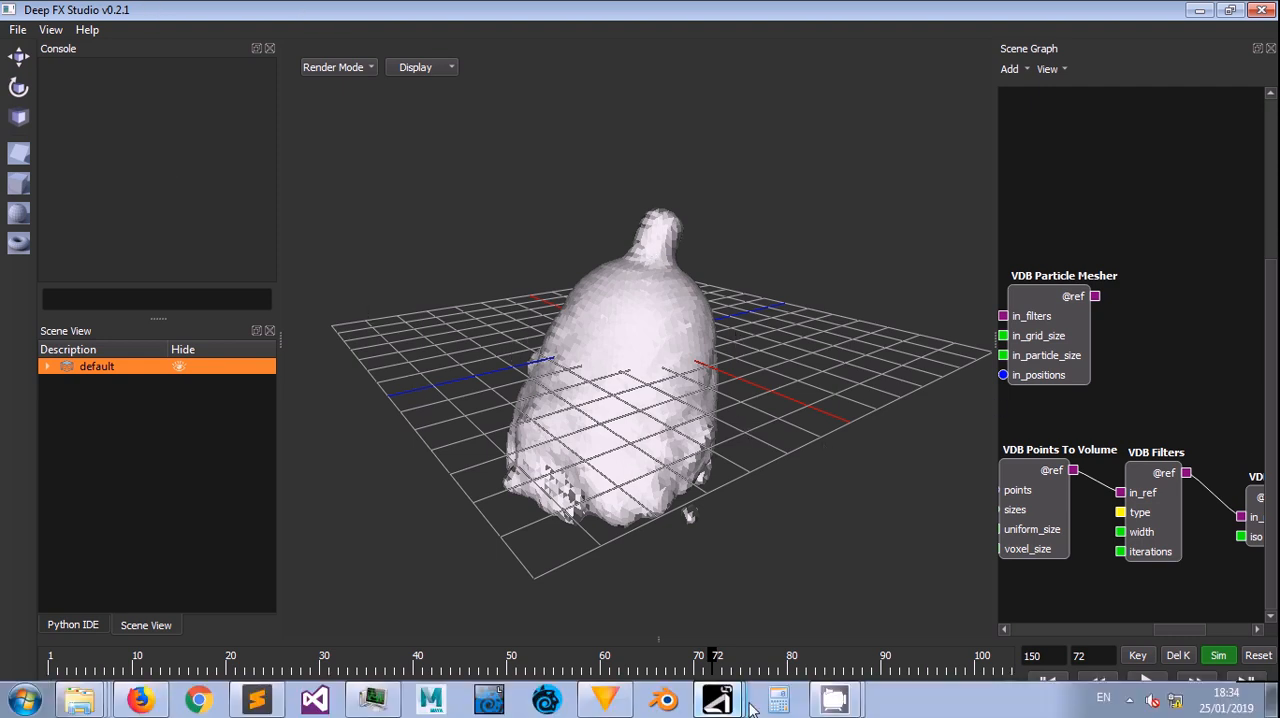
- Open the 'New folder' directory of rendered clips from Explorer's jump list
click(79, 699)
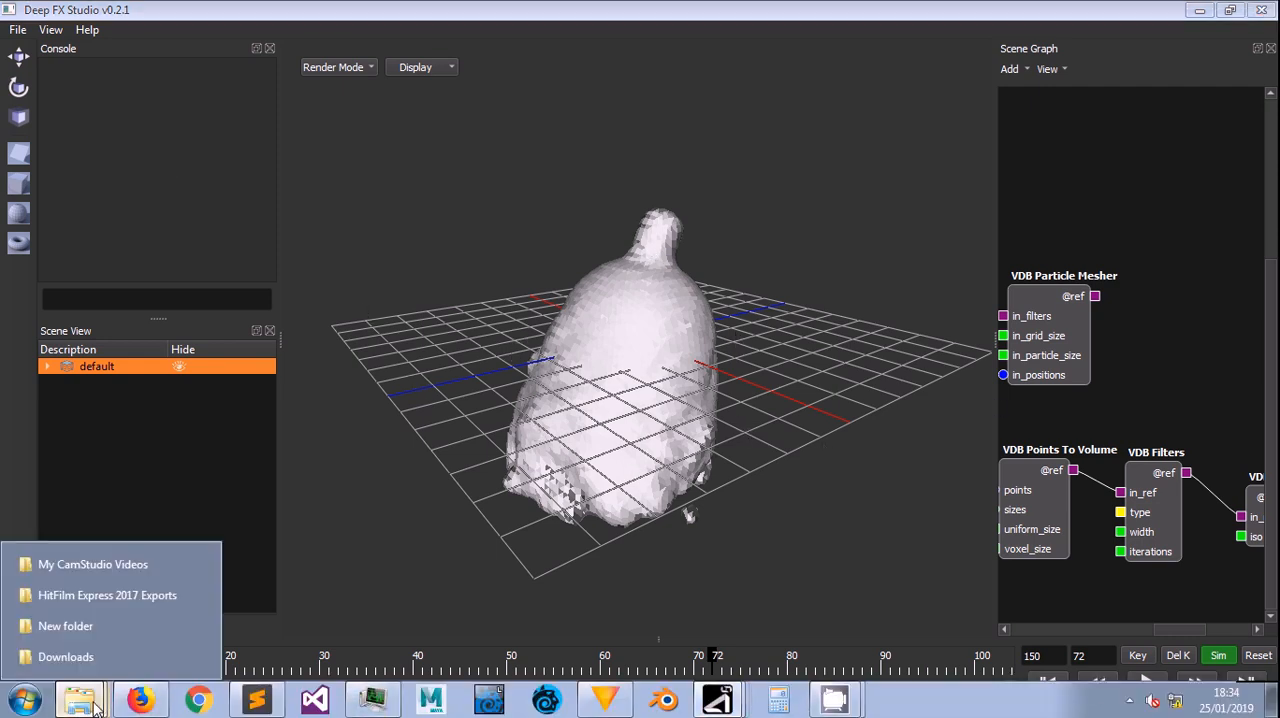
mouse_move(107, 595)
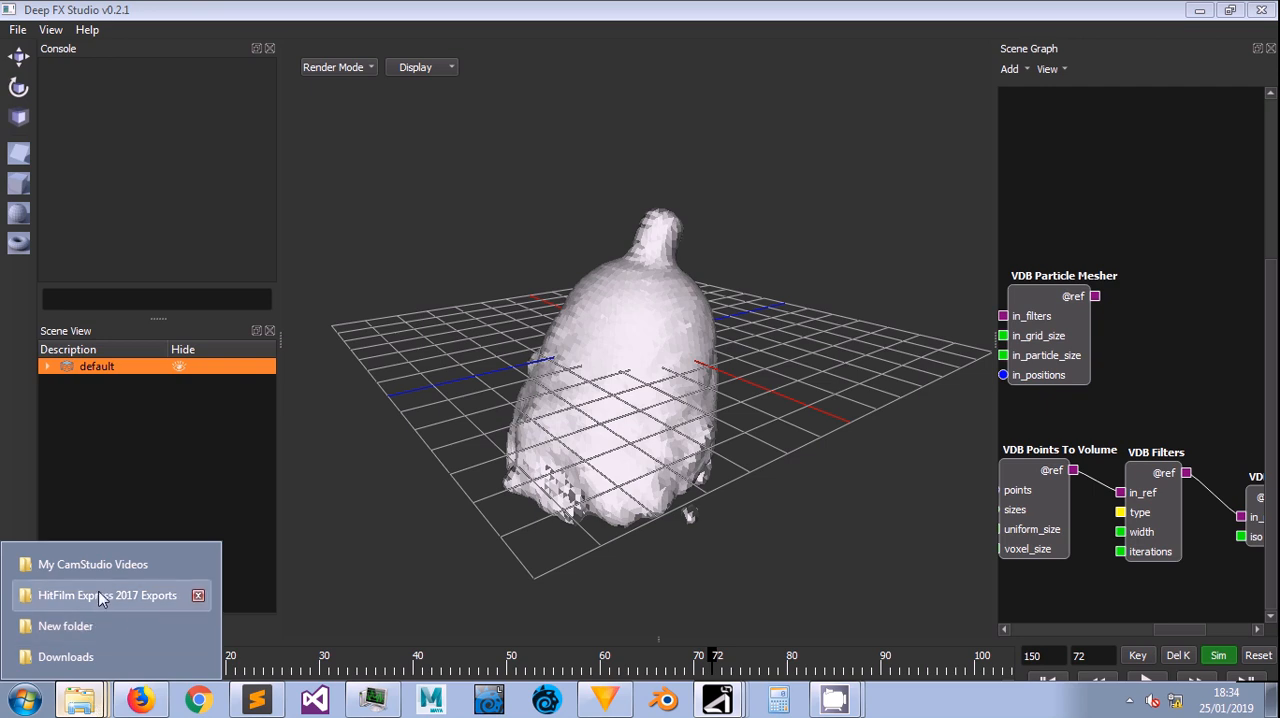
click(65, 625)
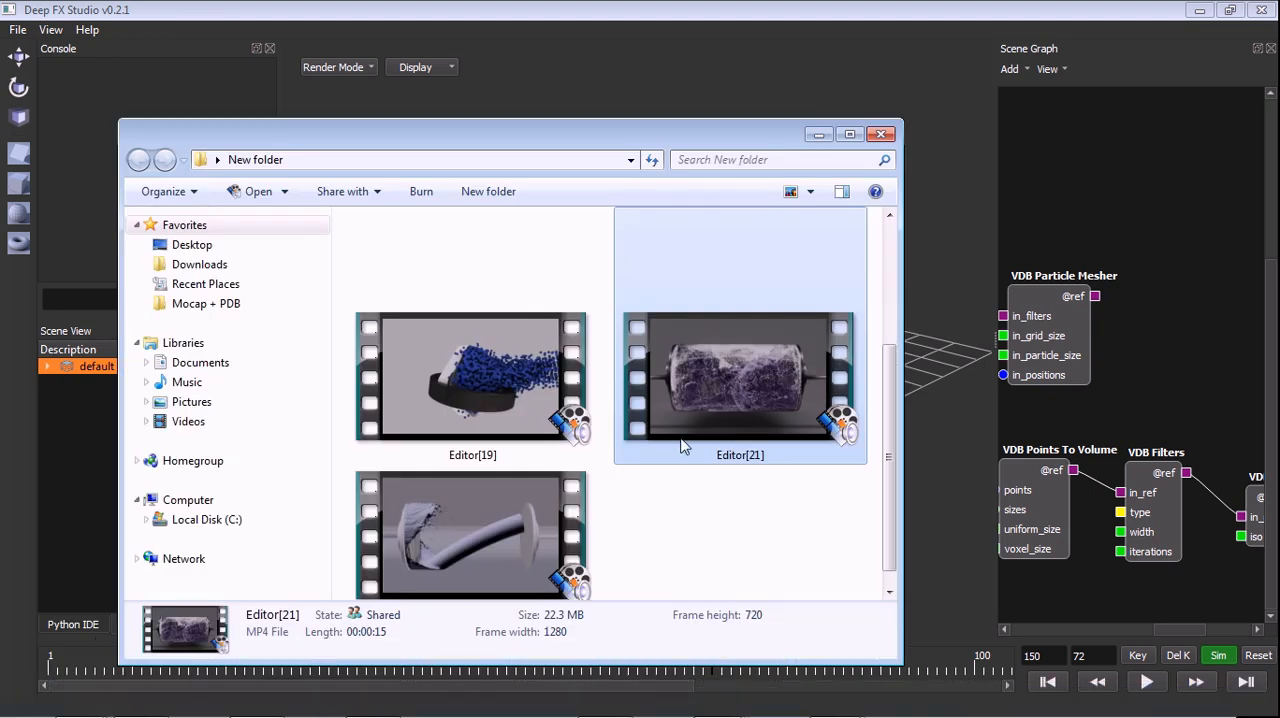
mouse_move(750, 400)
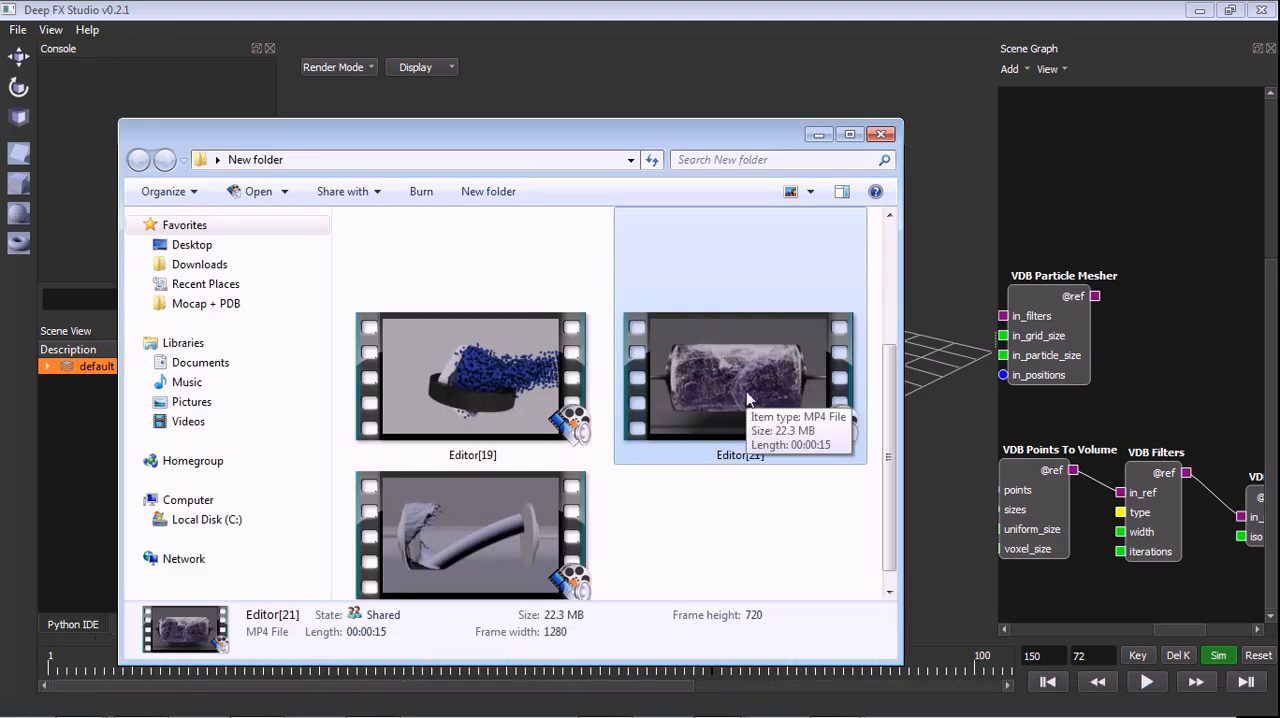
mouse_move(670, 600)
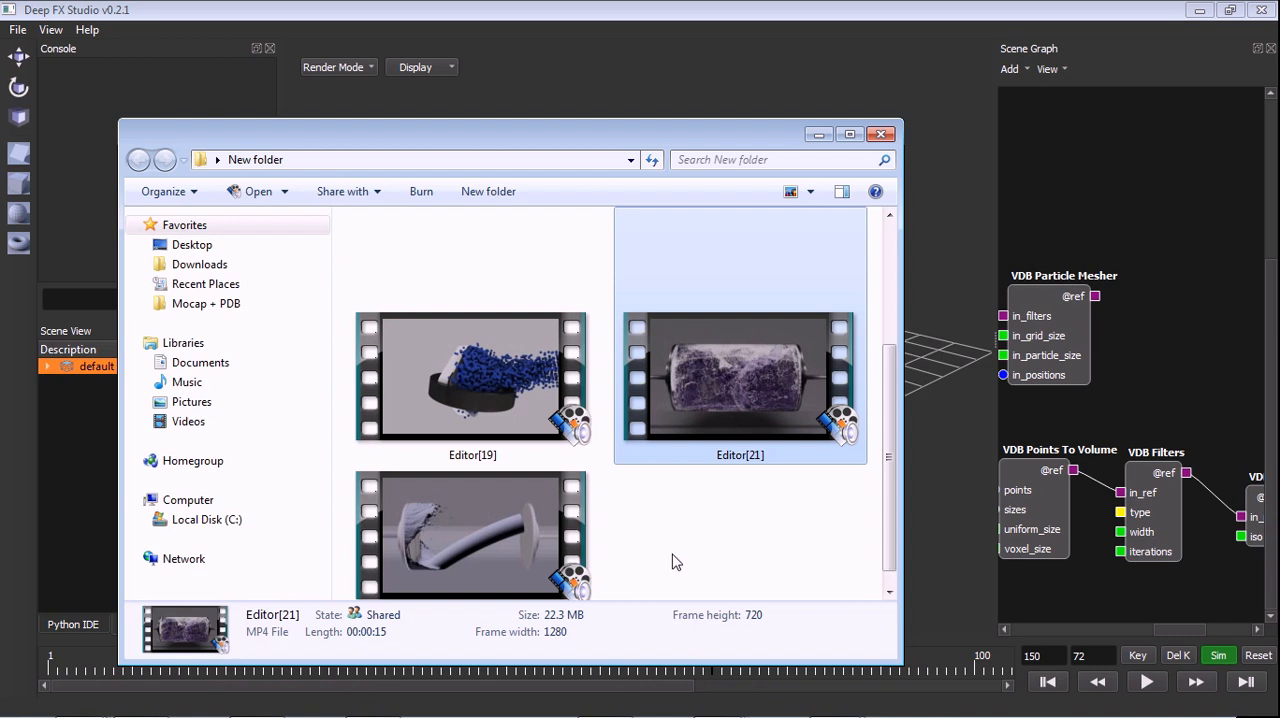
mouse_move(690, 506)
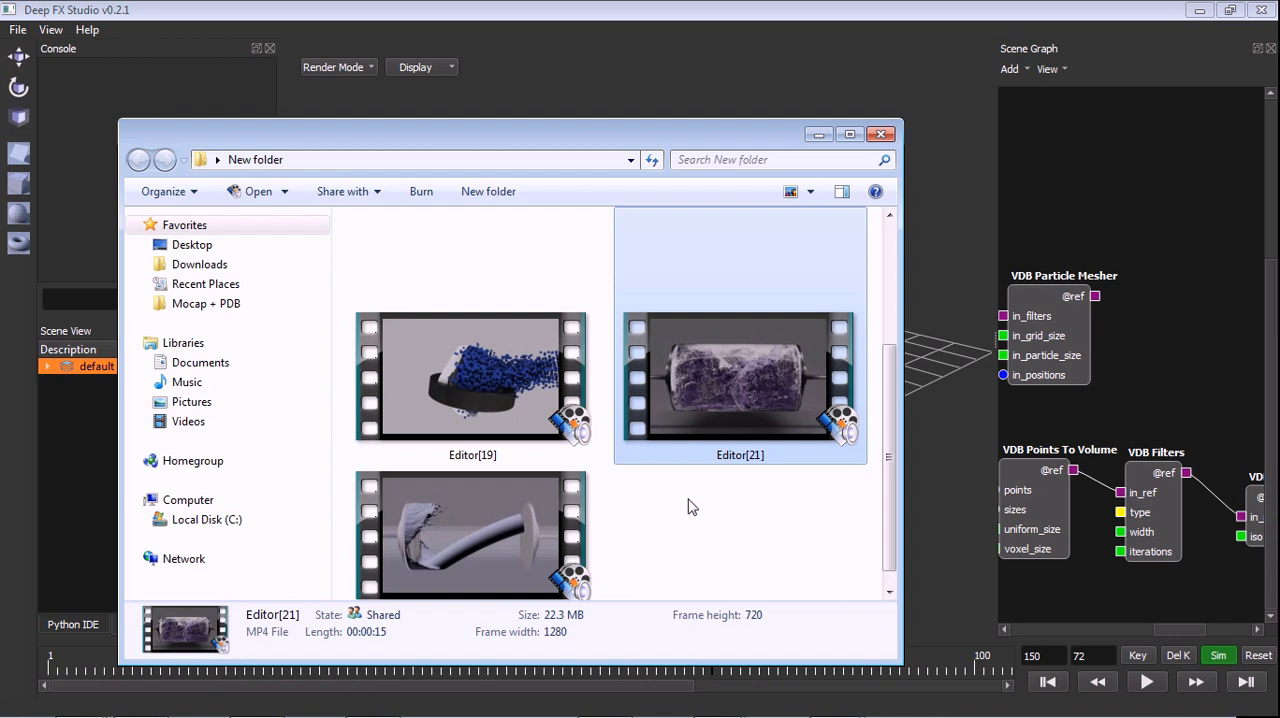
- Play Editor[21].mp4 and then Editor[22].mp4 in SMPlayer, then close the preview
double_click(740, 378)
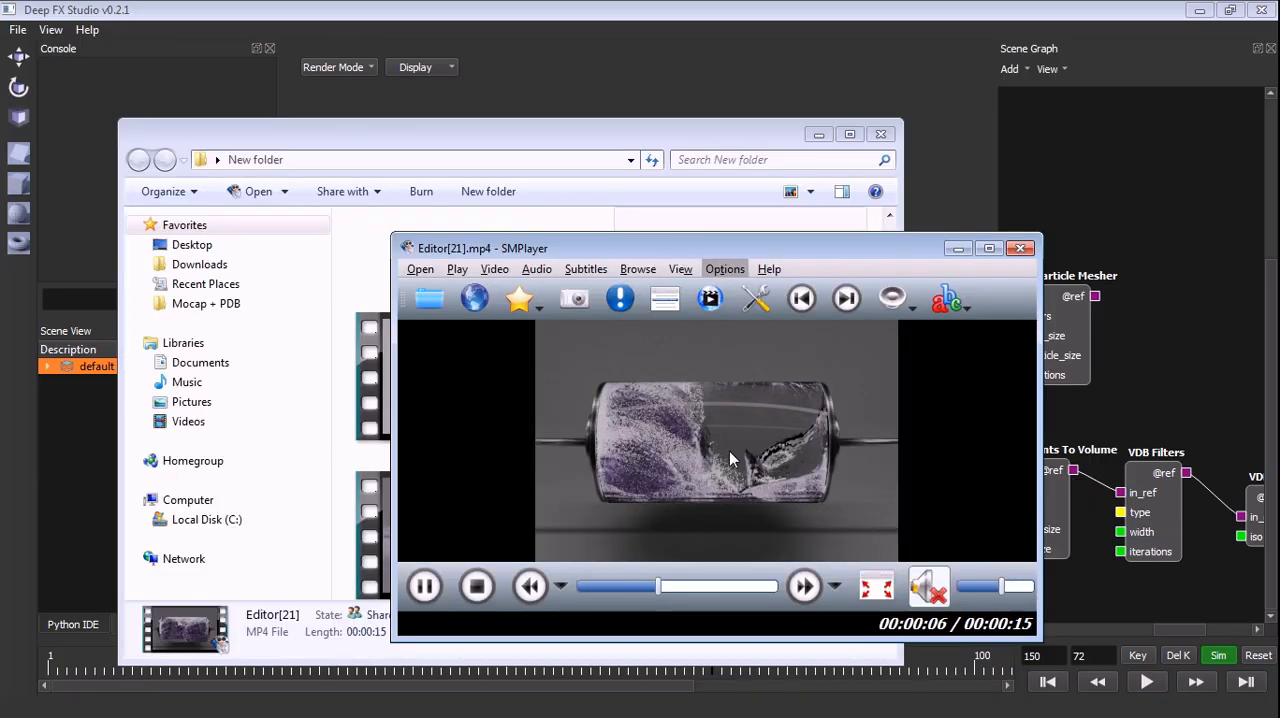
click(424, 586)
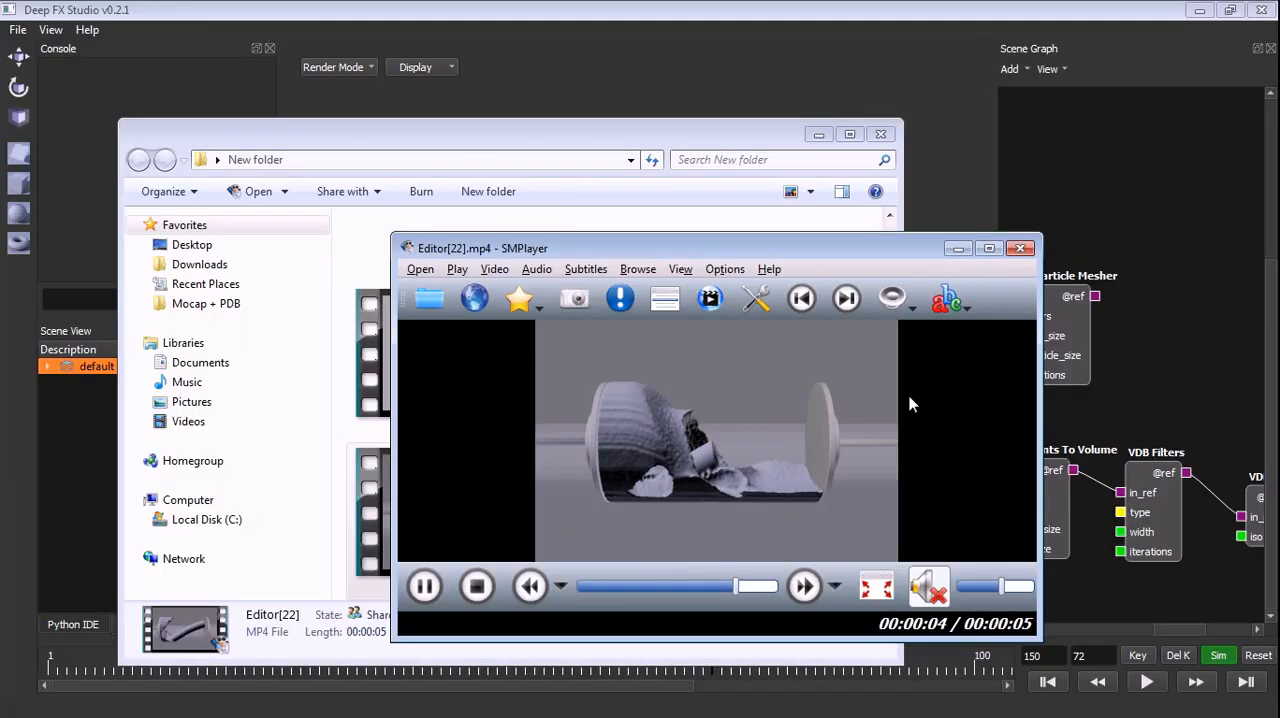
click(1021, 248)
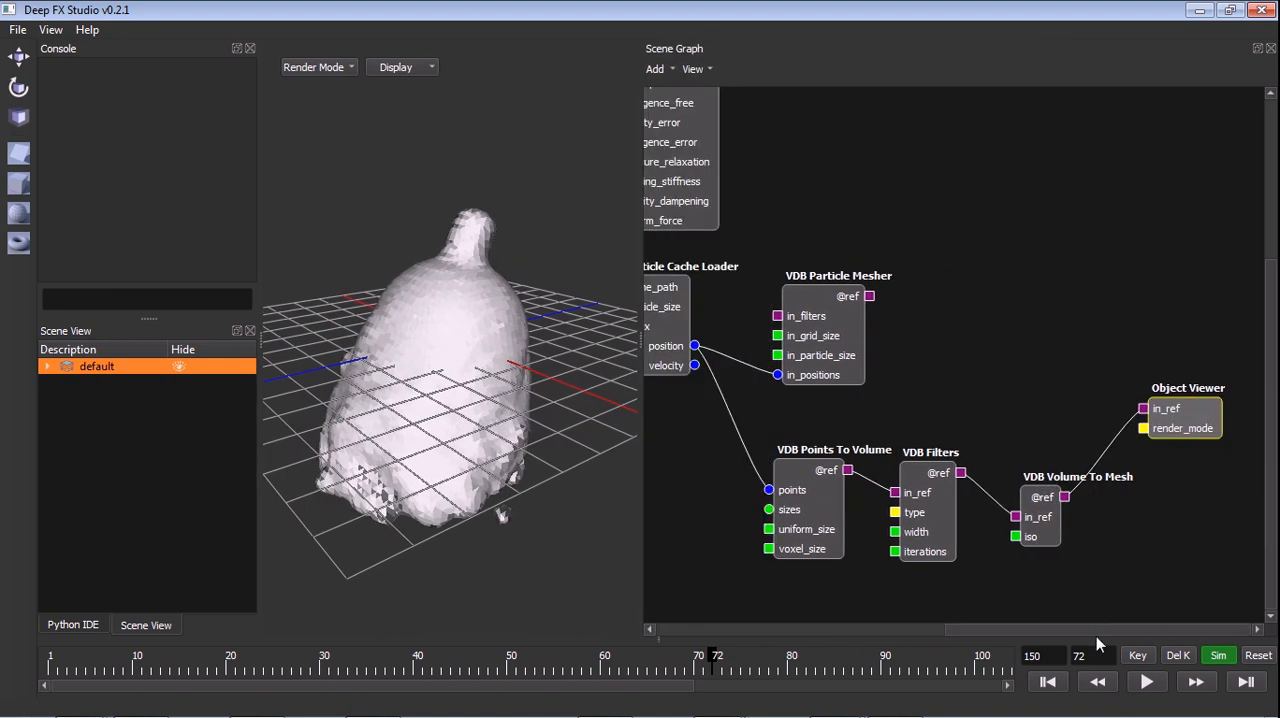
mouse_move(623, 615)
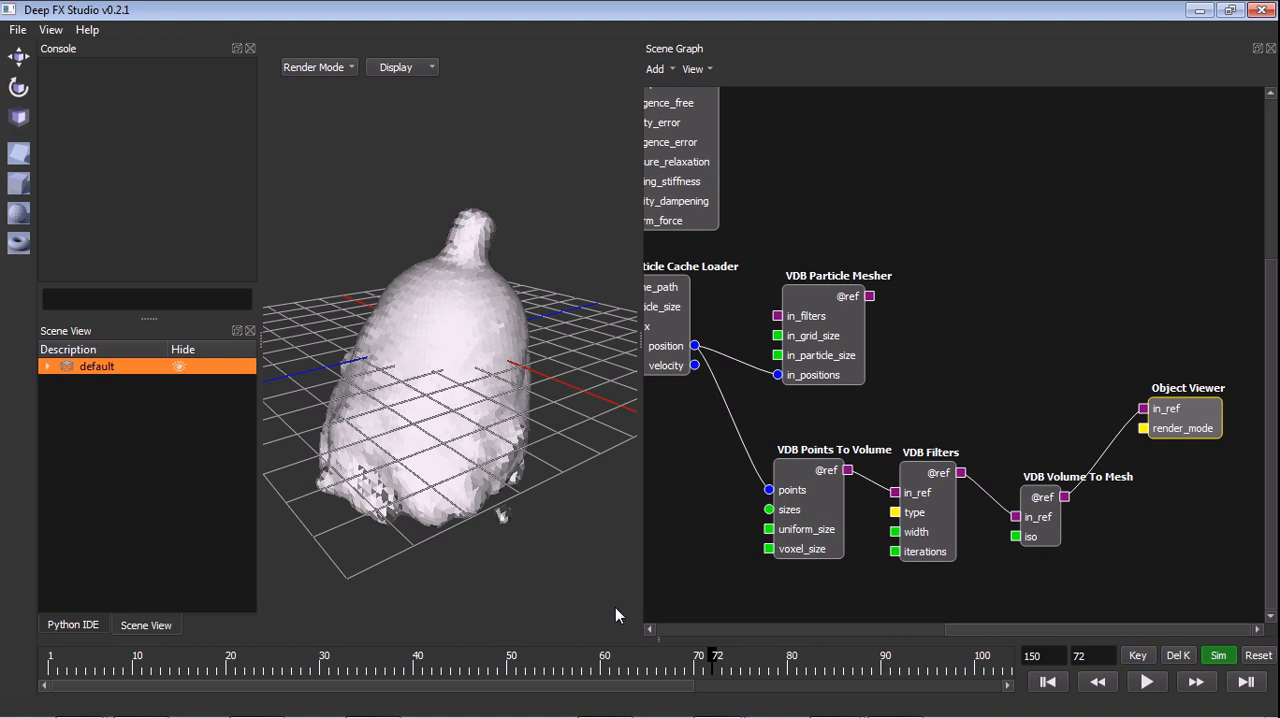
mouse_move(832, 357)
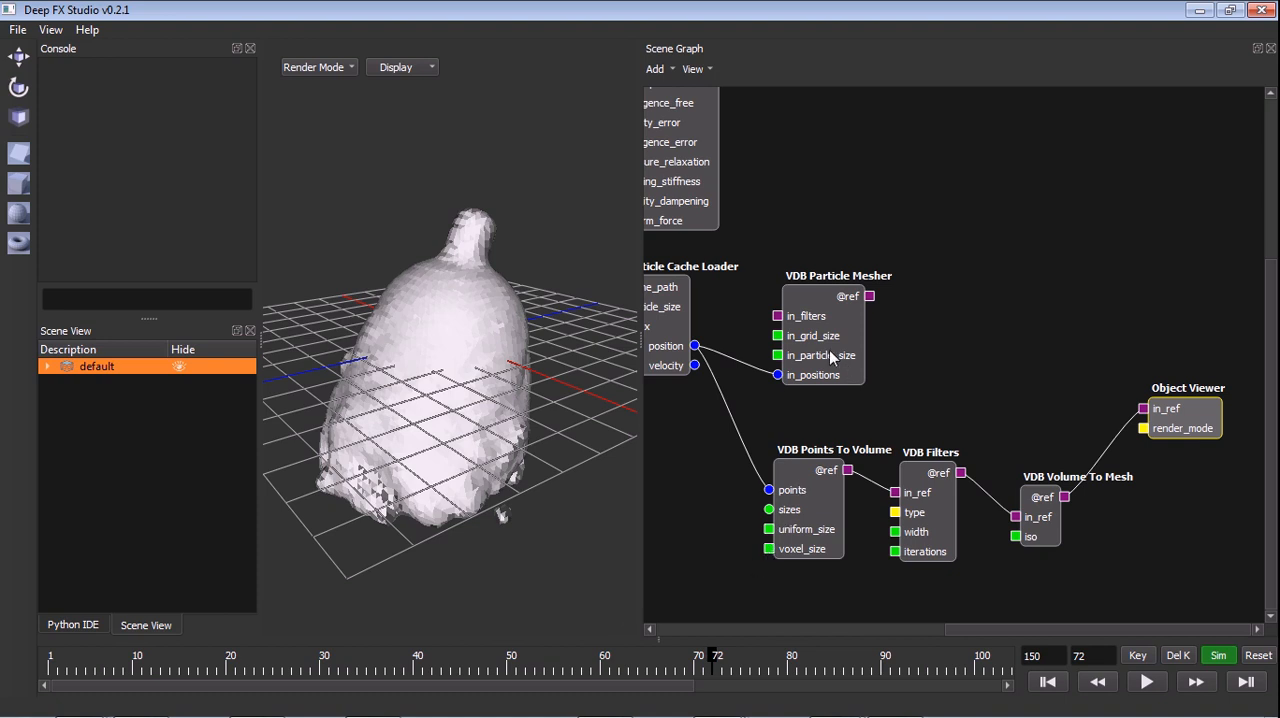
mouse_move(845, 357)
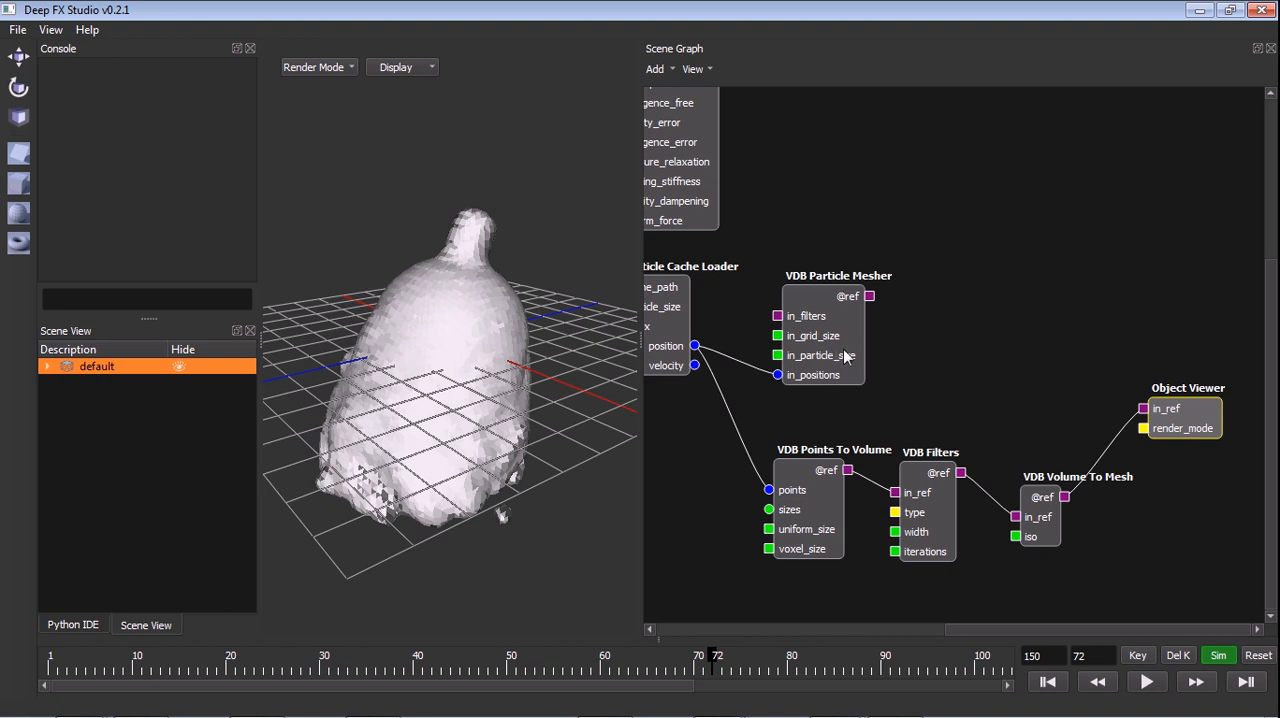
mouse_move(965, 375)
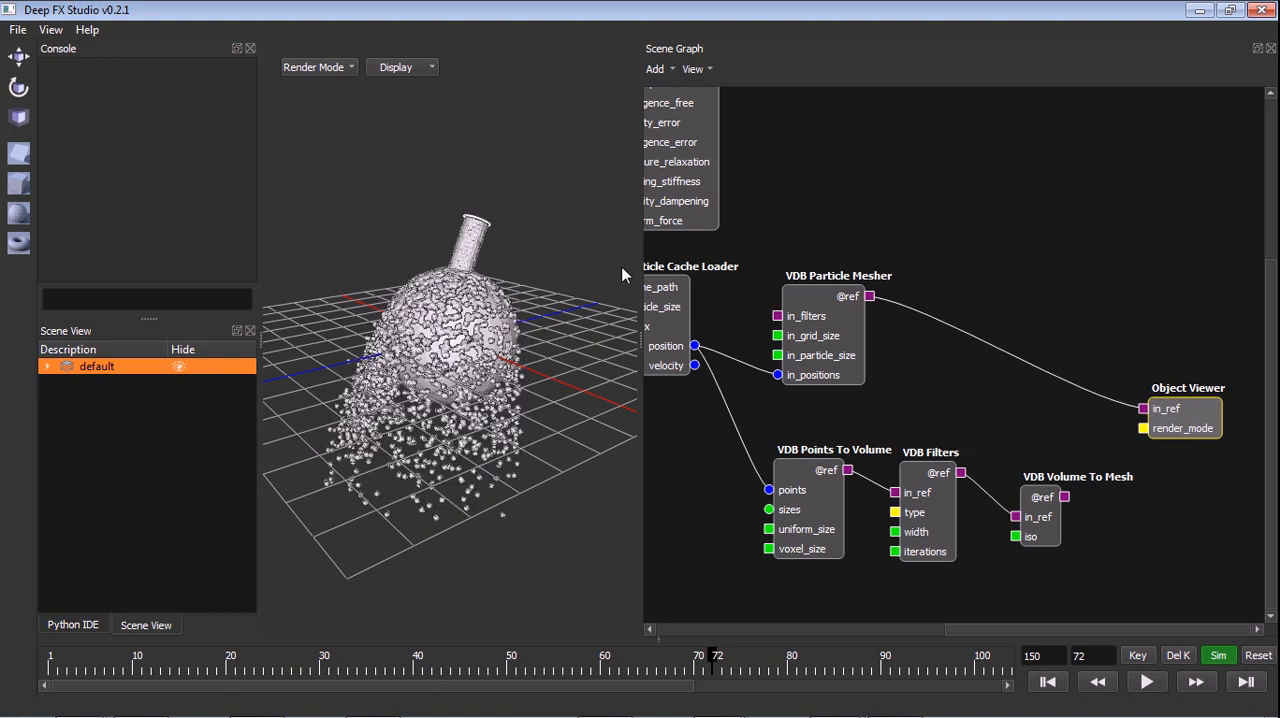
- Add a VDB Median Filter node from the Point Meshing node list
click(820, 295)
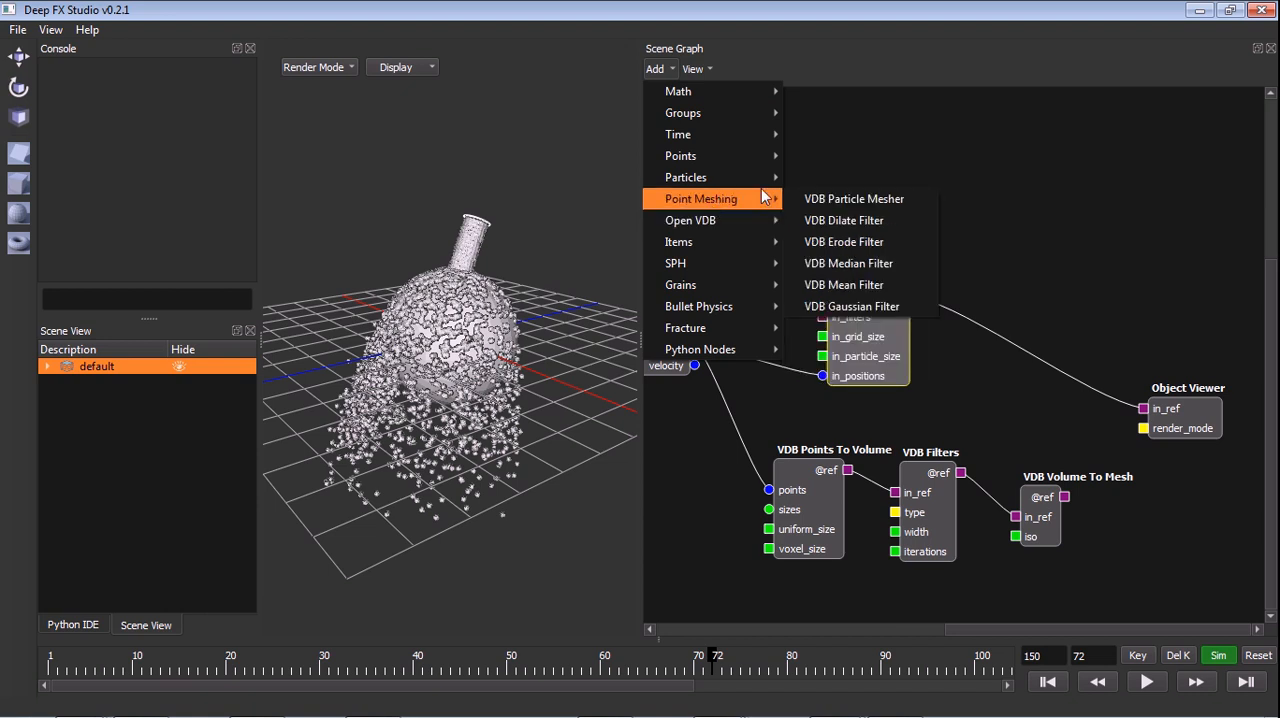
mouse_move(843, 241)
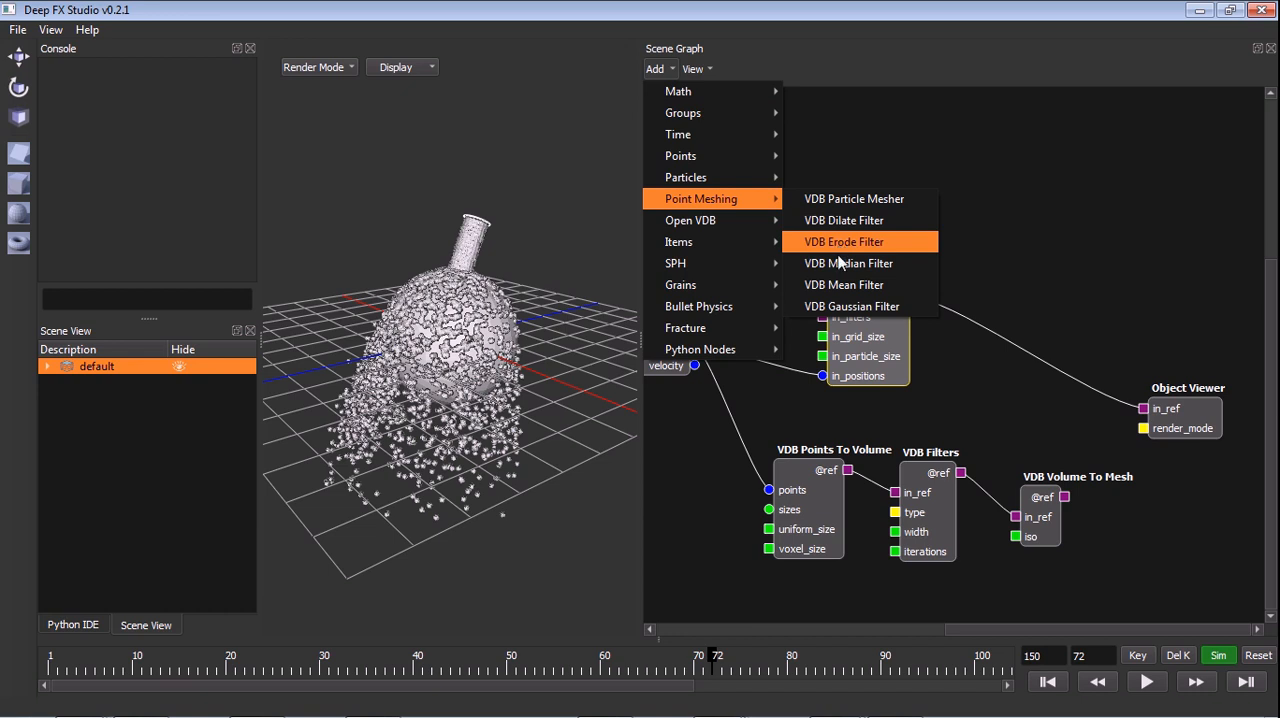
click(848, 263)
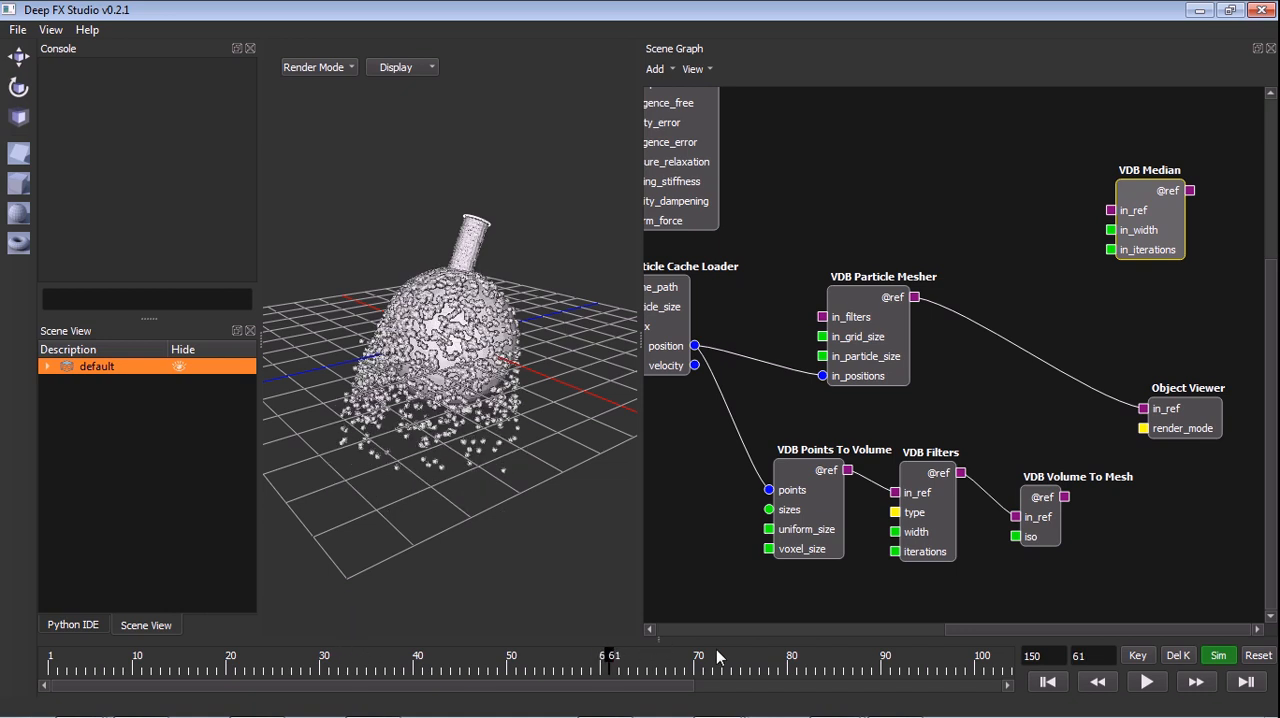
- Step the simulation to a later frame and move VDB Median beside the particle mesher
click(320, 665)
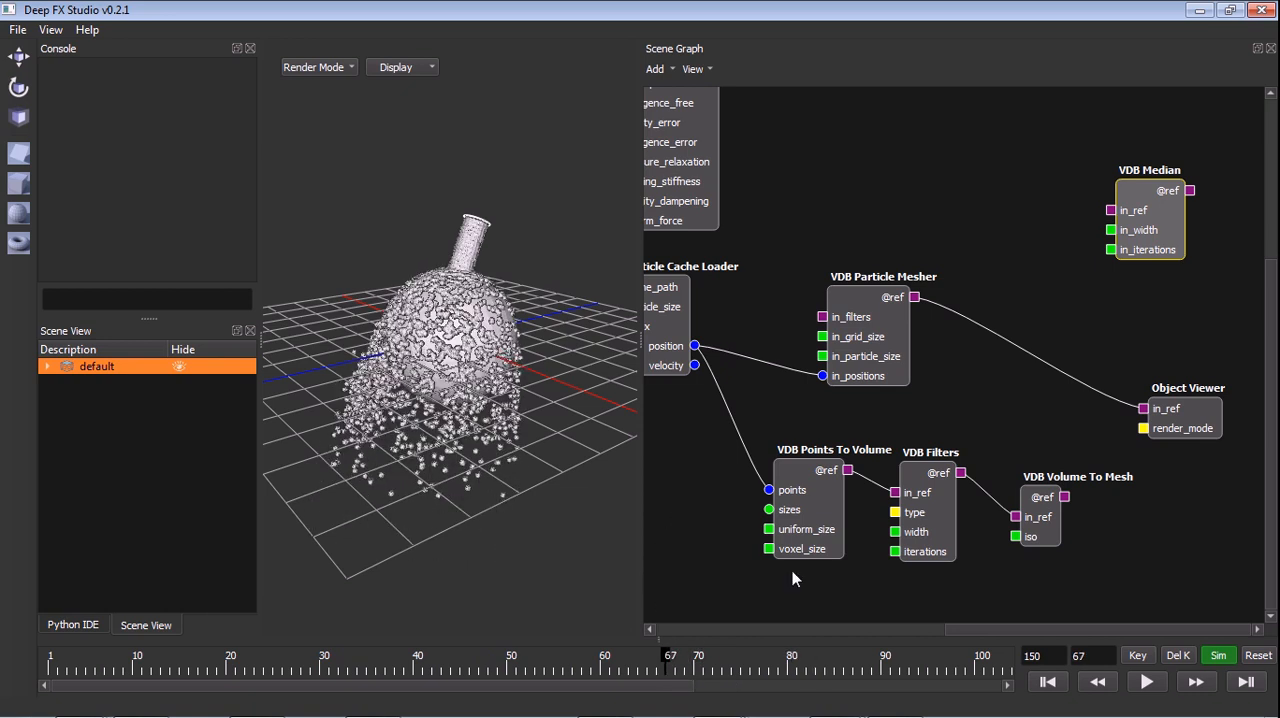
mouse_move(730, 686)
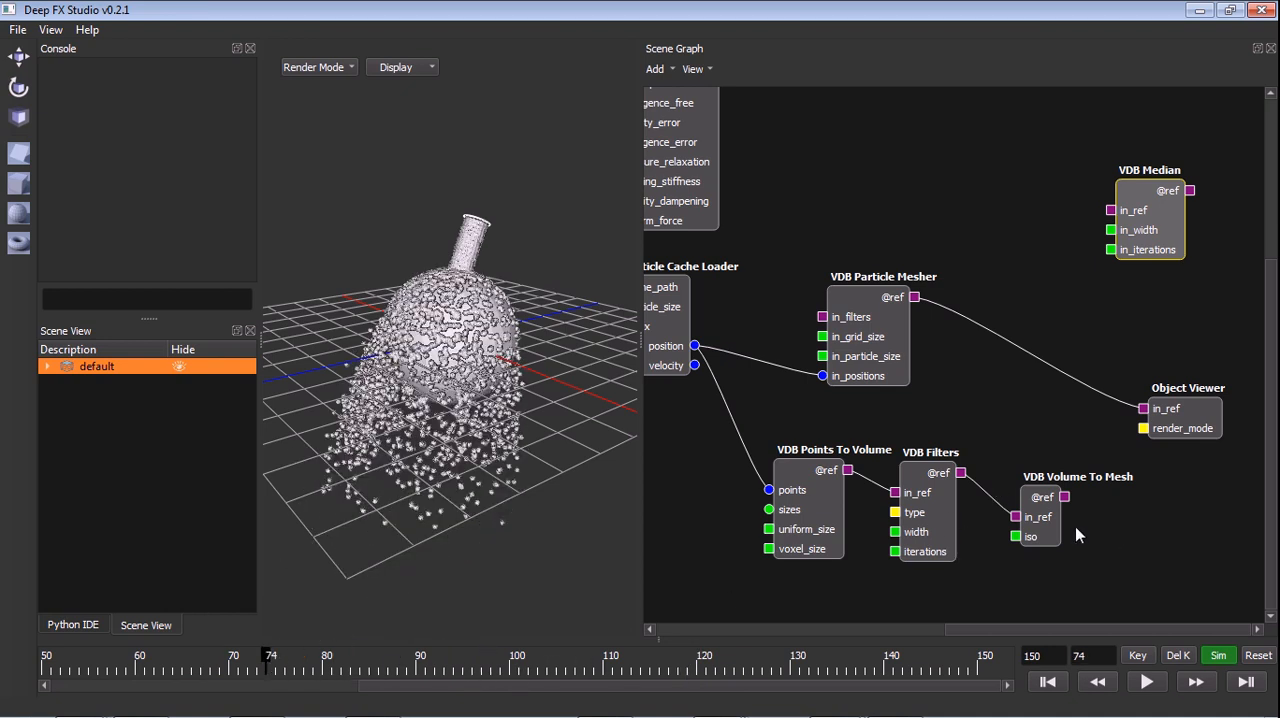
mouse_move(993, 388)
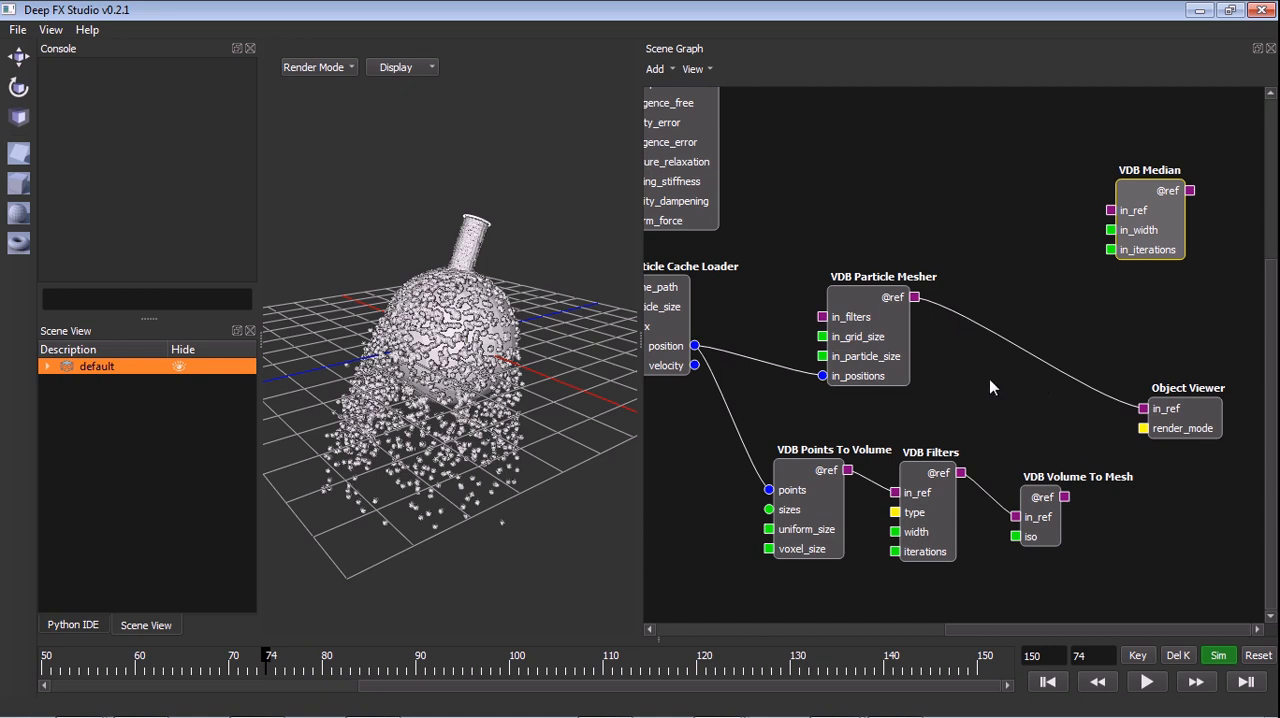
drag(1148, 190, 817, 203)
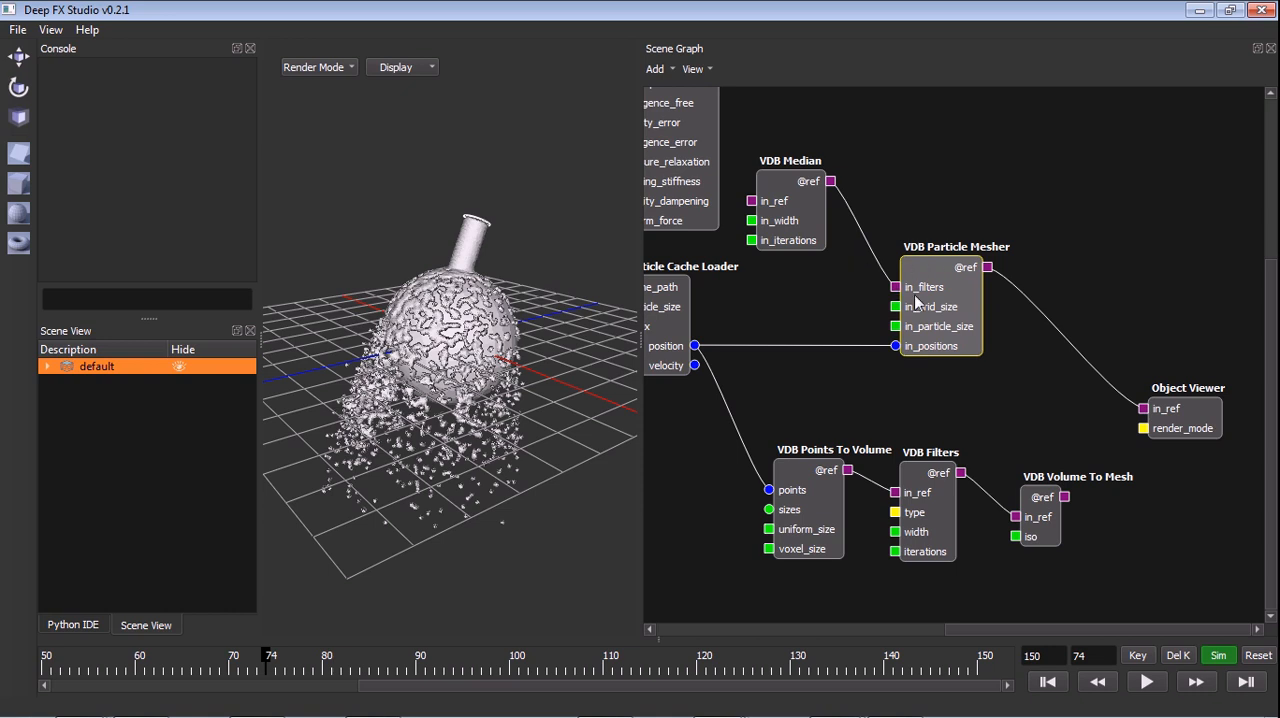
mouse_move(943, 350)
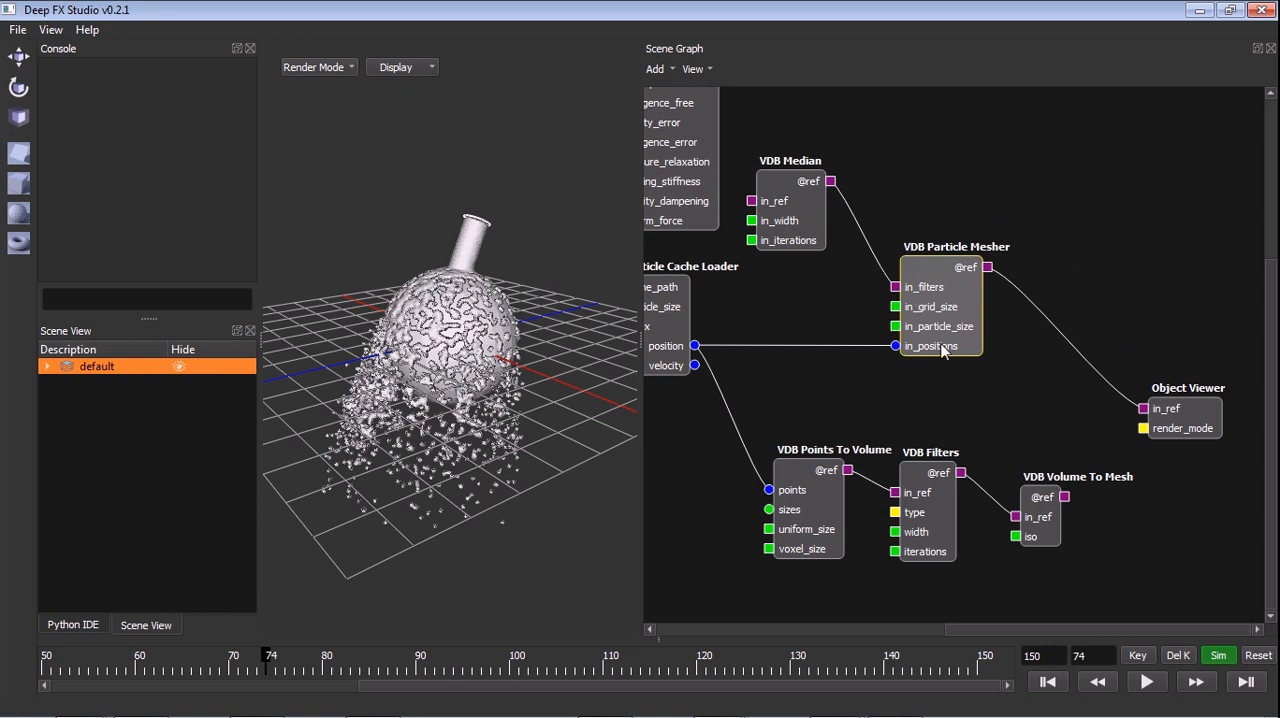
mouse_move(810, 150)
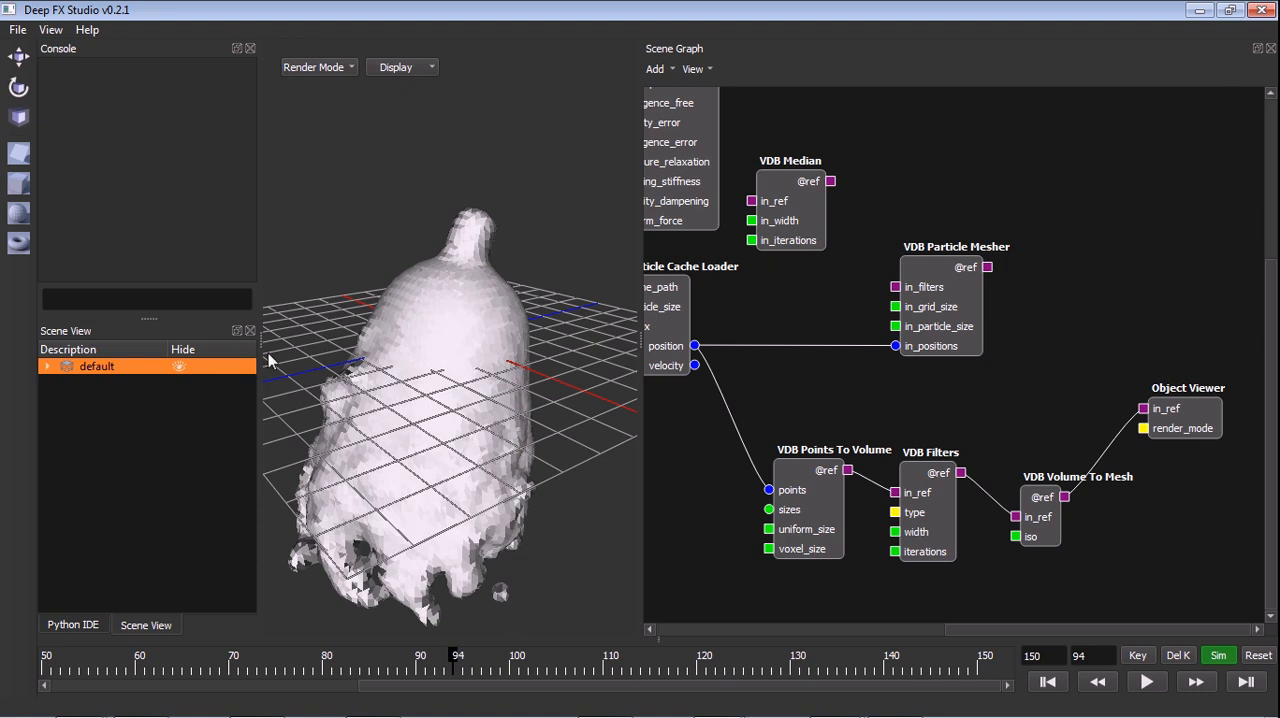
- Load cylinder_water_foam_meshing_02 and orbit the view around the glass cylinder
click(929, 460)
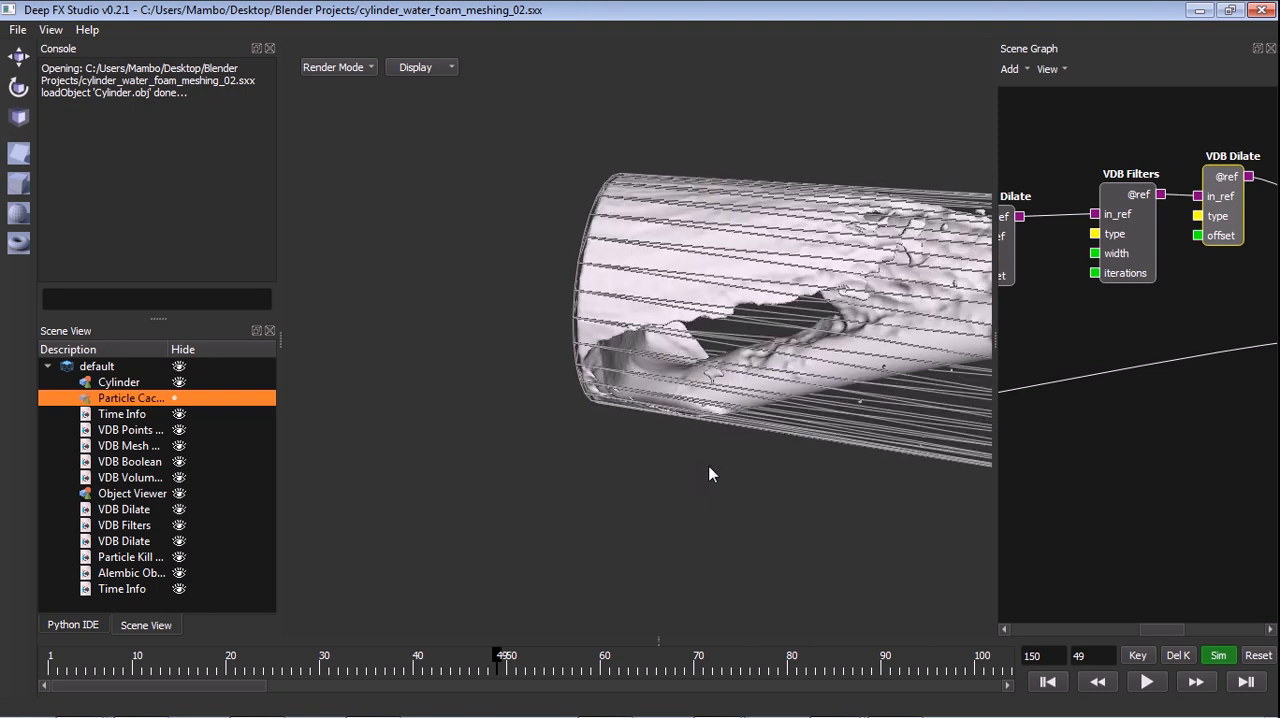
drag(710, 474, 855, 398)
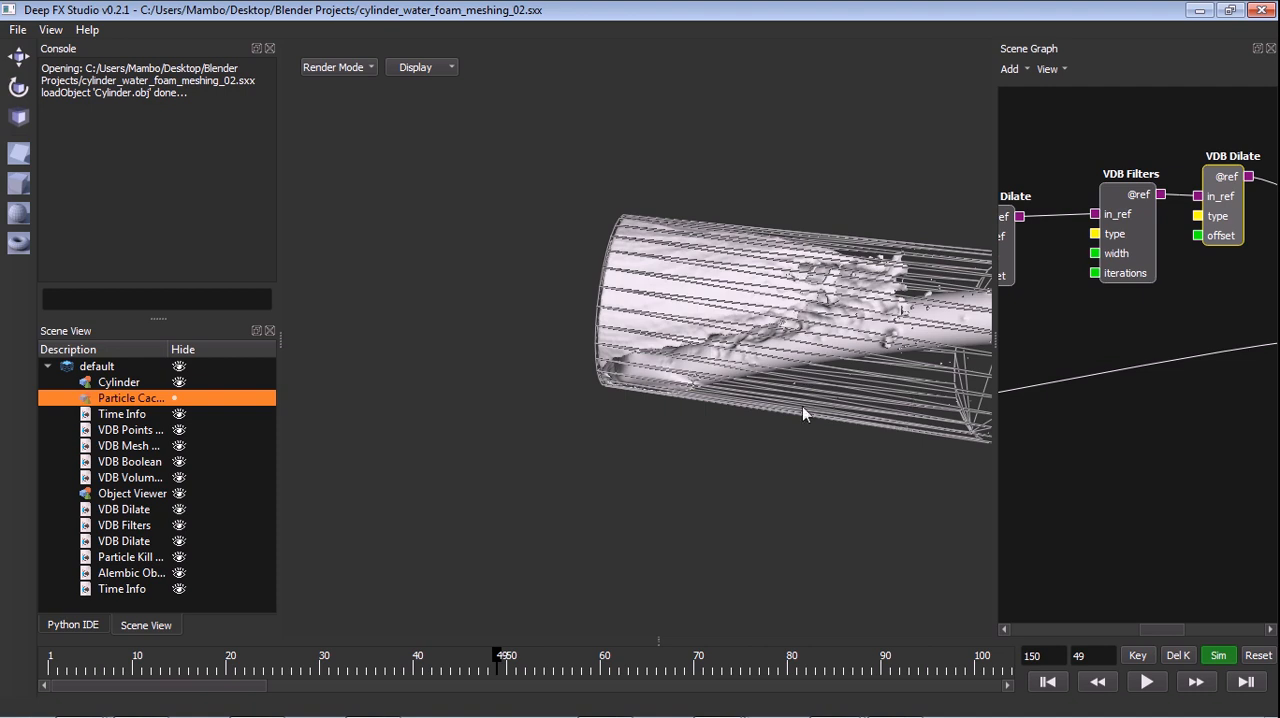
drag(805, 415, 715, 413)
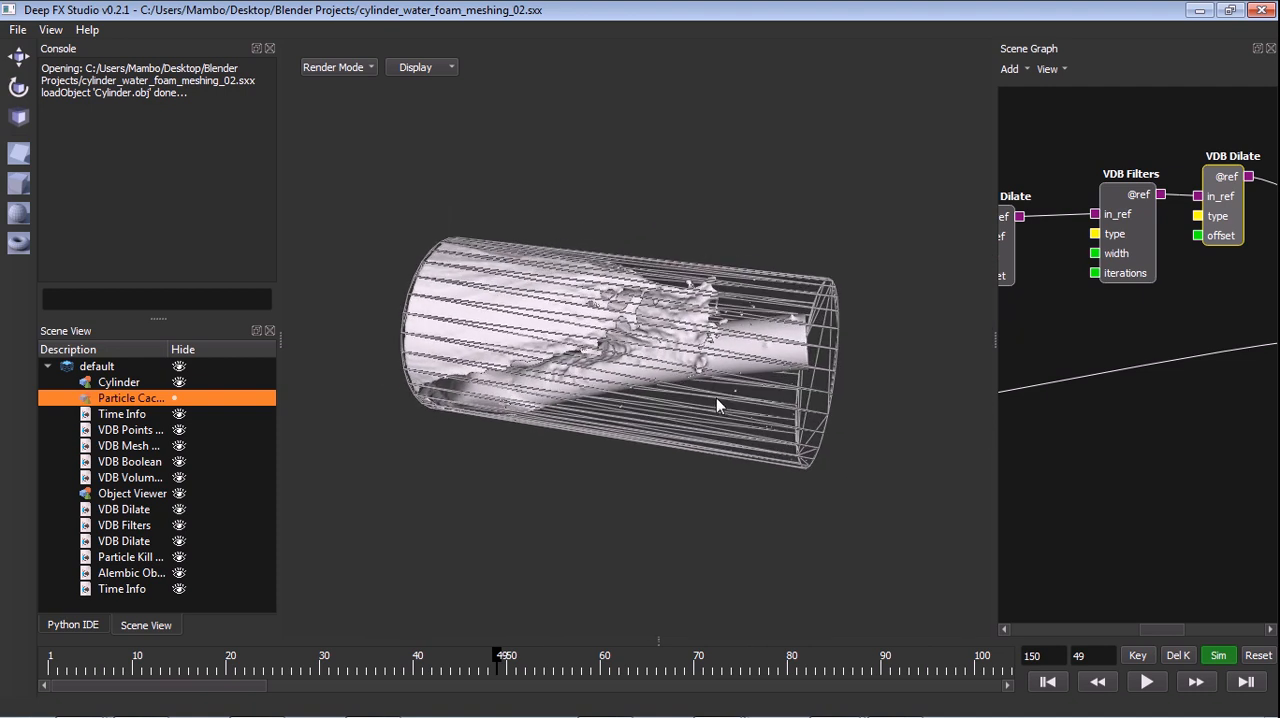
drag(715, 405, 685, 275)
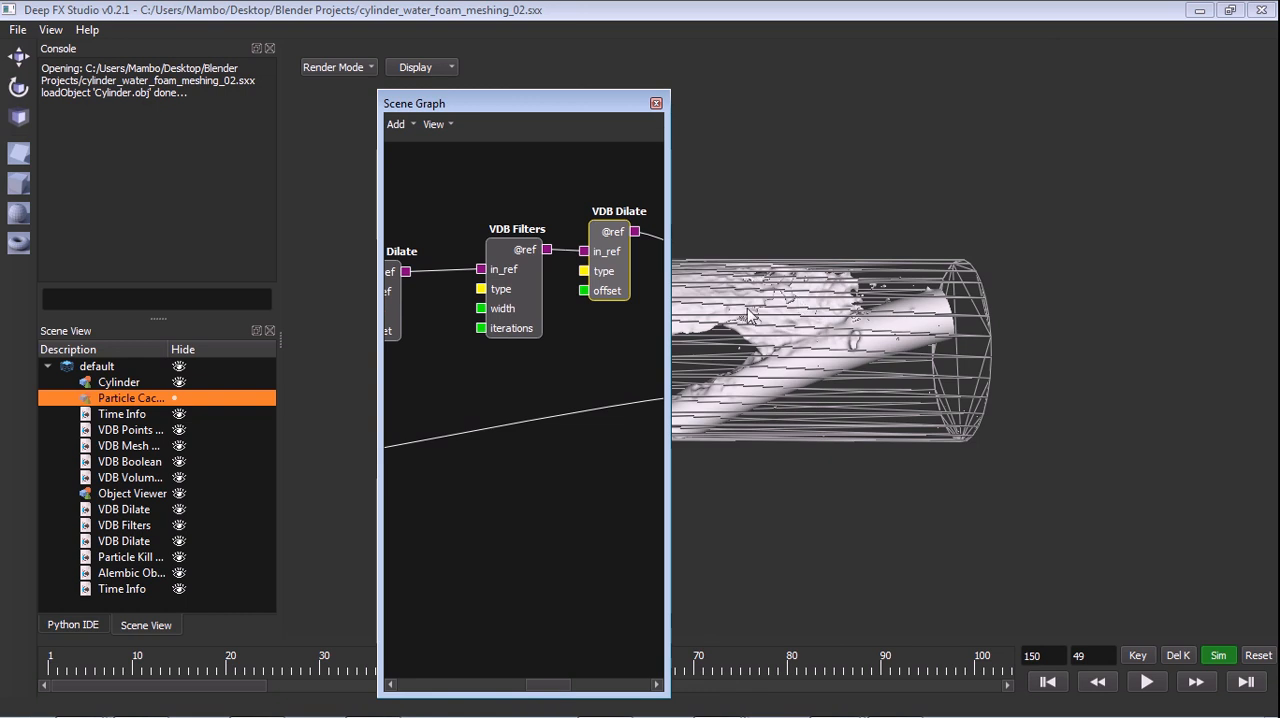
- Expand the node graph to show Particle Cache Loader through the VDB Mesh To Volume nodes
click(656, 103)
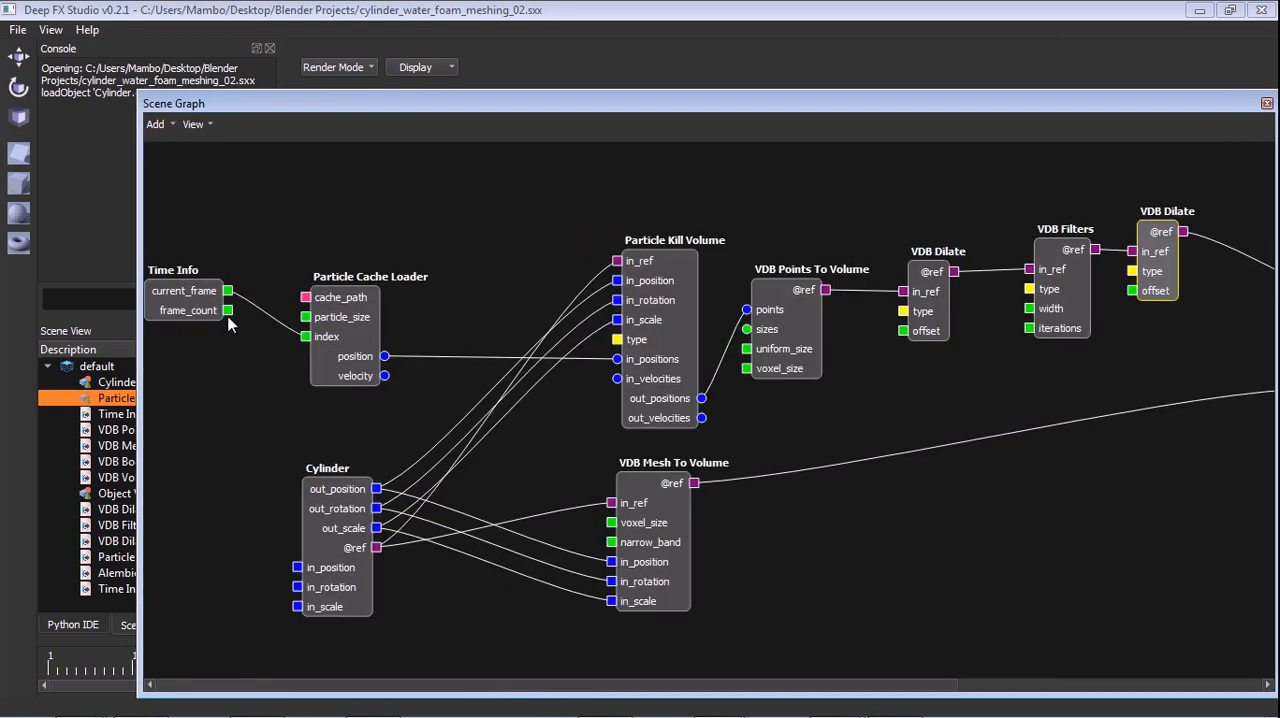
mouse_move(335, 320)
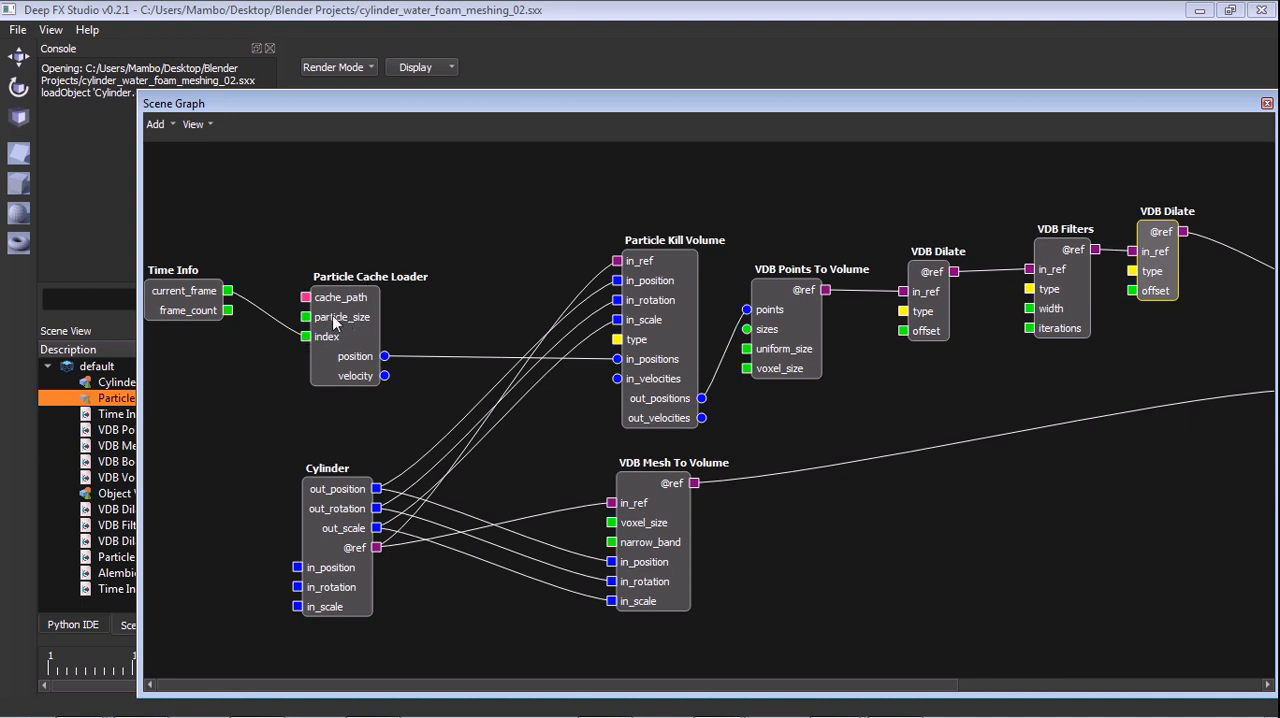
mouse_move(347, 255)
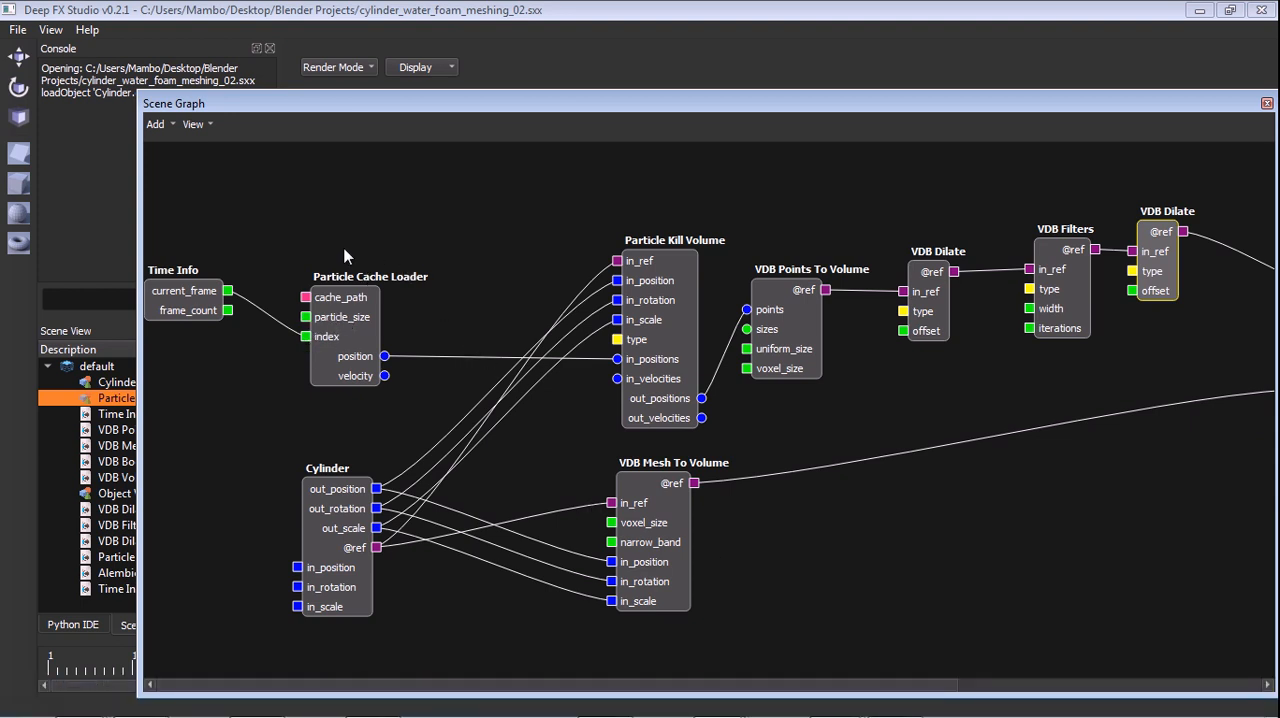
mouse_move(170, 133)
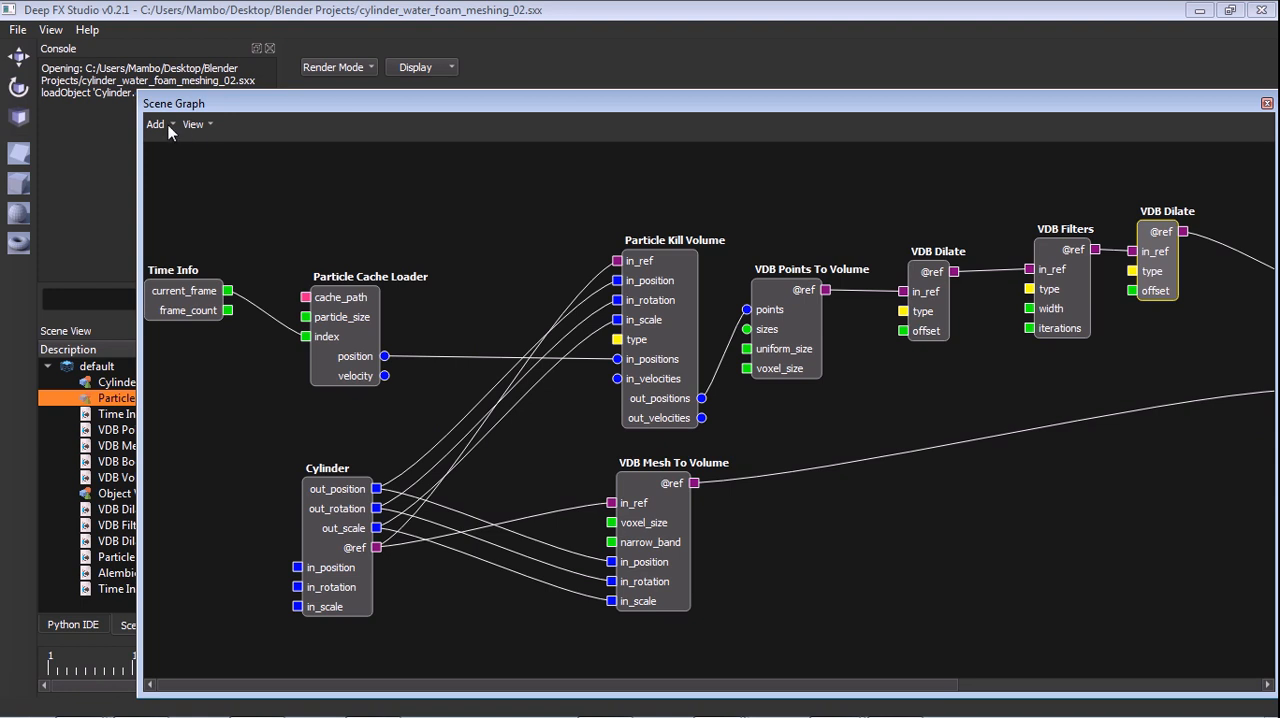
click(17, 29)
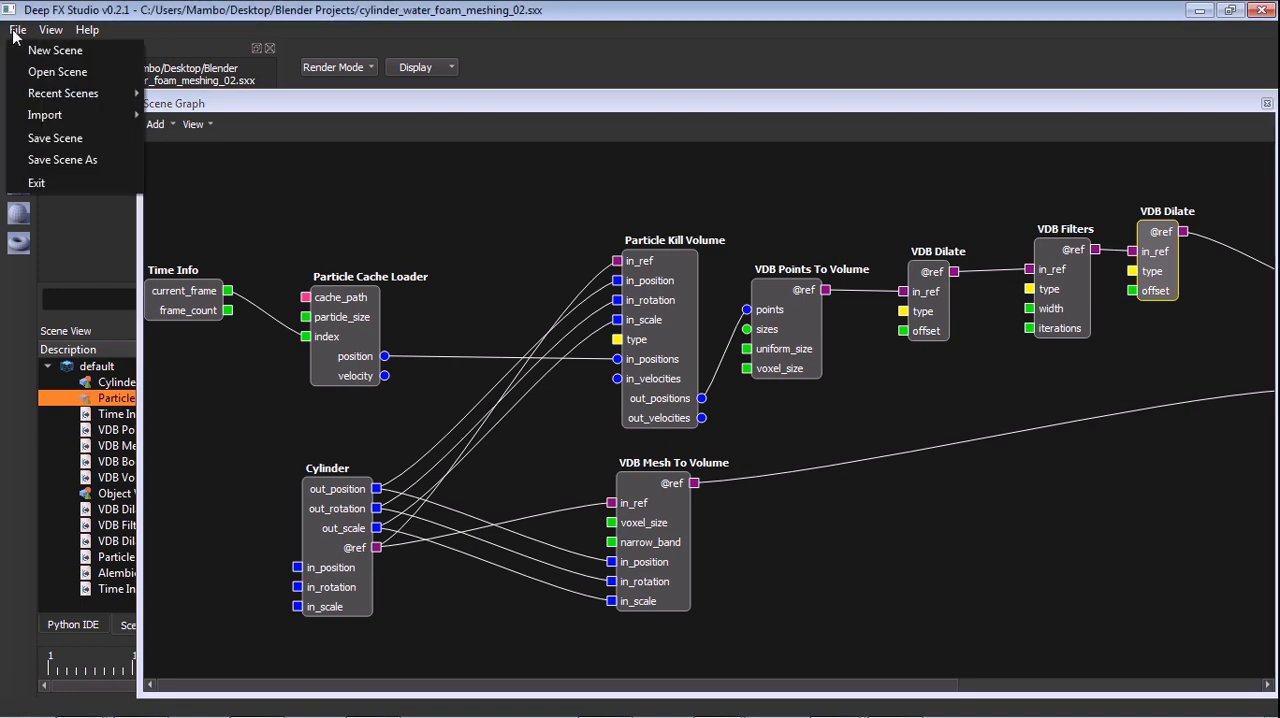
- Open the cylinder_water_foam_meshing_05 scene with its Copy Mesh and Object Merger nodes
click(44, 114)
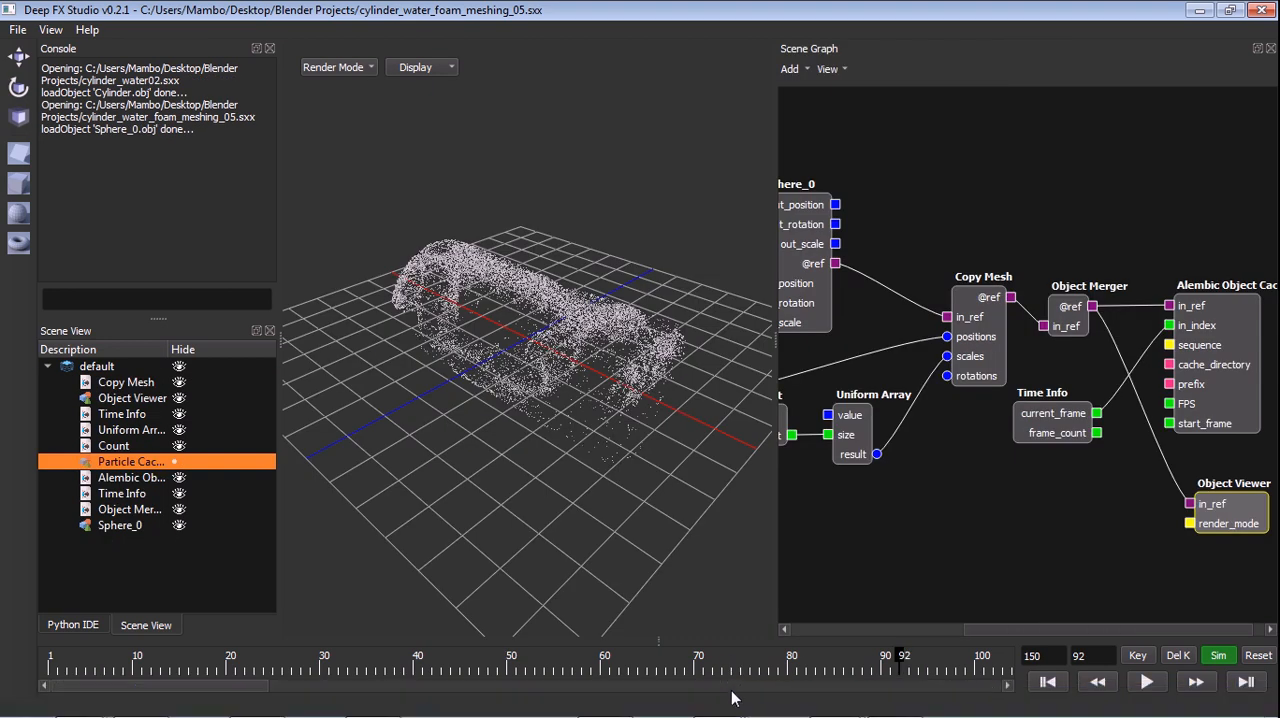
mouse_move(718, 697)
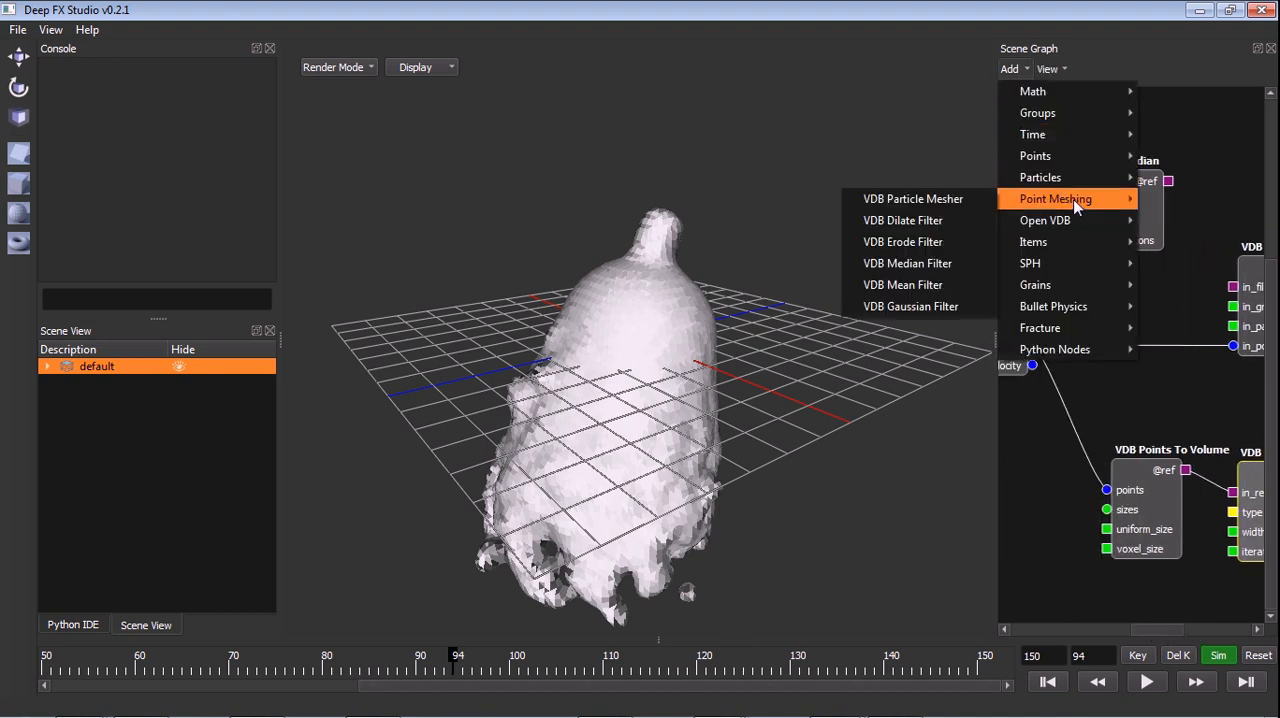
mouse_move(1050, 199)
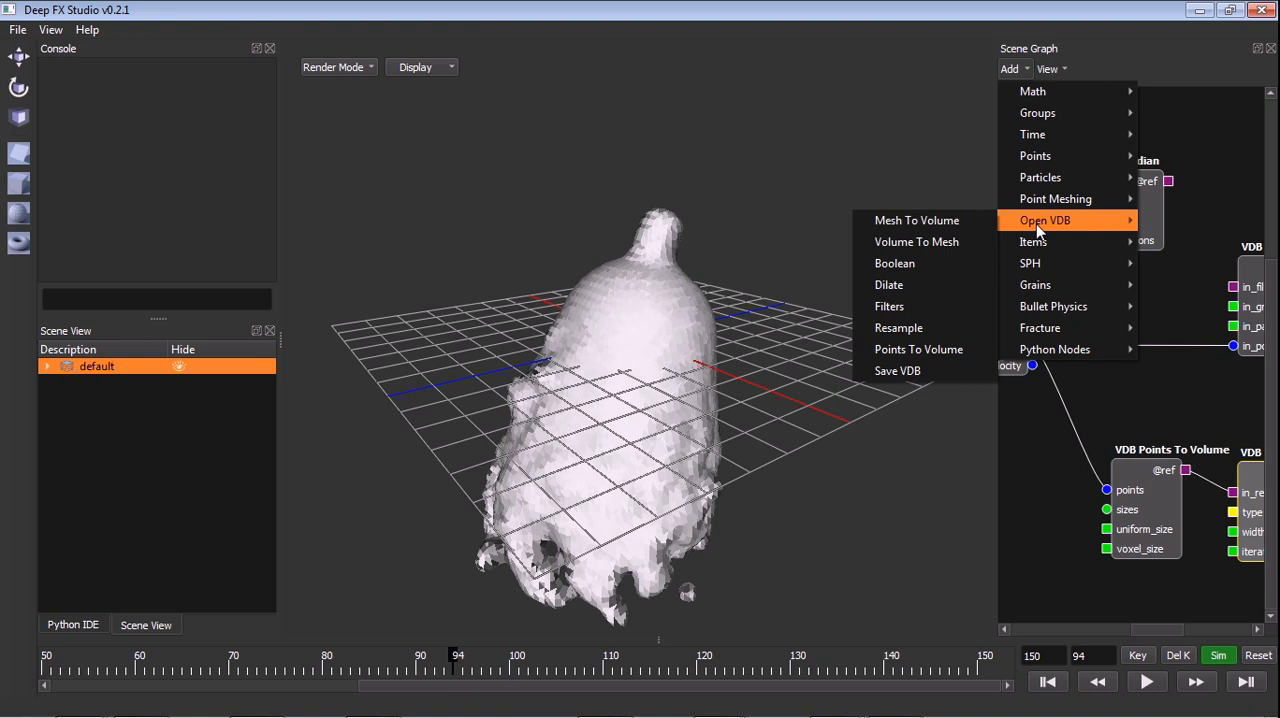
mouse_move(898, 327)
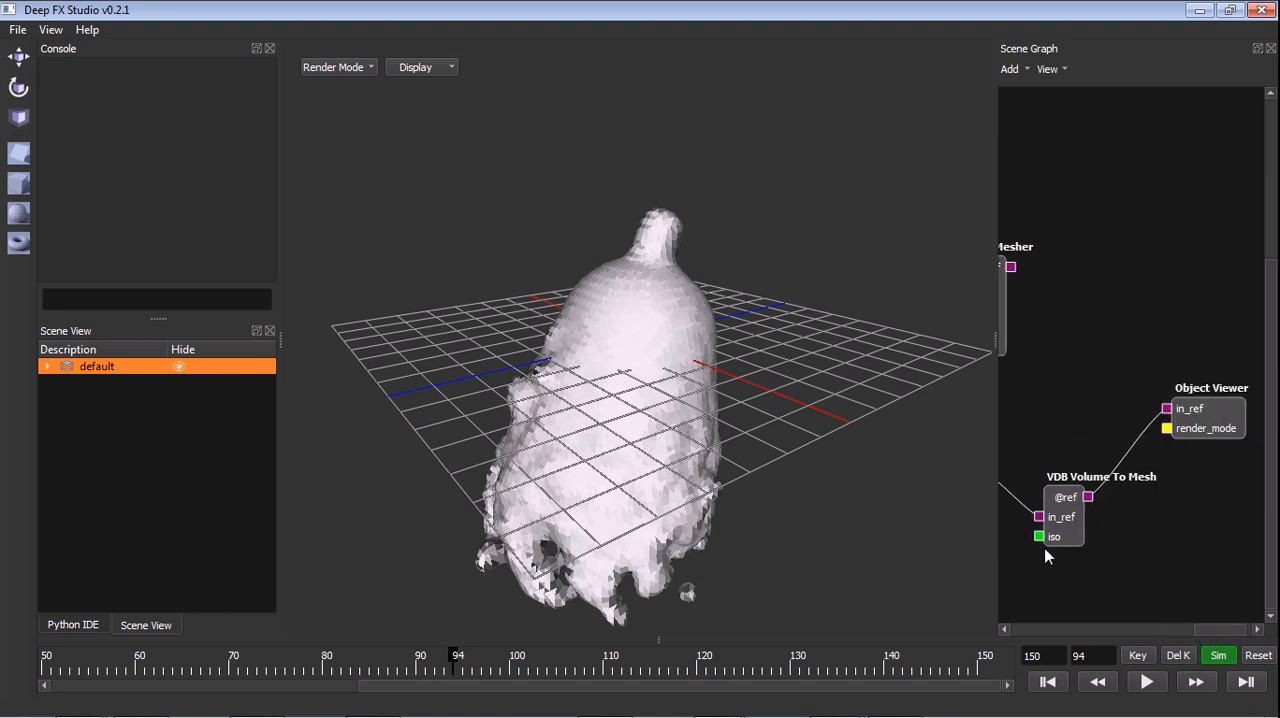
mouse_move(1187, 448)
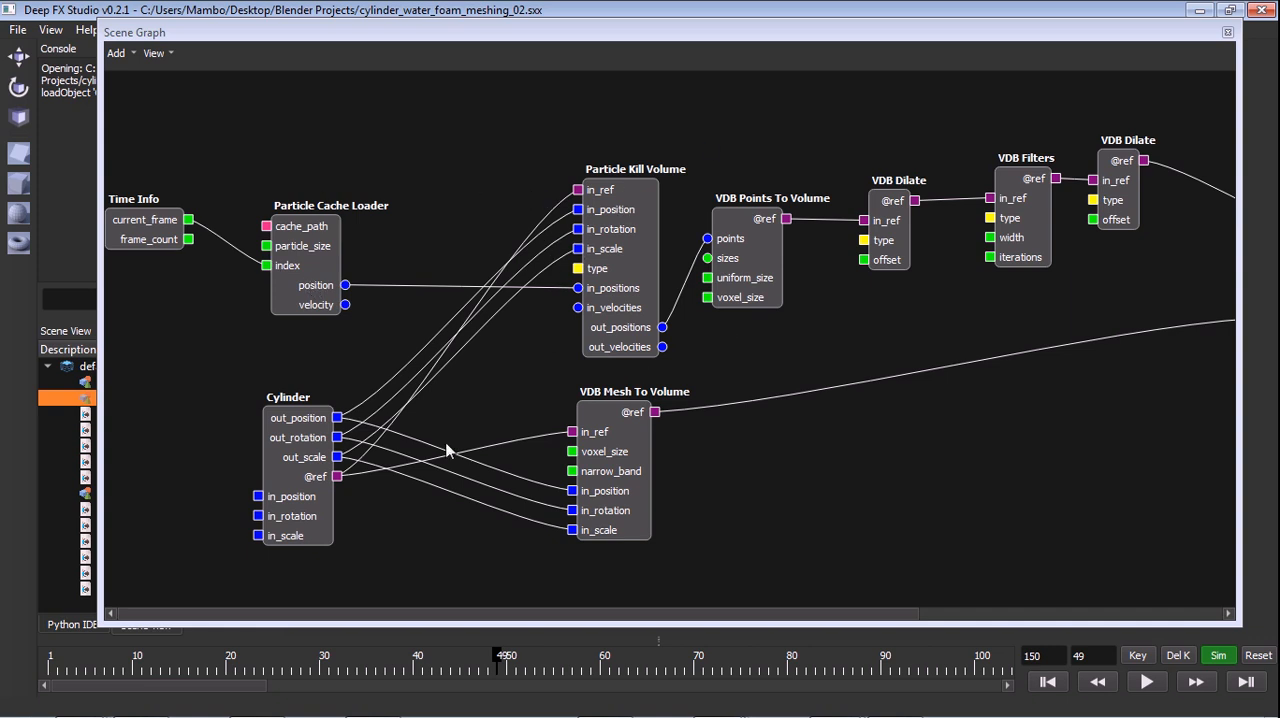
mouse_move(628, 499)
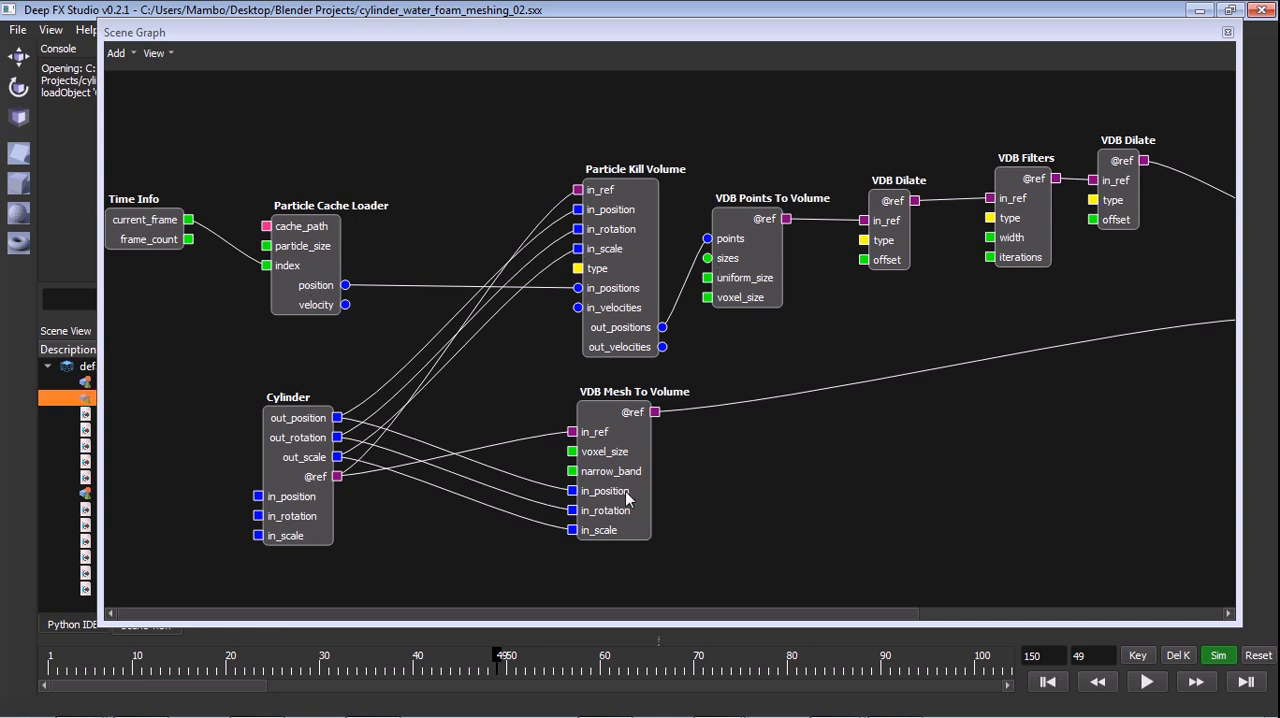
mouse_move(500, 250)
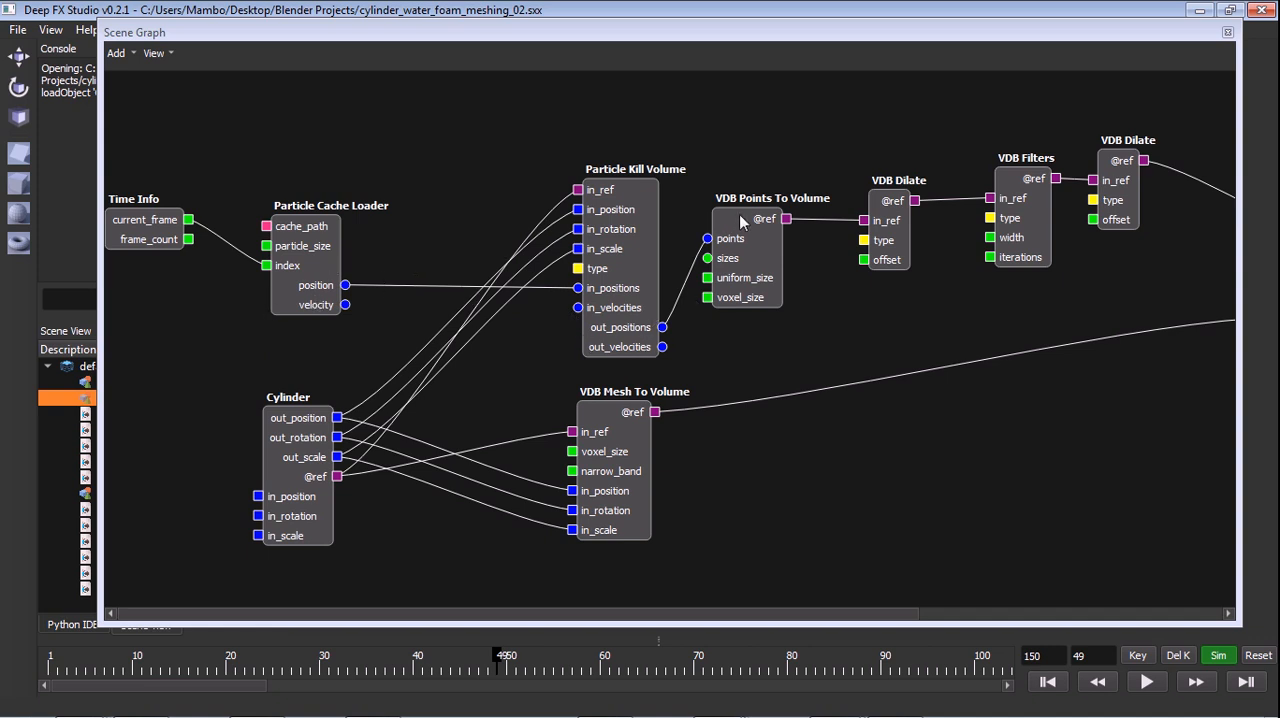
mouse_move(778, 237)
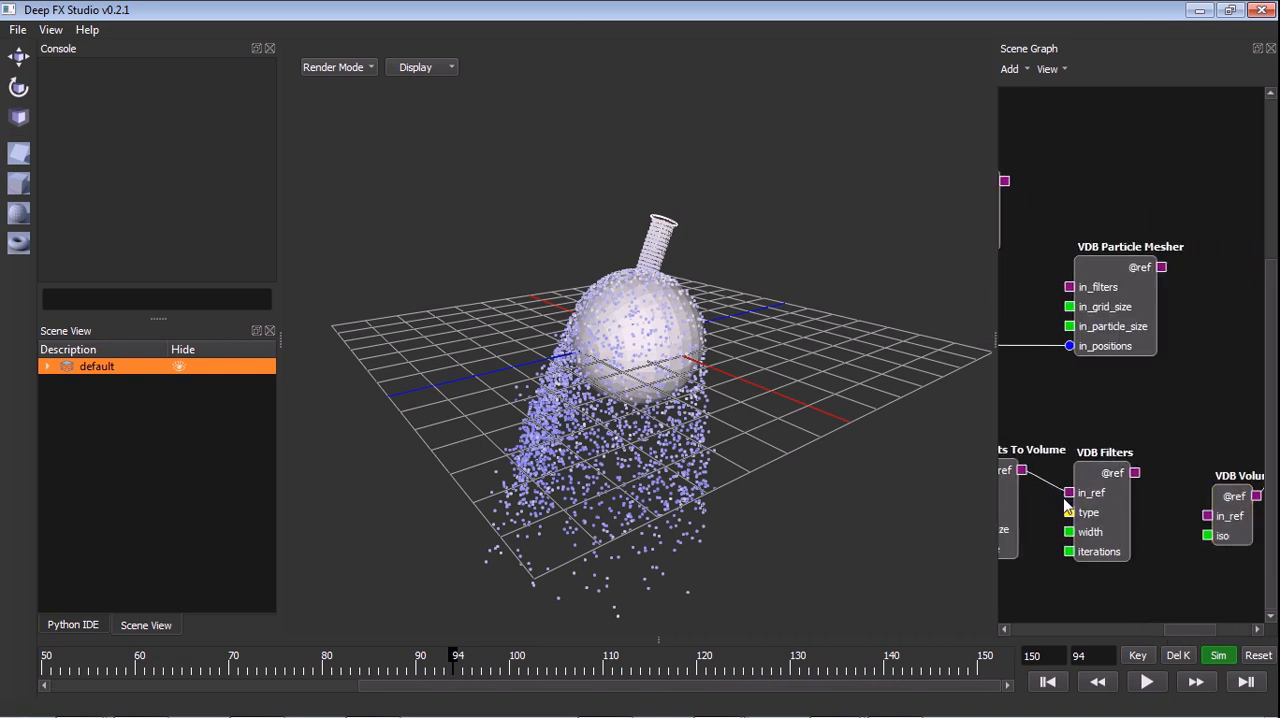
- Add a VDB Dilate node and position it below Points To Volume
click(1011, 68)
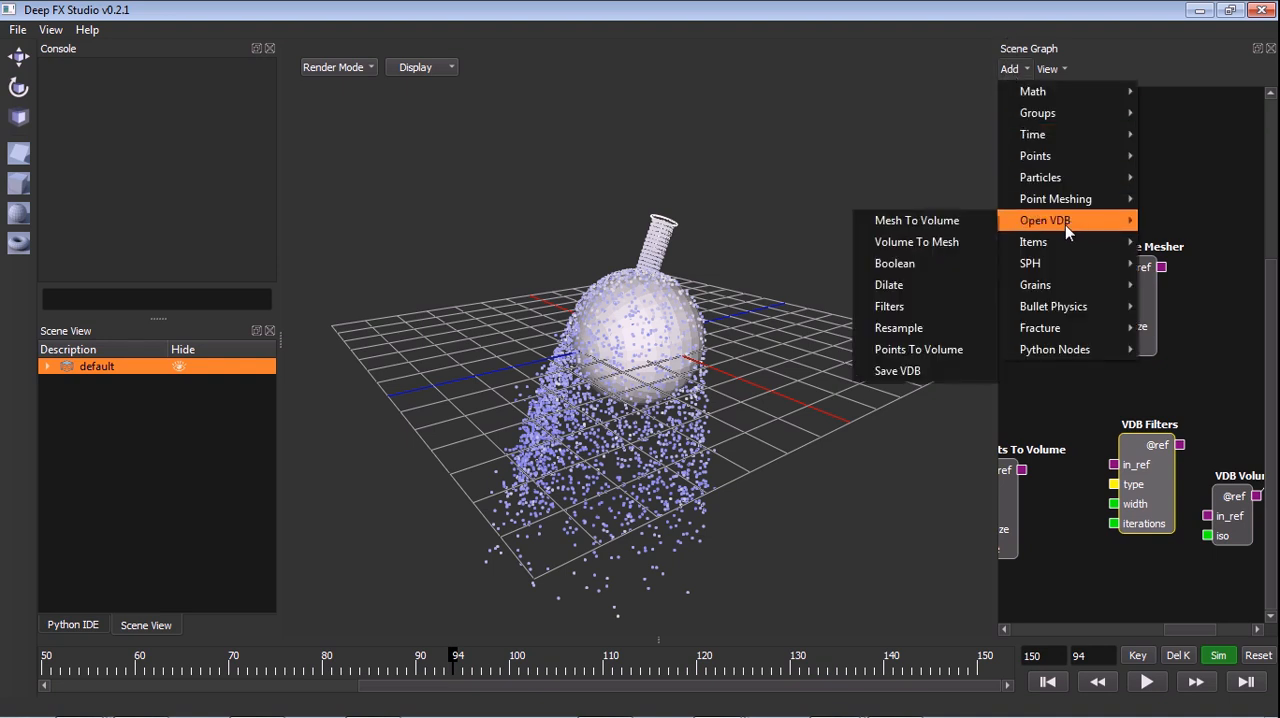
click(888, 284)
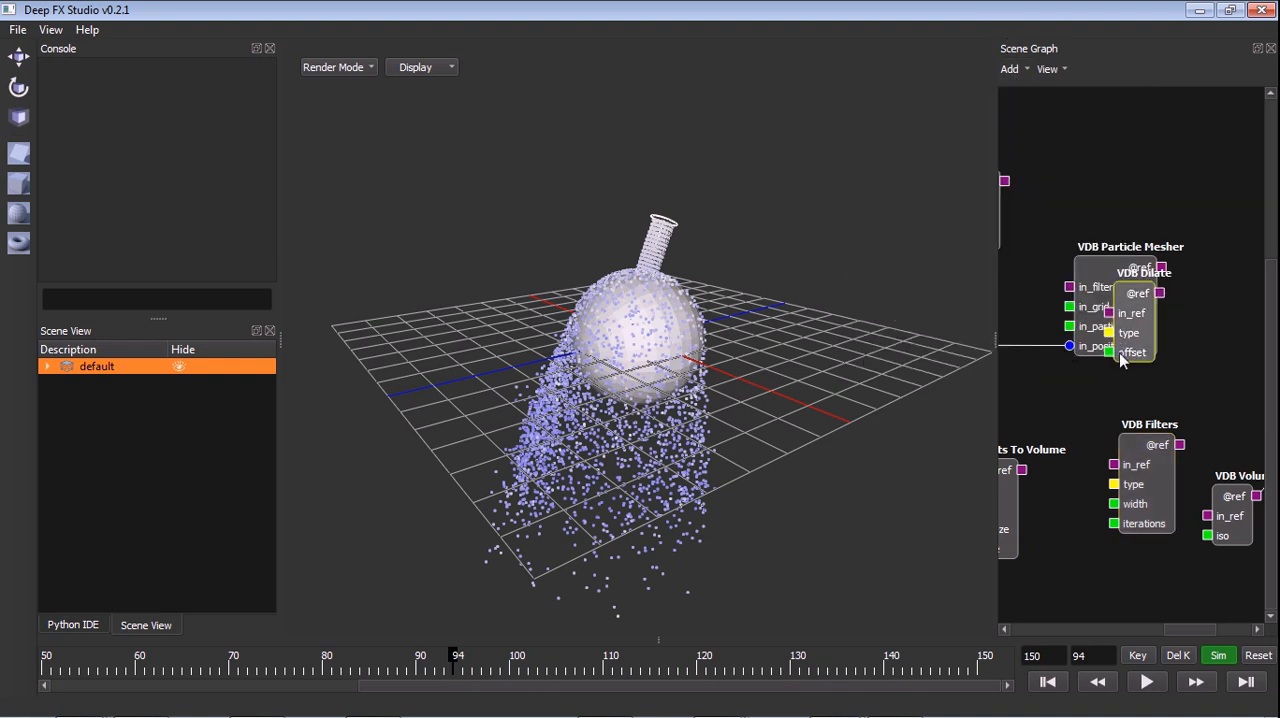
drag(1130, 300, 1080, 480)
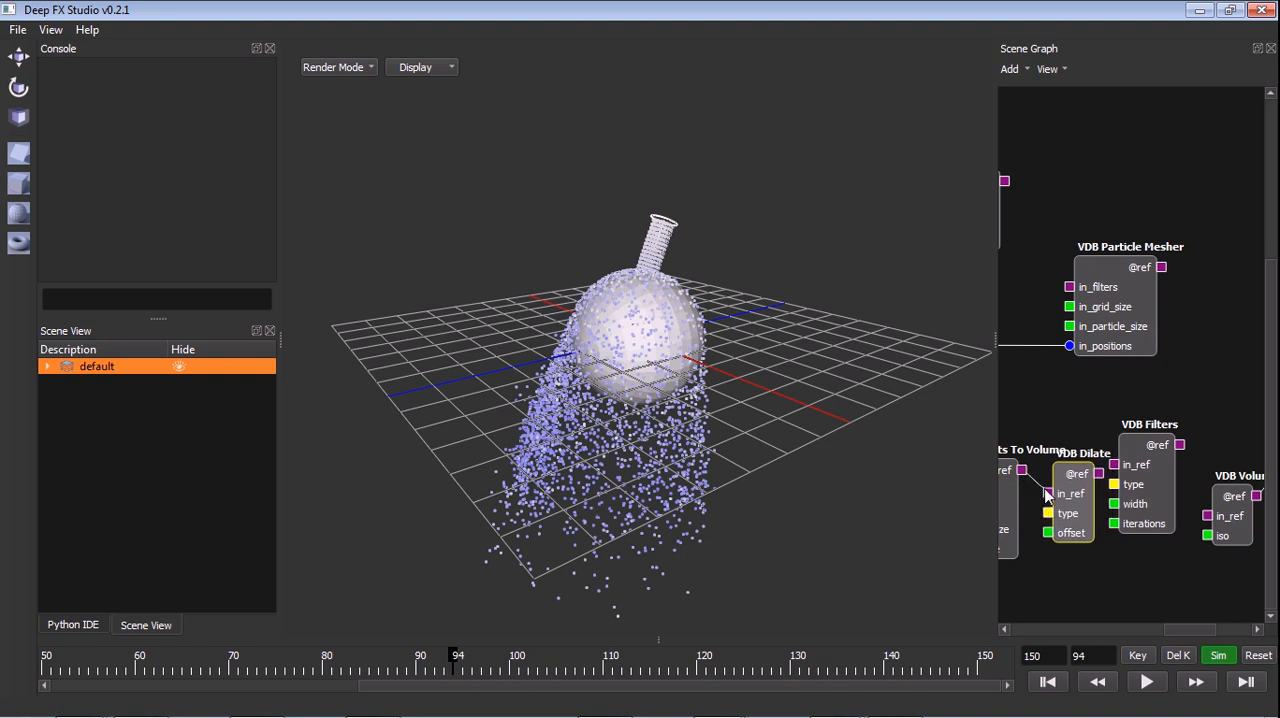
drag(1077, 474, 1090, 560)
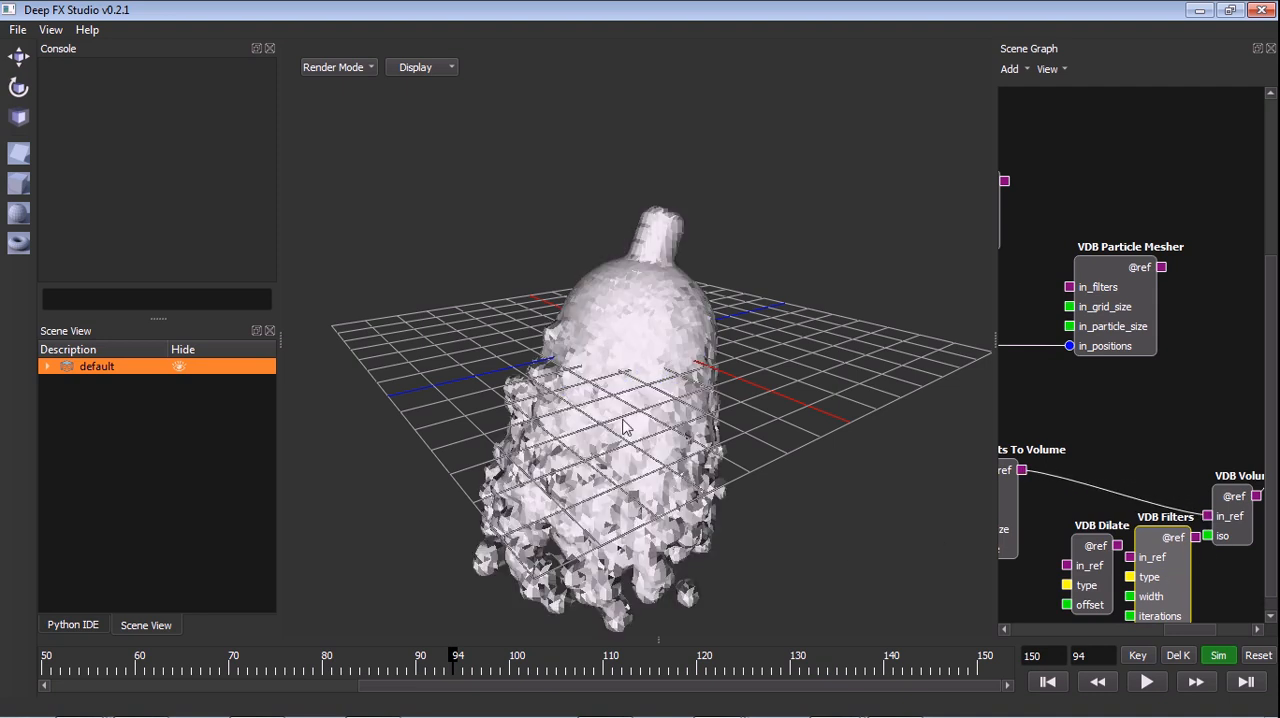
mouse_move(1218, 520)
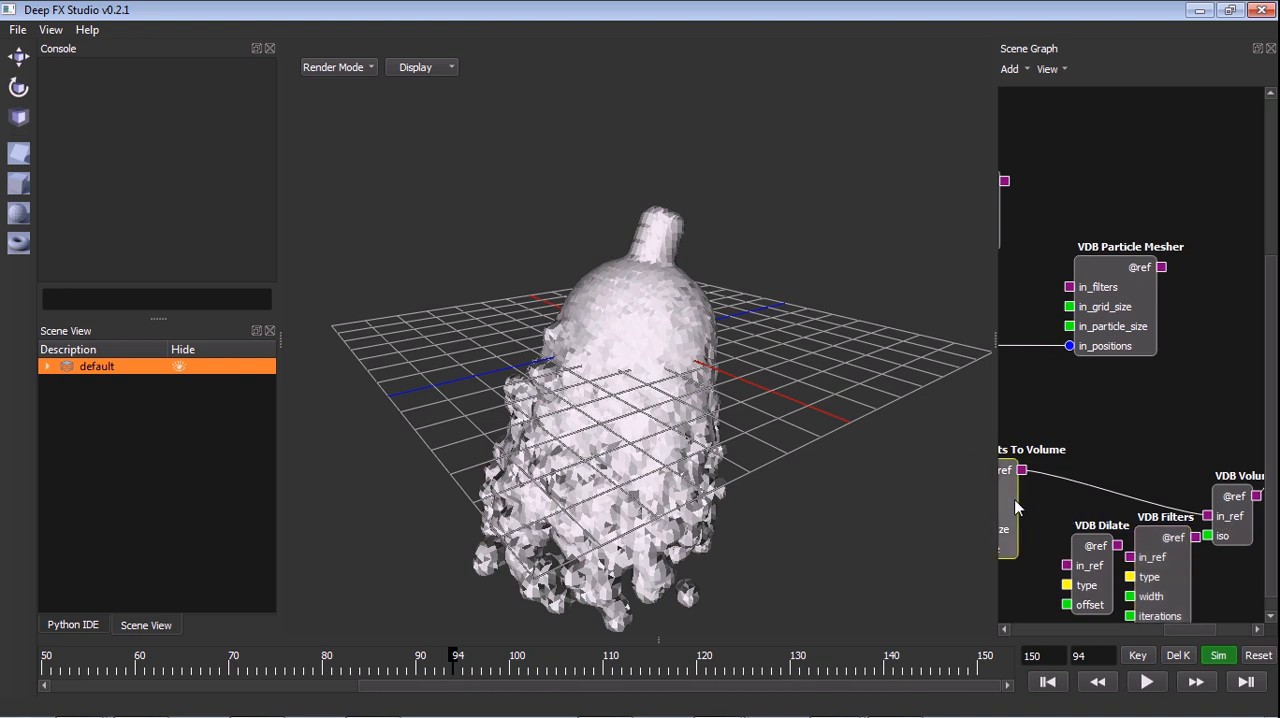
- Set Points To Volume uniform_size to 0.08 and voxel_size to 0.04, zooming in on the mesh
click(1005, 470)
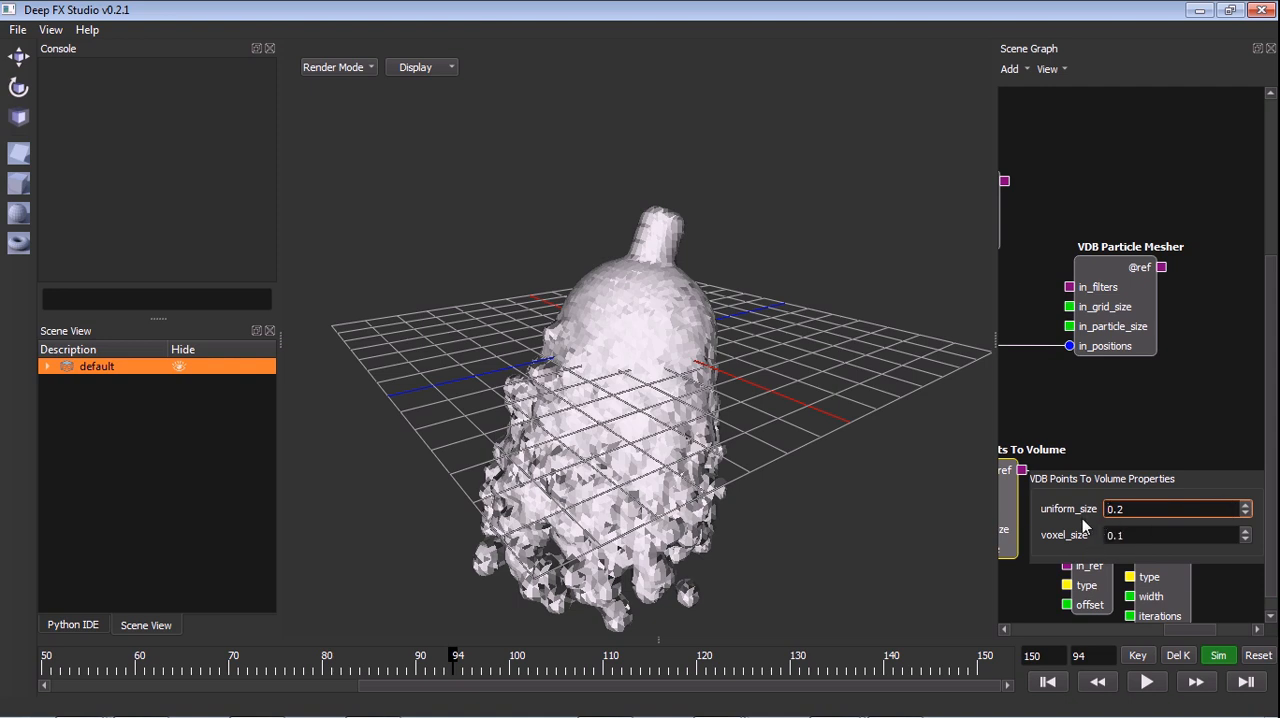
mouse_move(1220, 538)
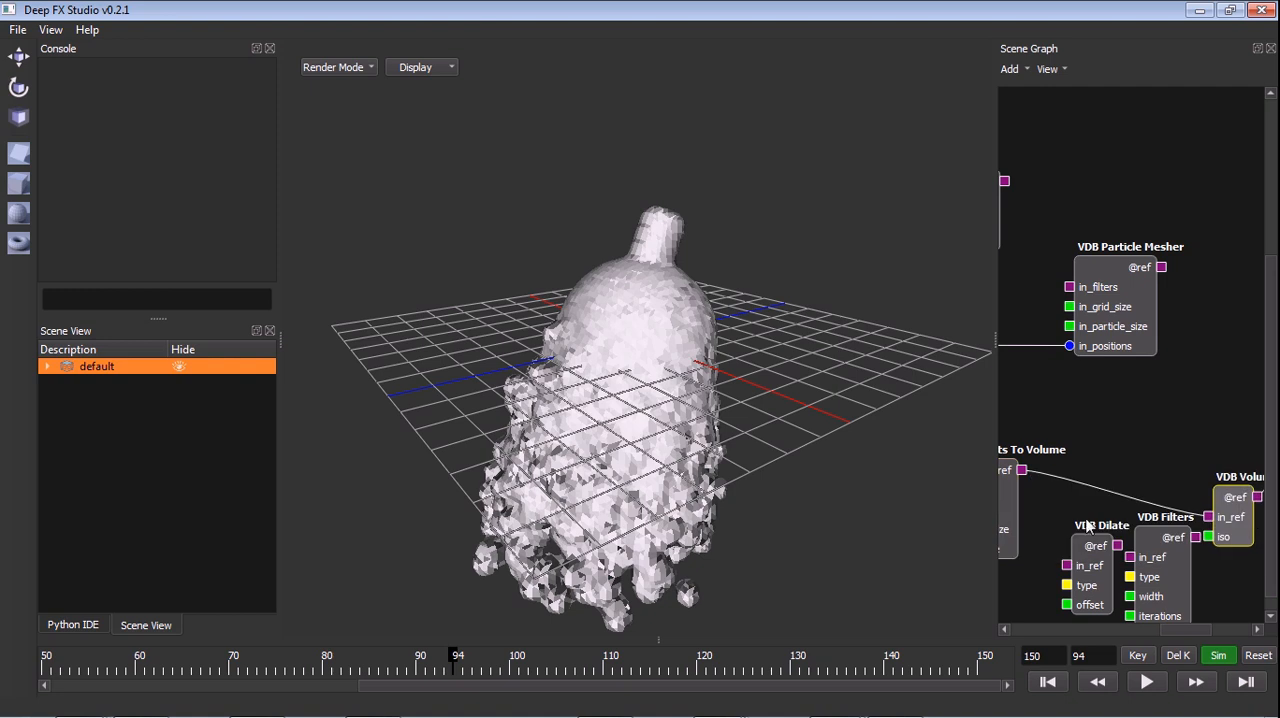
click(1035, 470)
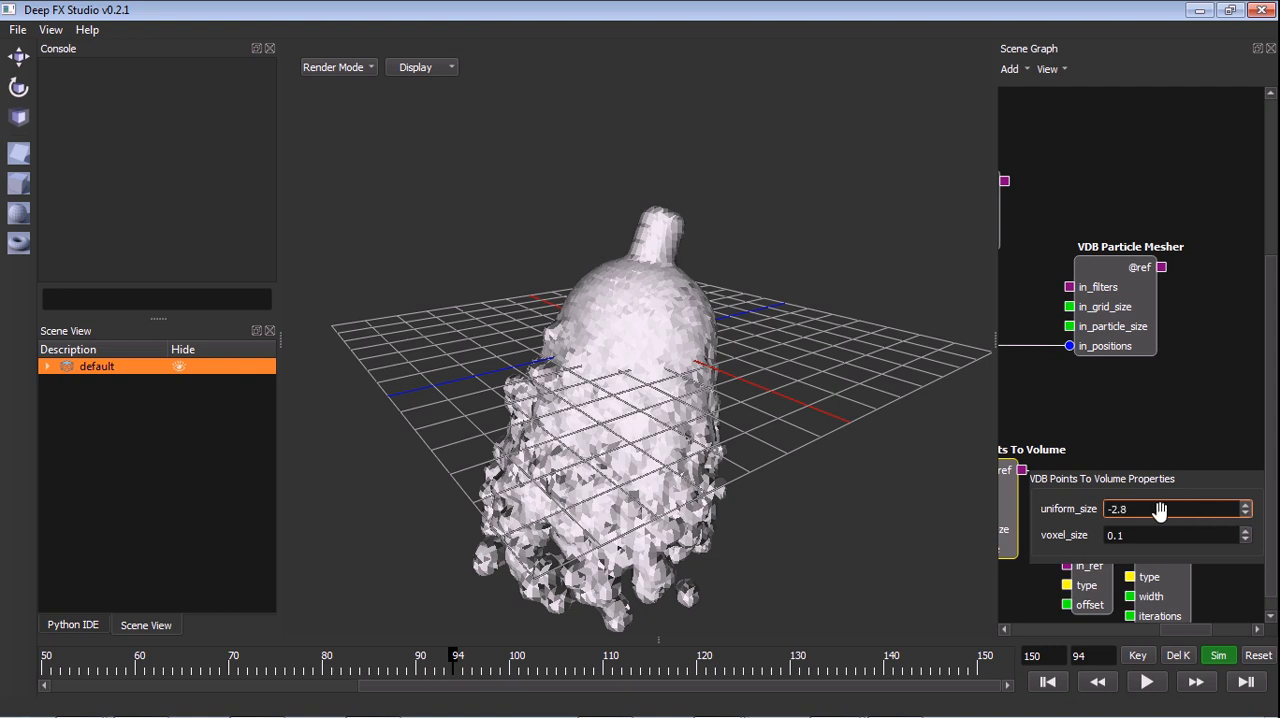
triple_click(1170, 508)
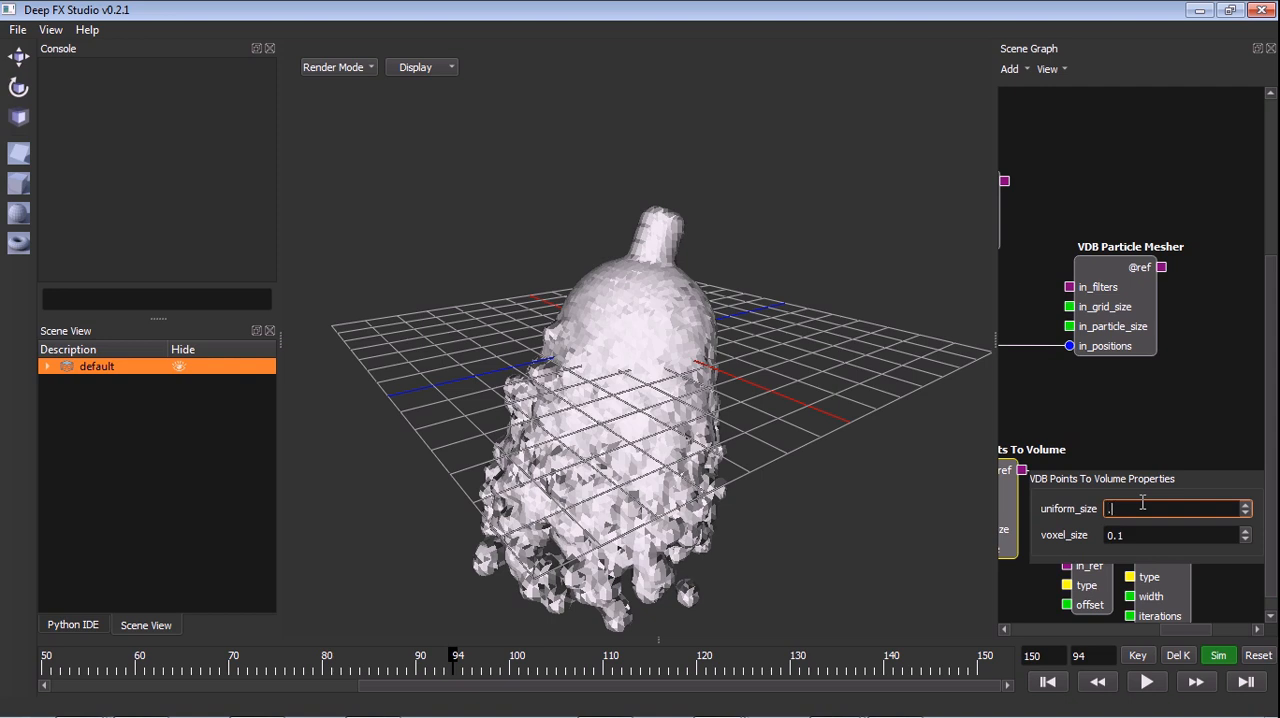
text(.08)
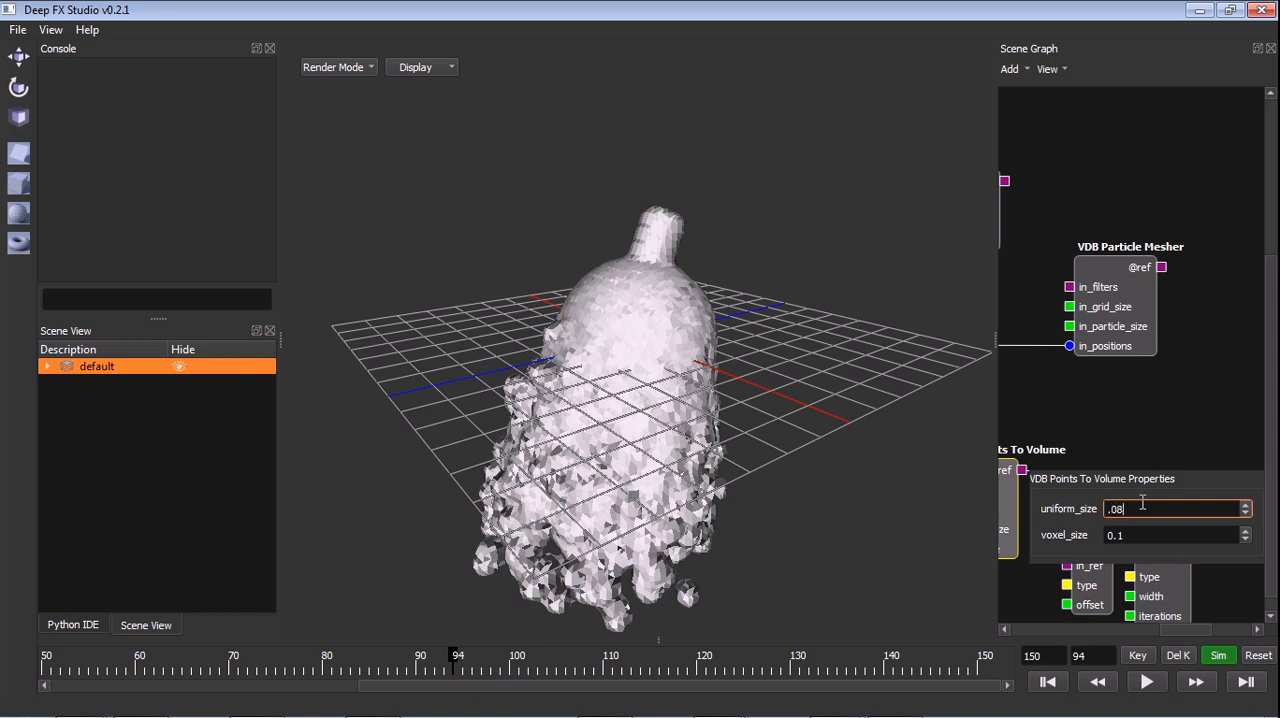
triple_click(1160, 508)
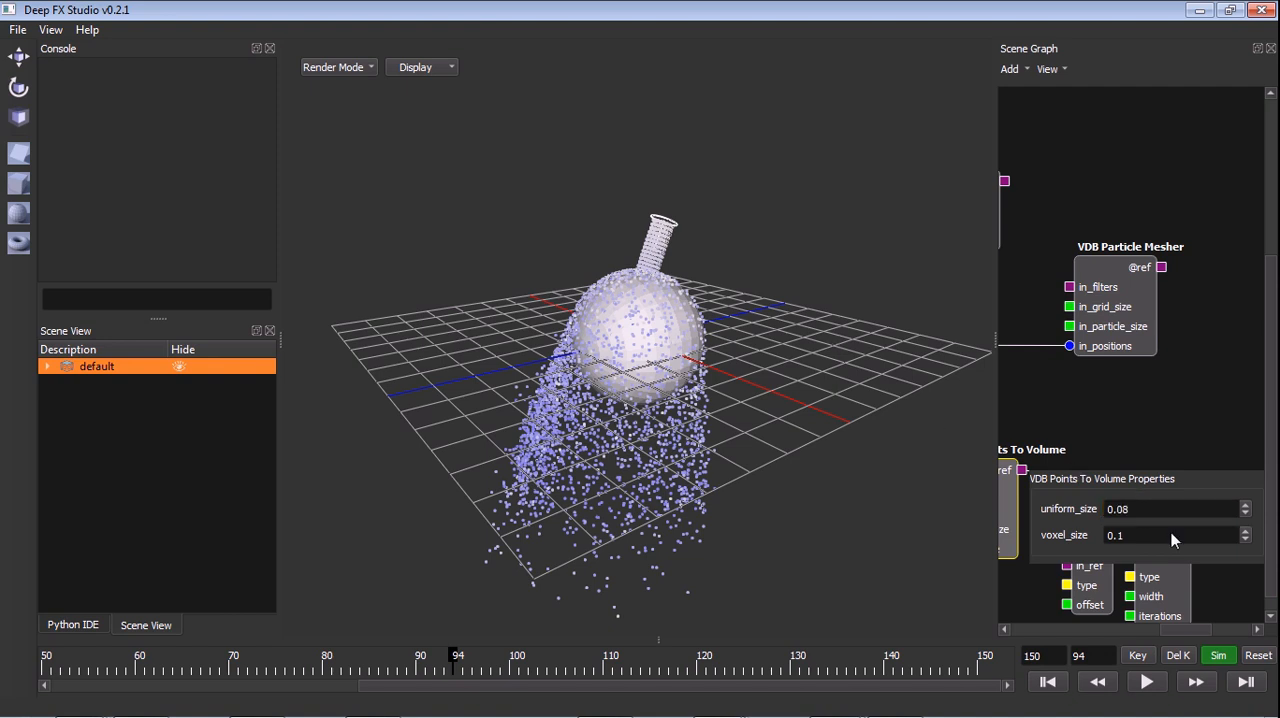
click(1175, 534)
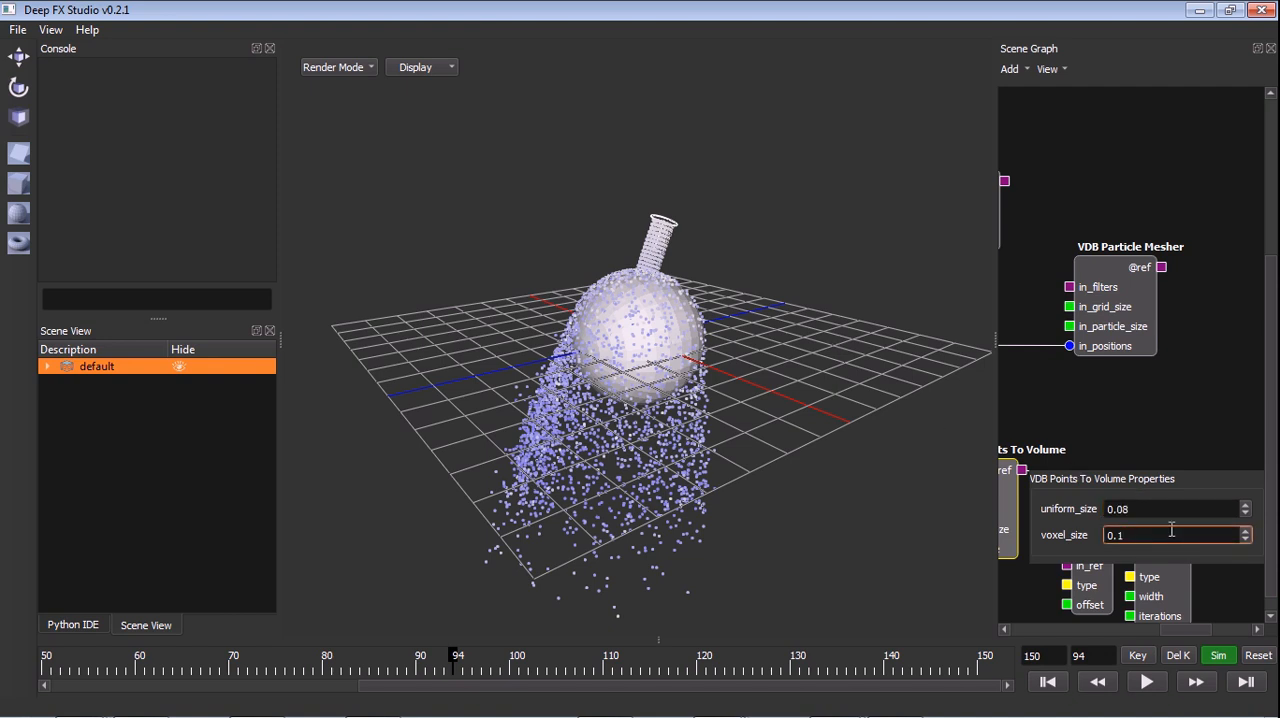
text(0.0)
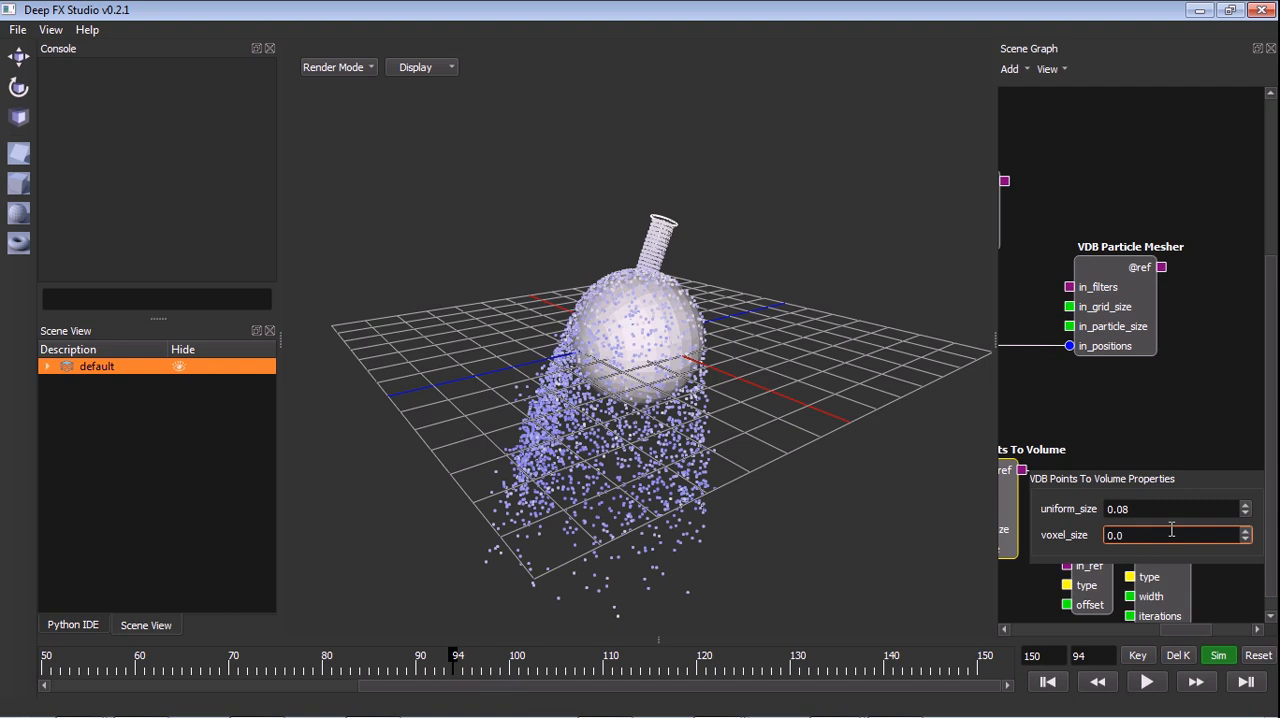
text(0.04)
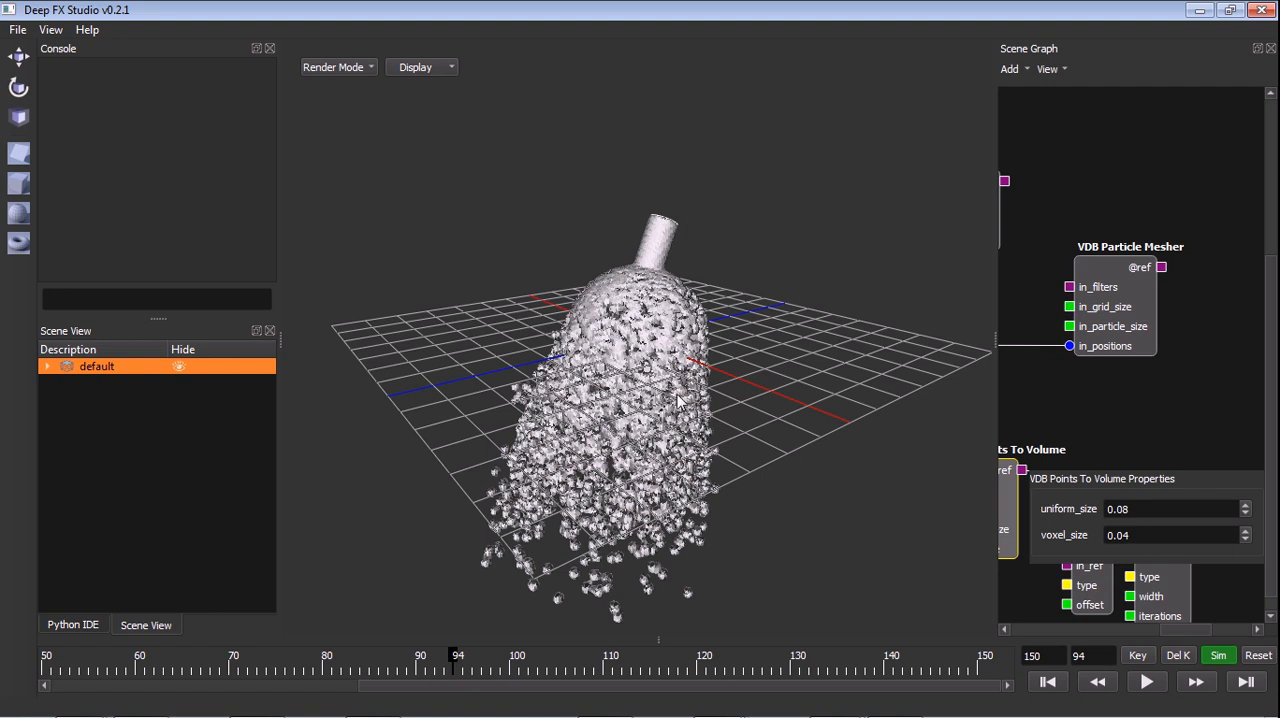
drag(680, 400, 715, 398)
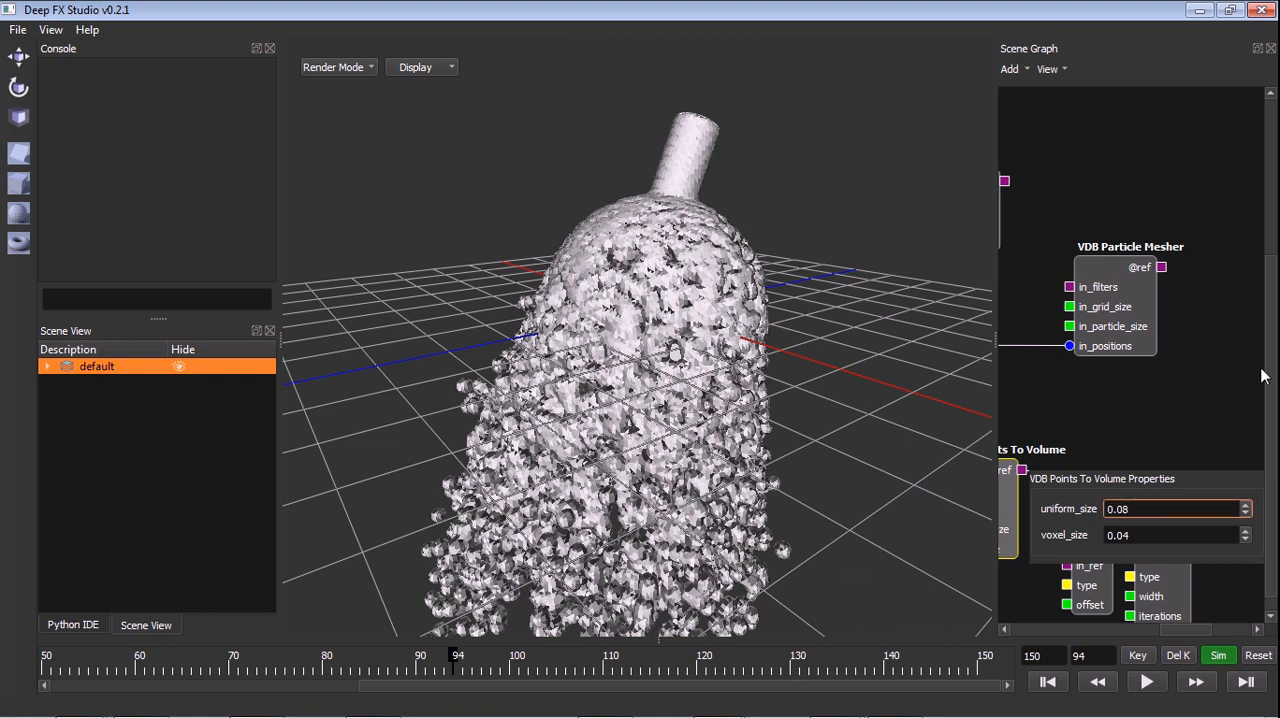
text(0.04)
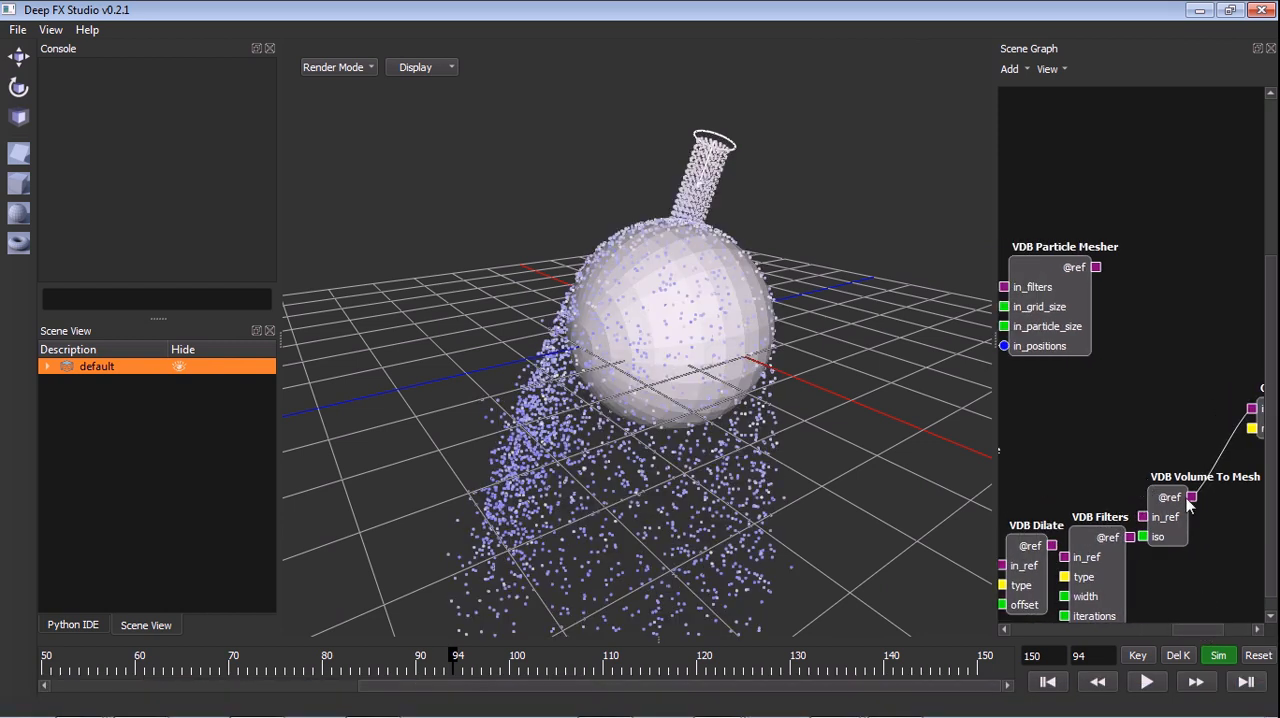
- Reposition the VDB Volume To Mesh node while keeping its onward link
drag(1190, 505, 1180, 440)
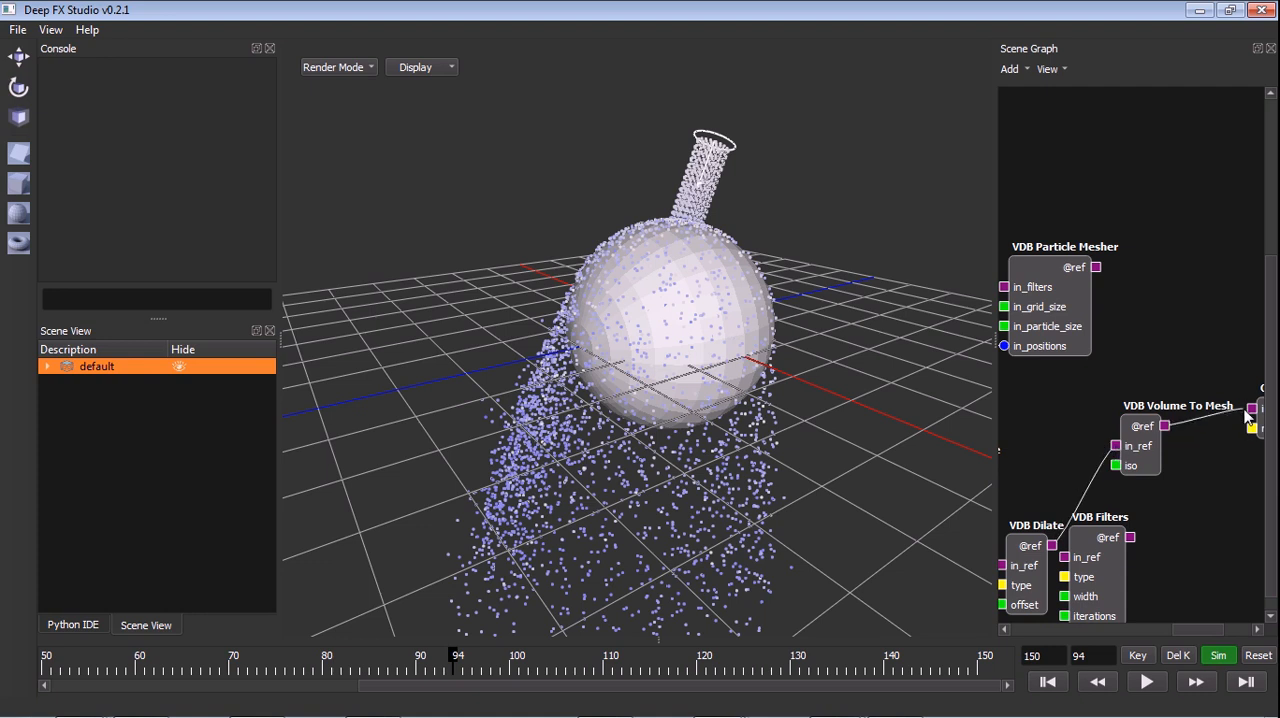
mouse_move(840, 510)
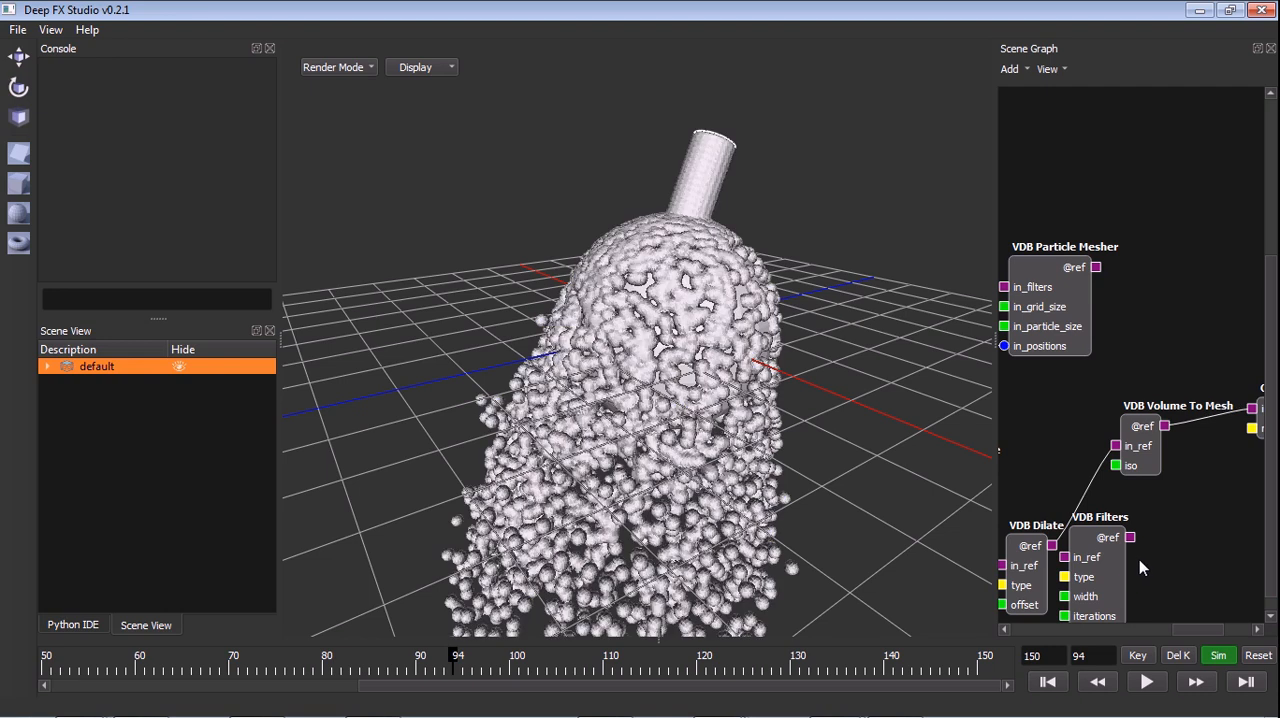
mouse_move(685, 403)
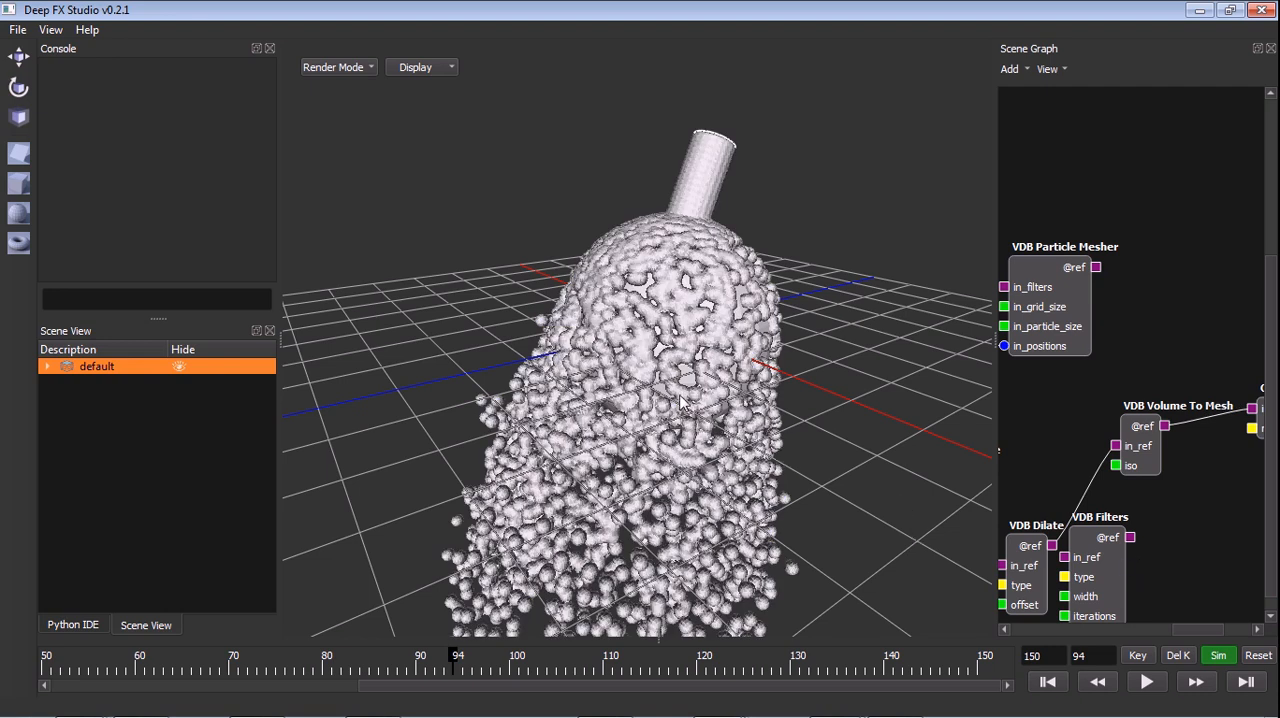
mouse_move(722, 353)
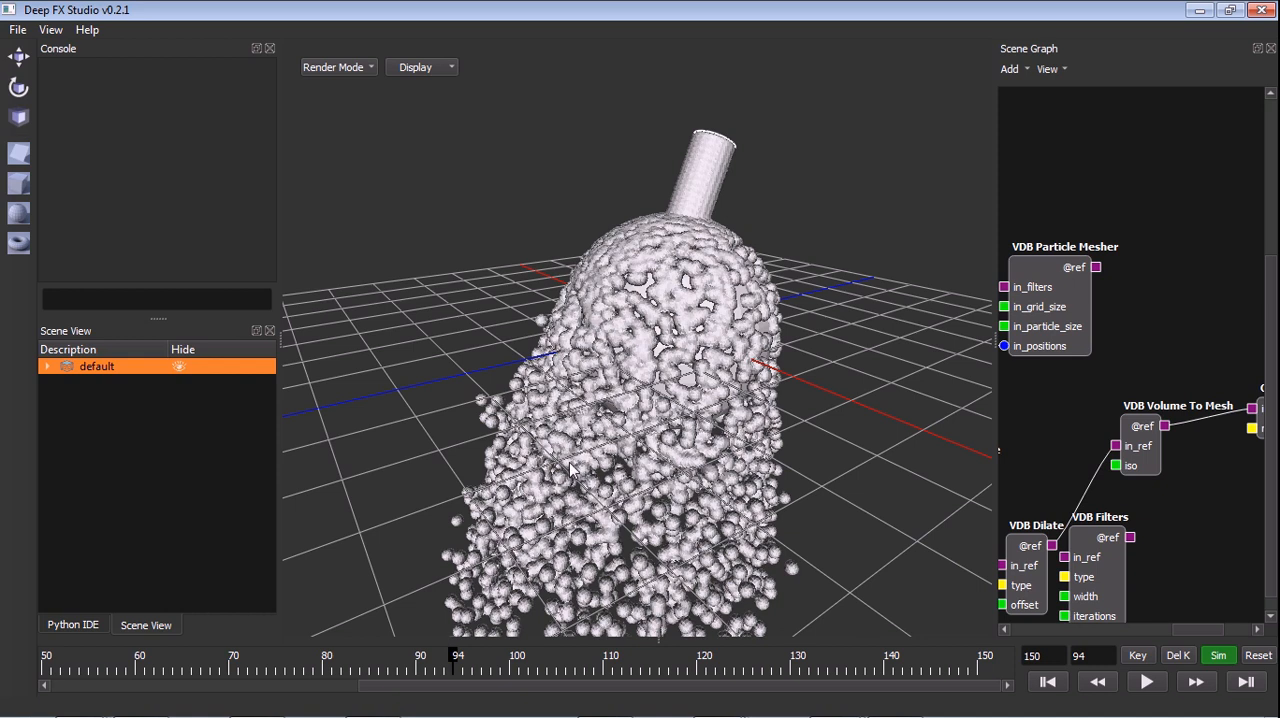
mouse_move(788, 310)
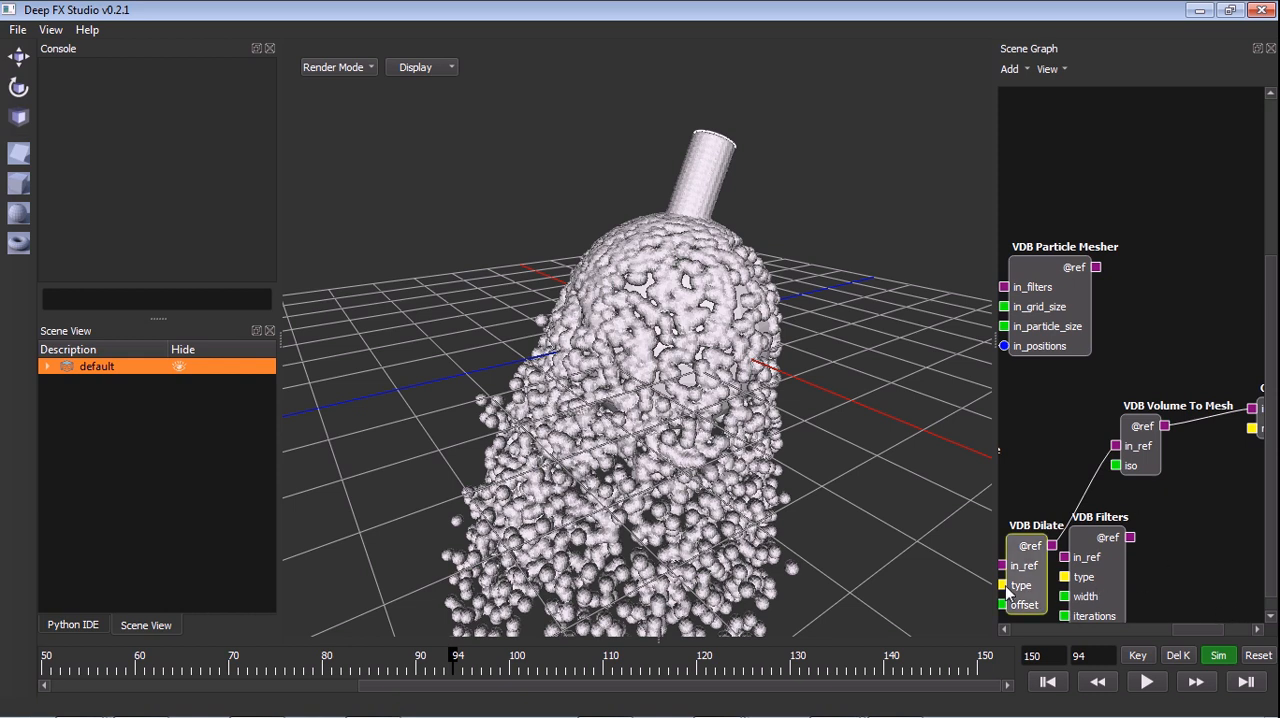
- Inspect the VDB Dilate node's properties and its dilate operation type
click(1035, 545)
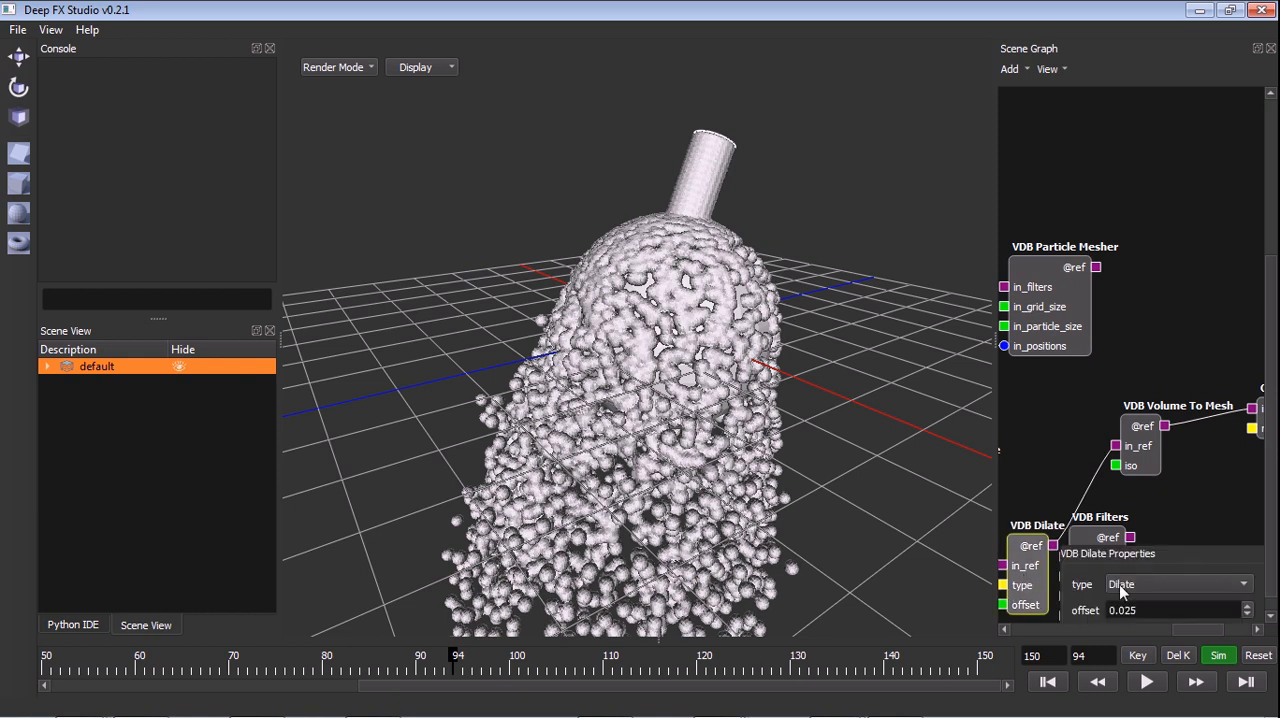
click(1178, 584)
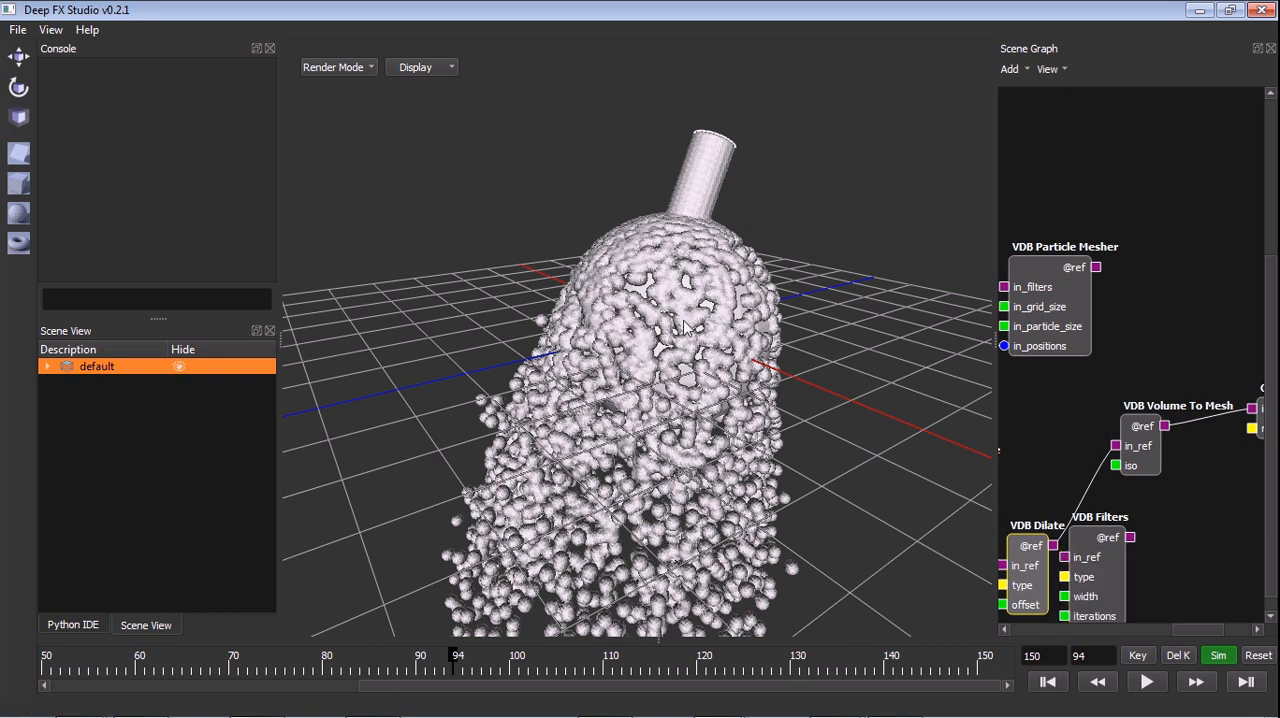
mouse_move(695, 178)
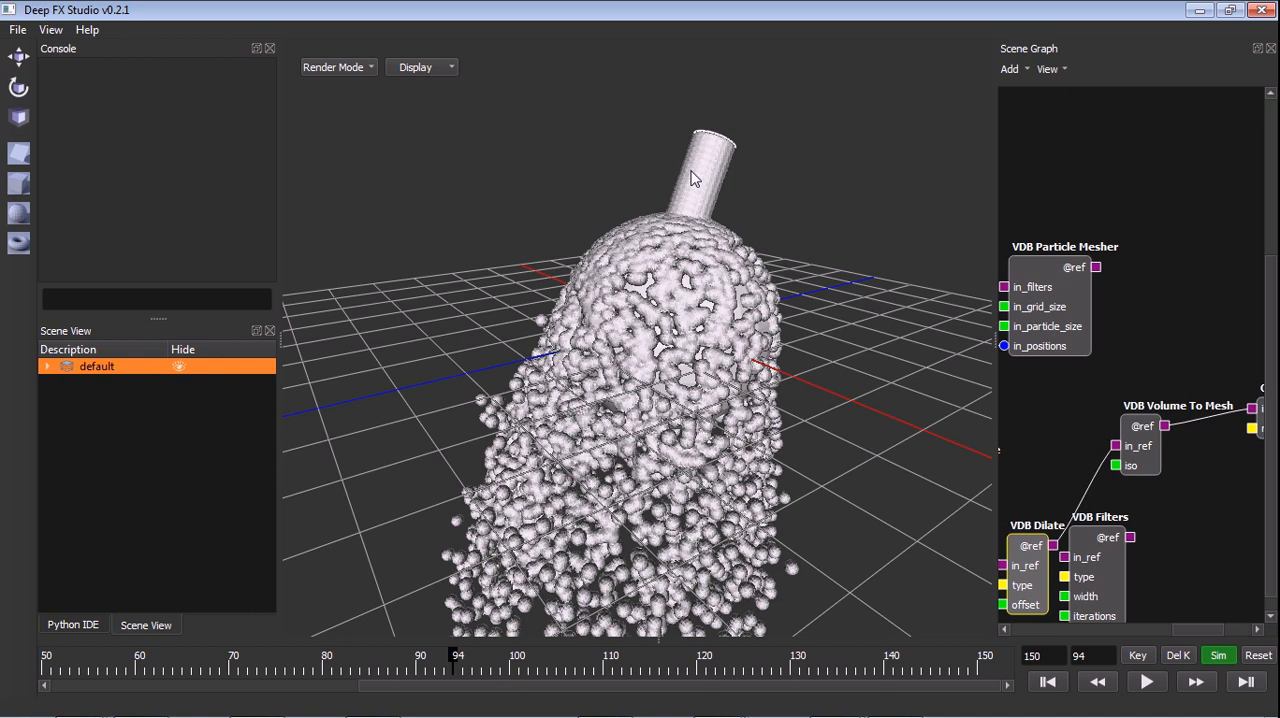
mouse_move(708, 527)
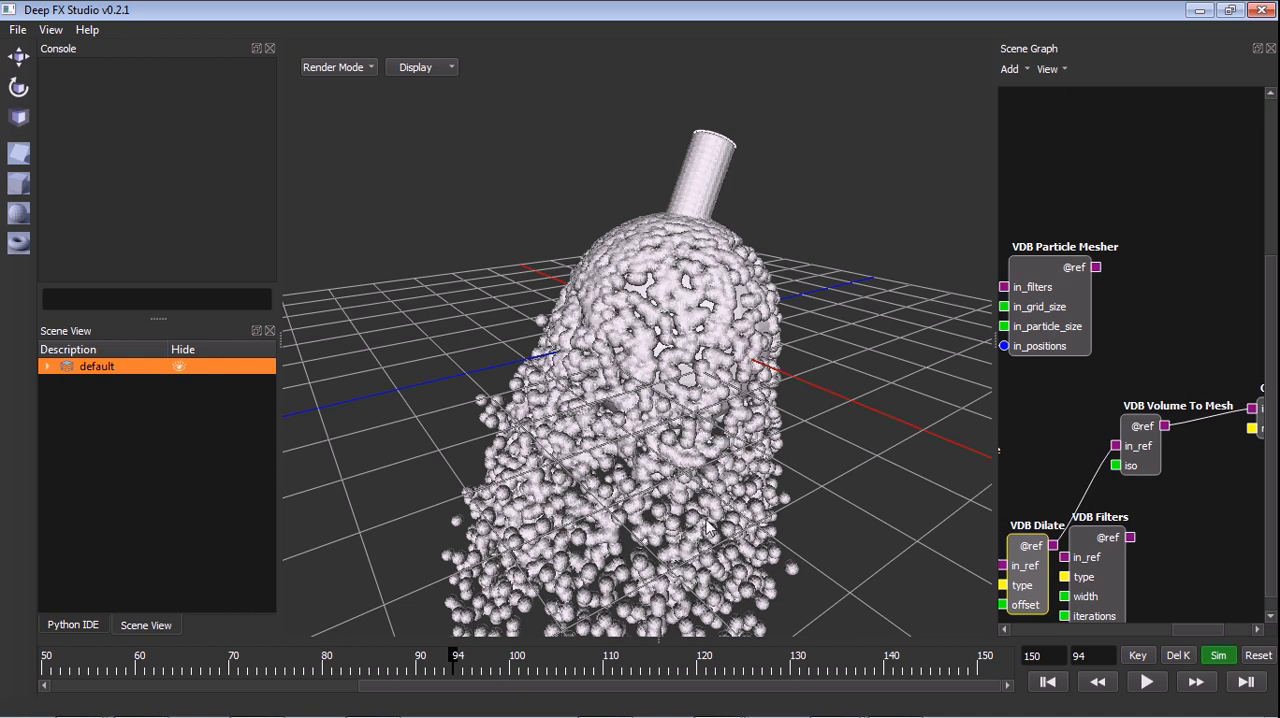
mouse_move(755, 428)
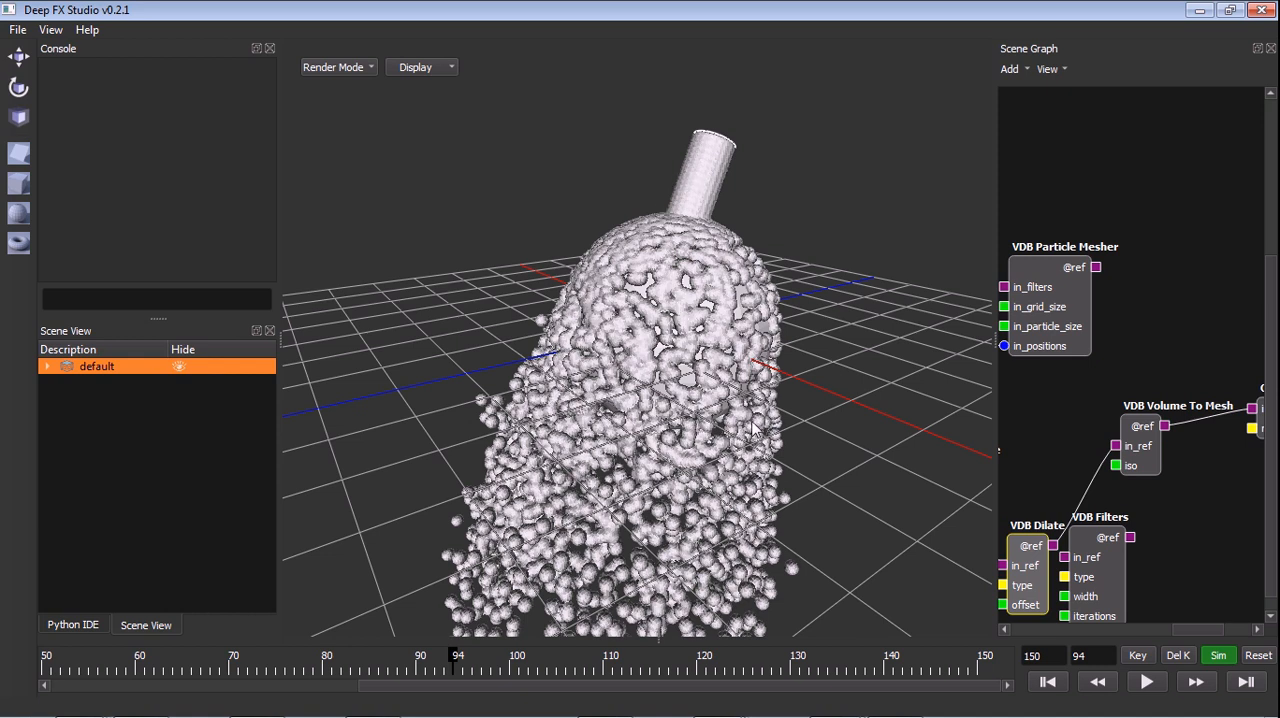
mouse_move(745, 425)
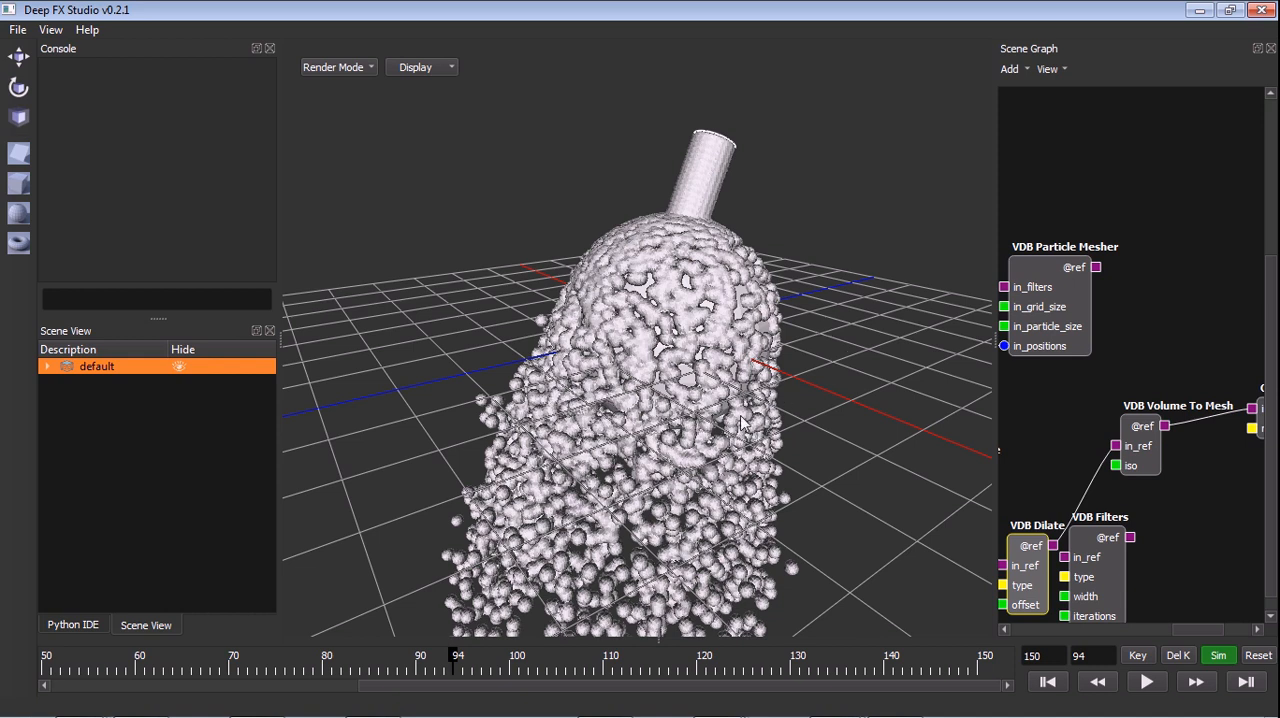
mouse_move(1088, 582)
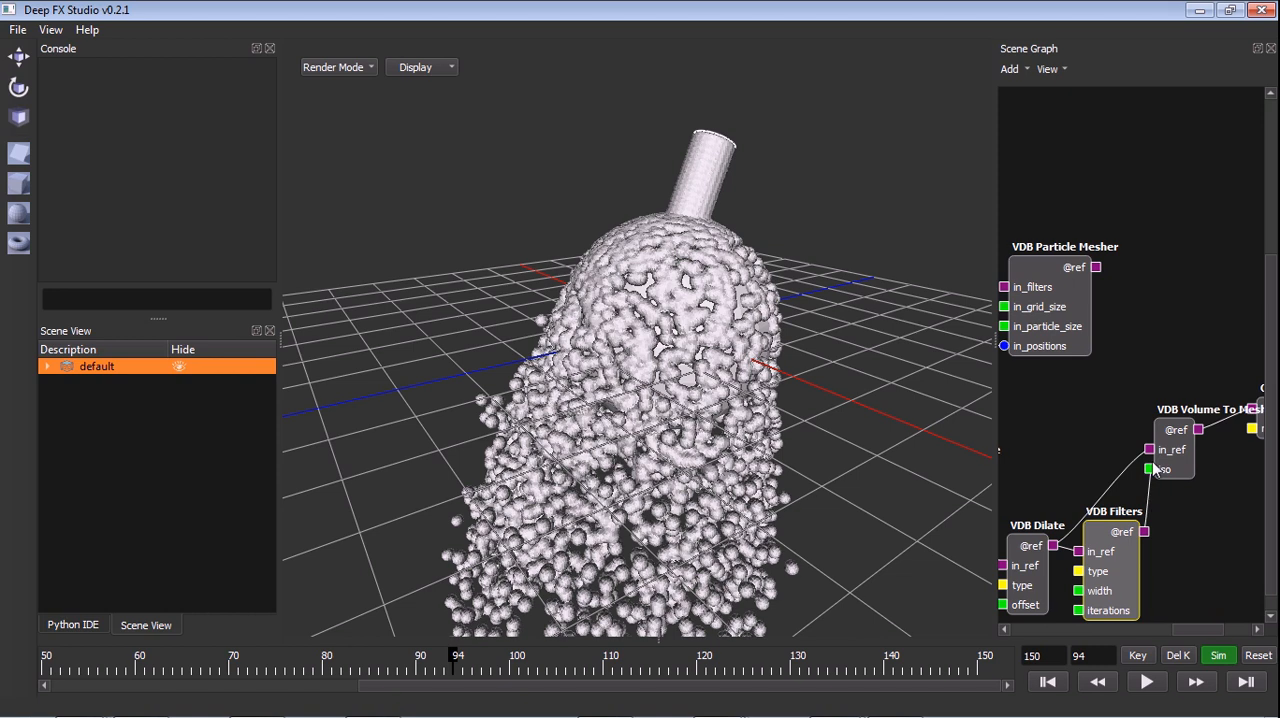
mouse_move(1163, 568)
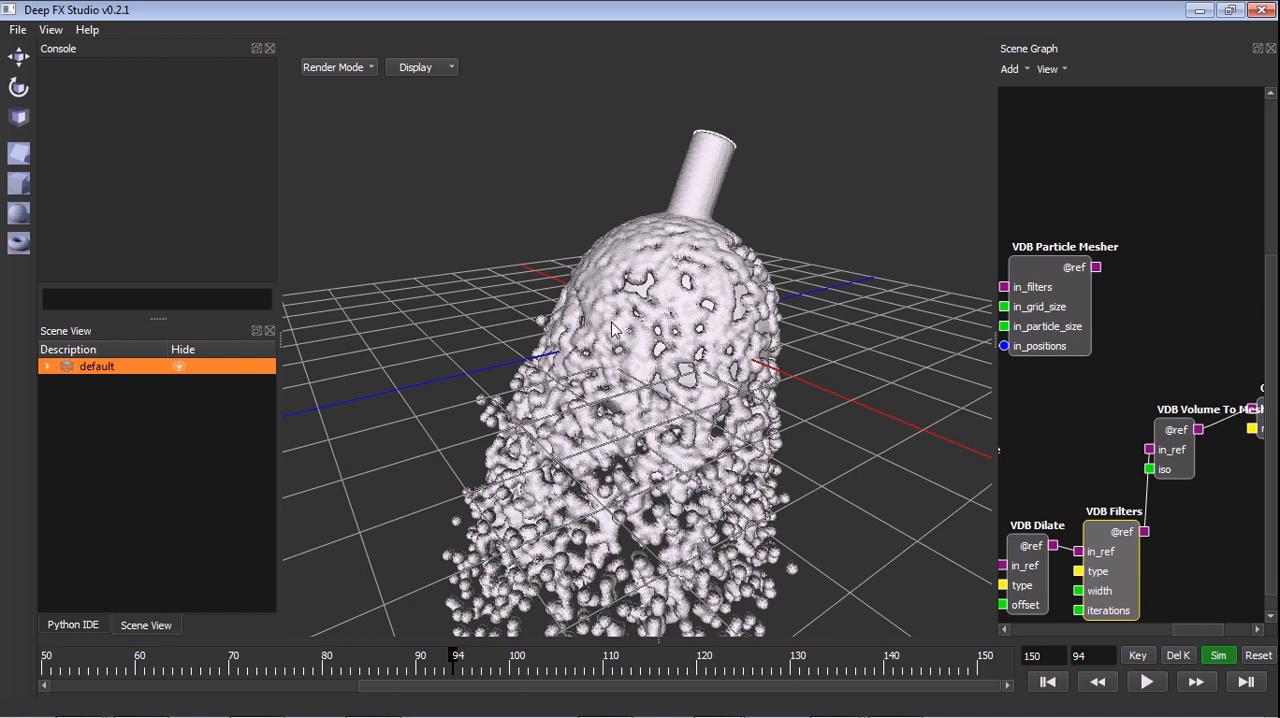
mouse_move(700, 185)
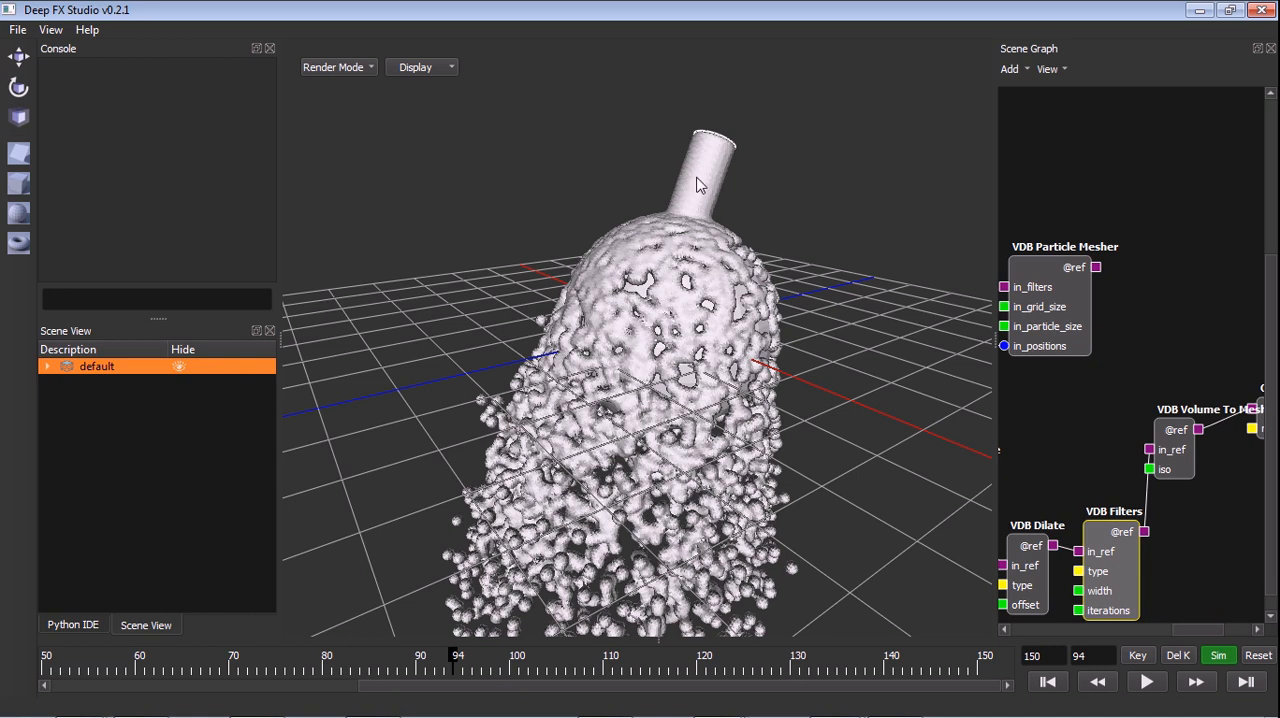
- Add a second VDB Dilate node after Volume To Mesh and edit its offsets, entering 0.01
scroll(right, 3)
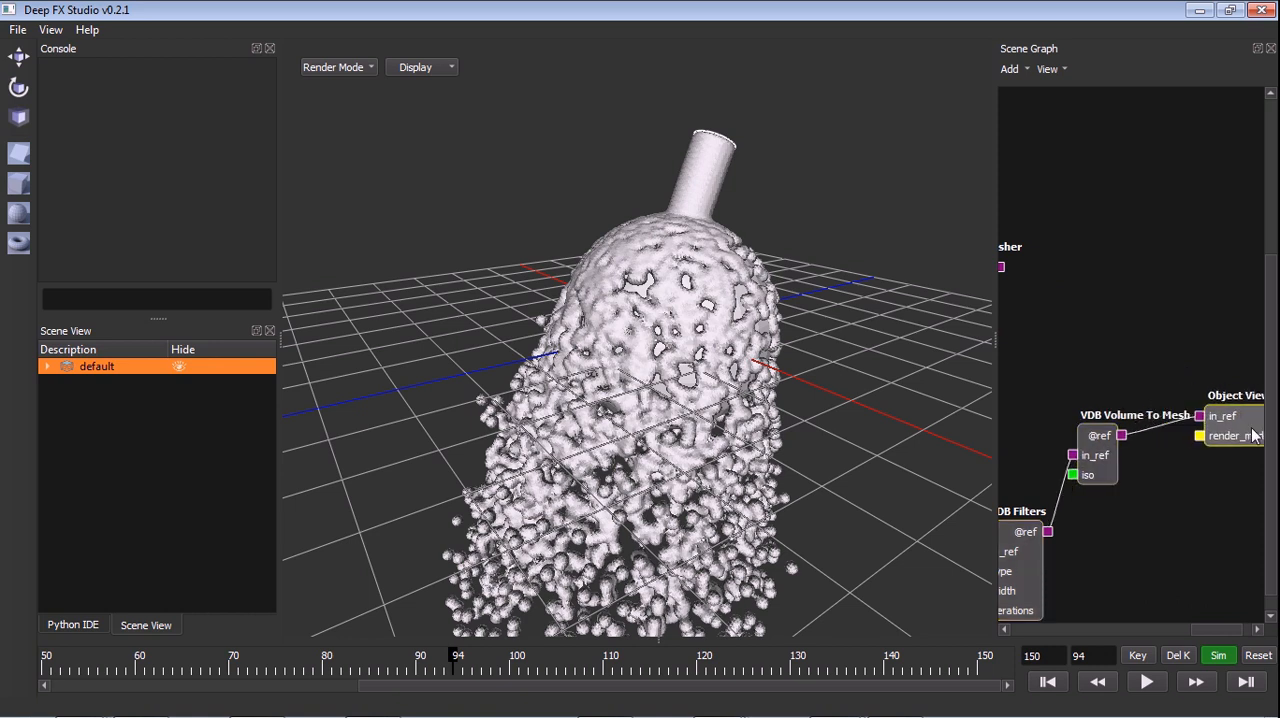
click(1010, 68)
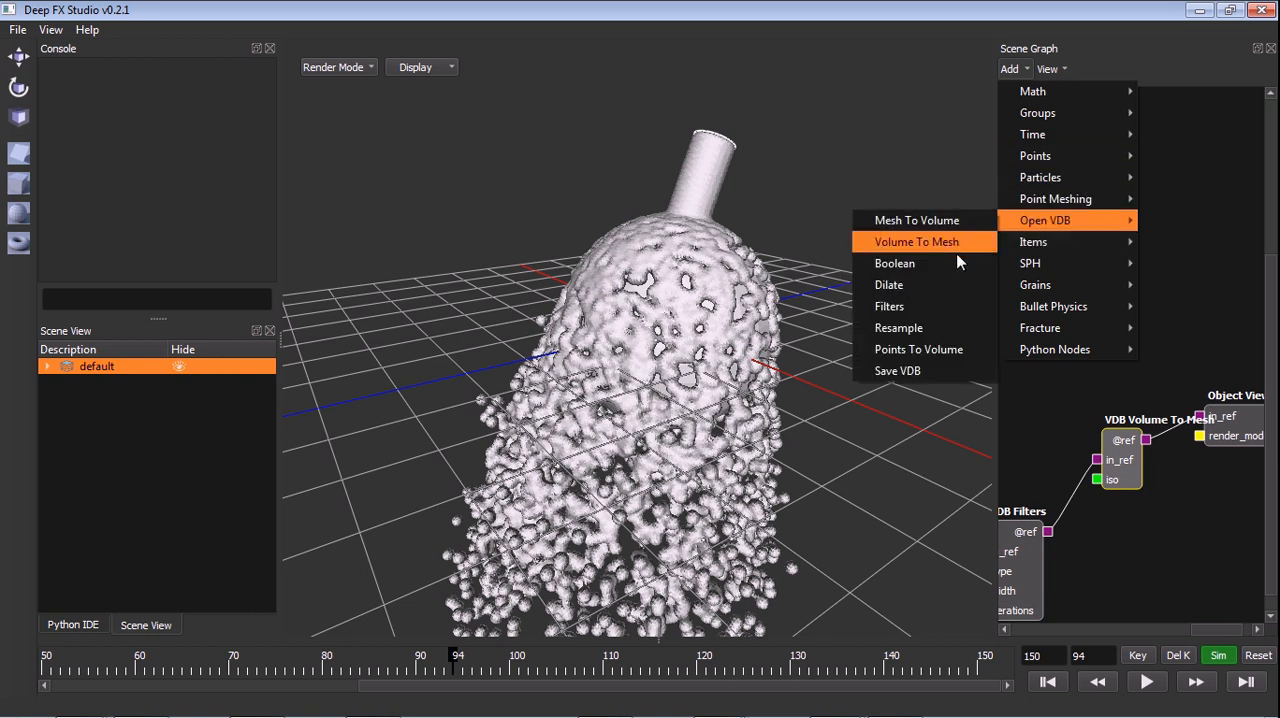
click(889, 284)
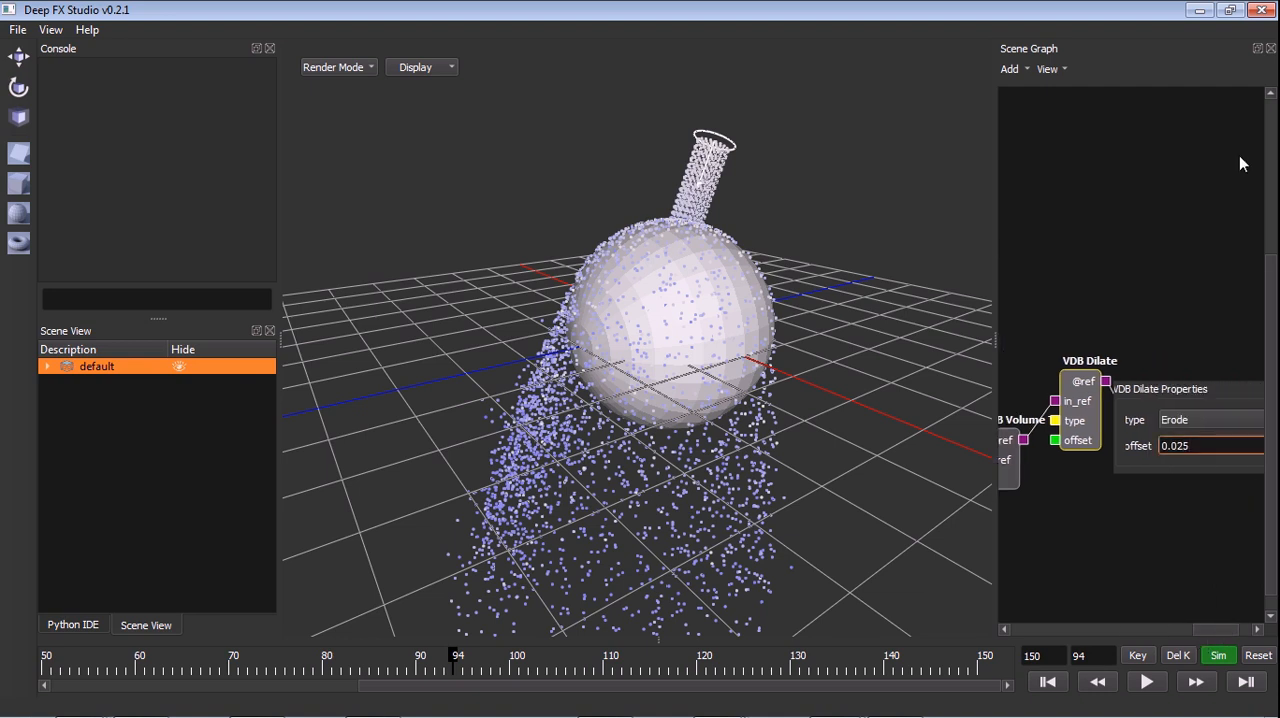
triple_click(1195, 445)
text(0.02)
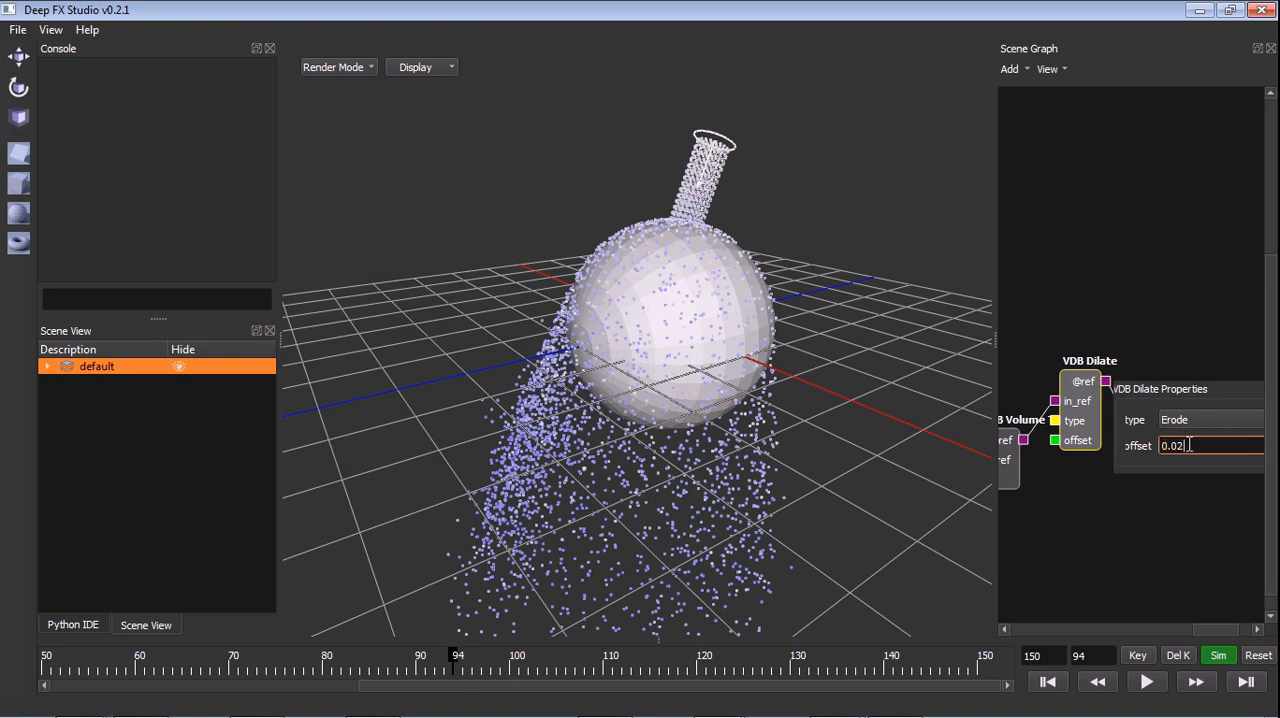
text(0.01)
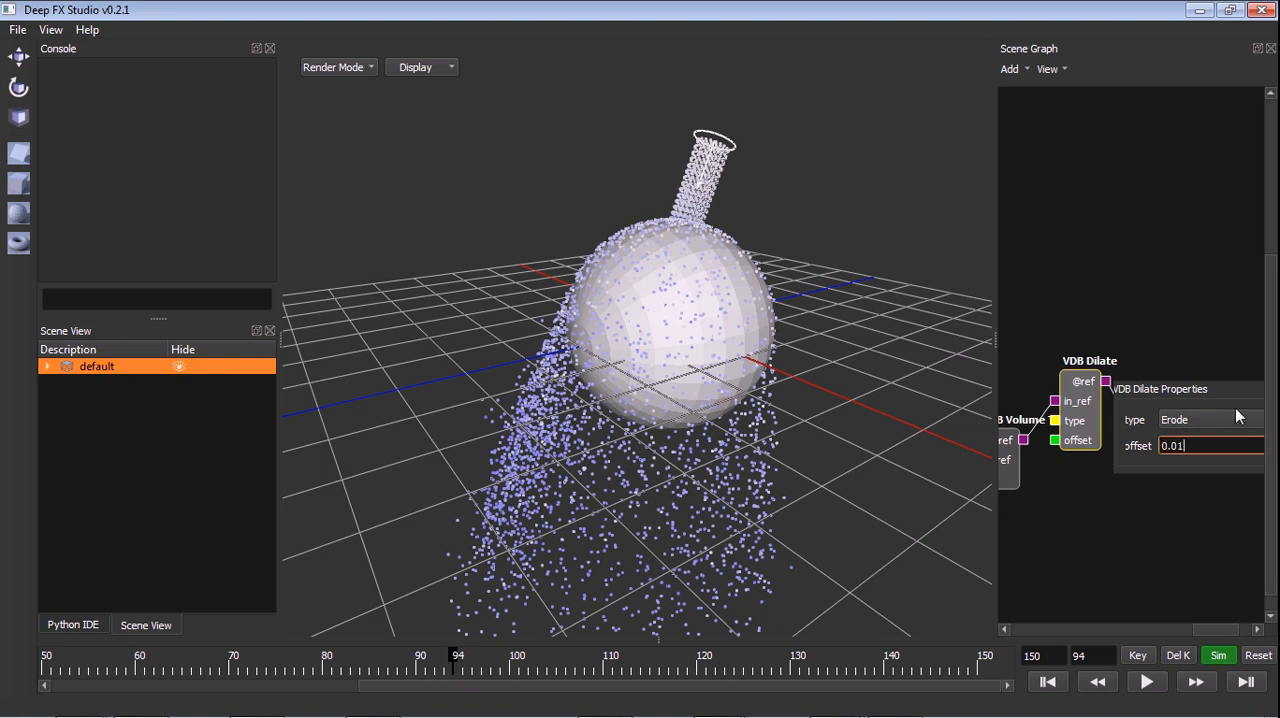
triple_click(1200, 446)
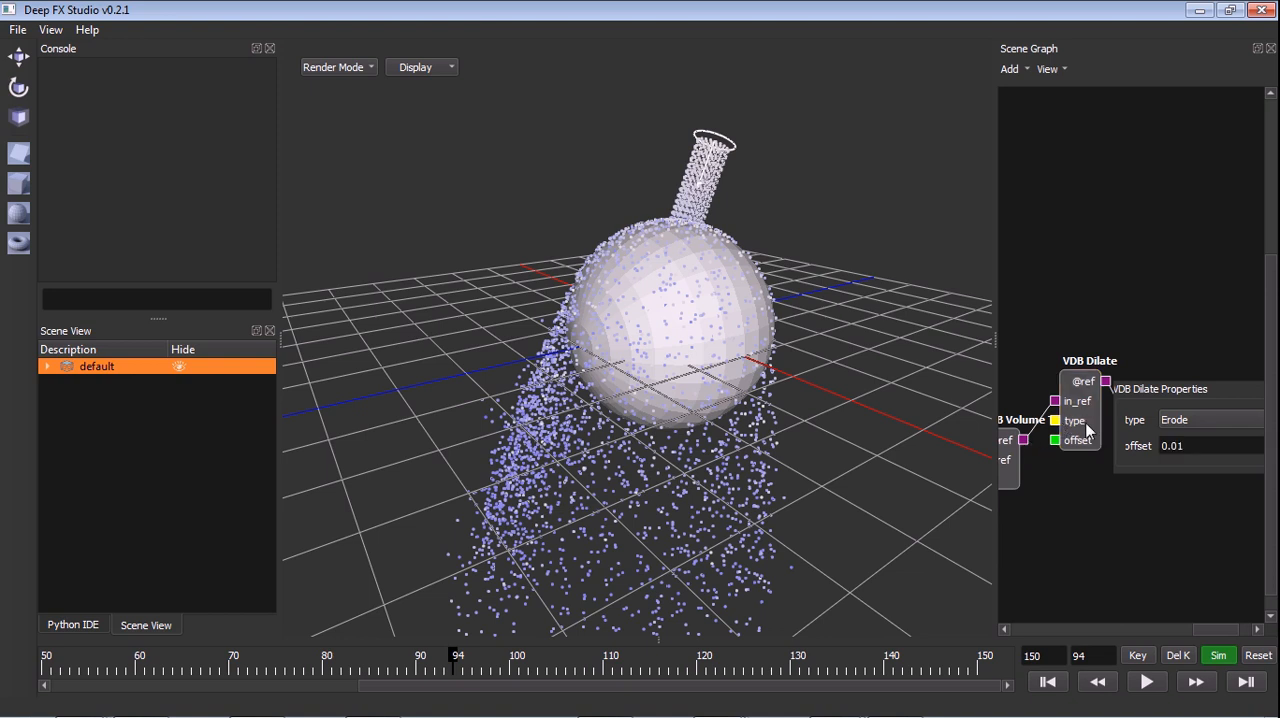
mouse_move(1205, 635)
text(0.02)
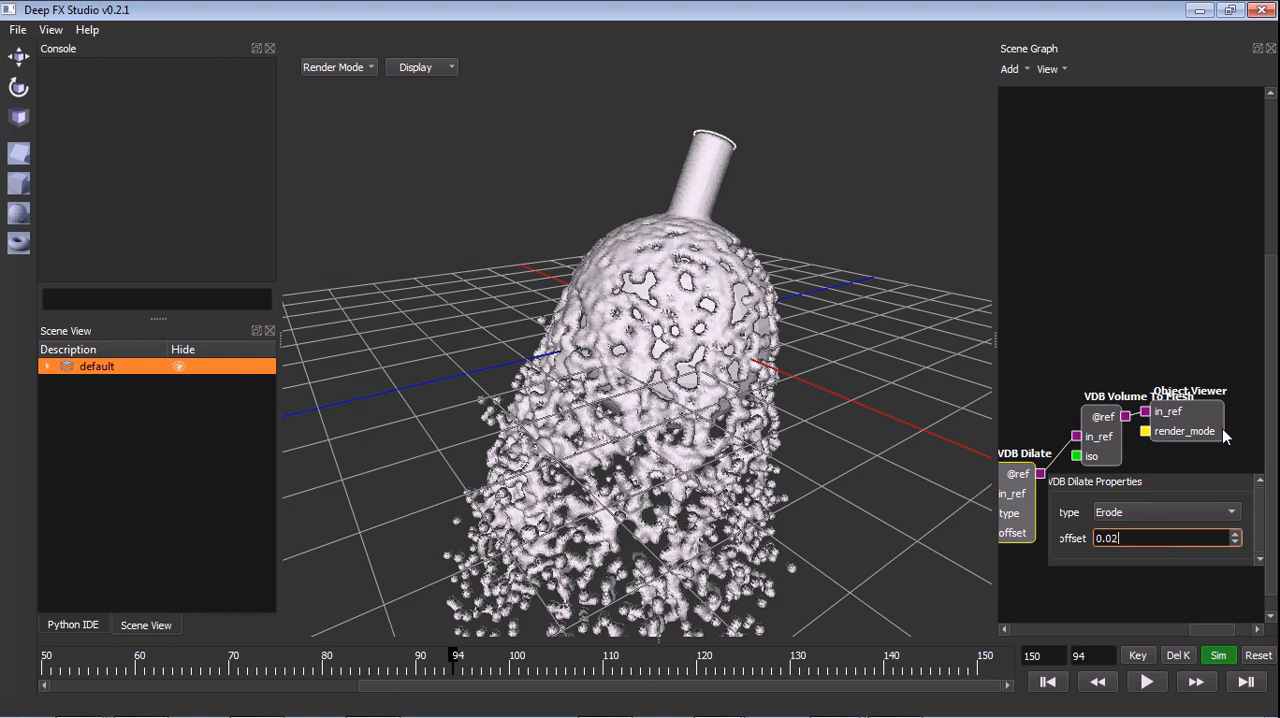
triple_click(1165, 538)
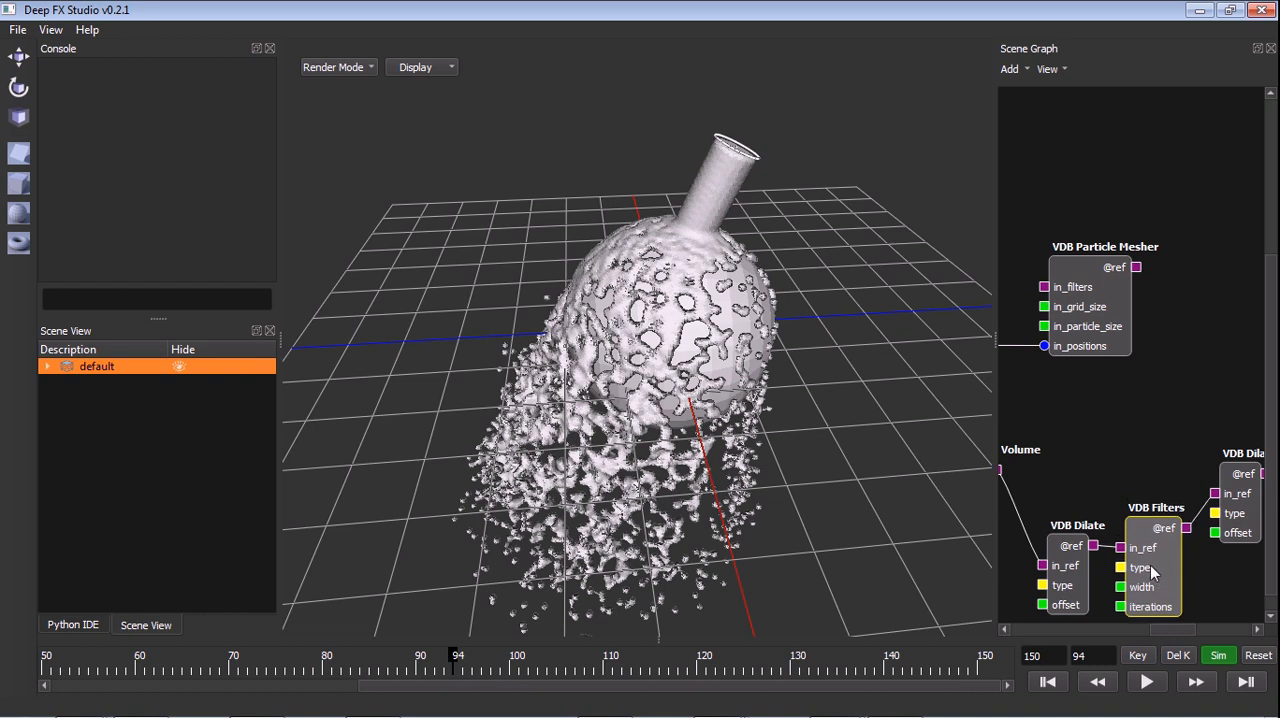
mouse_move(1150, 570)
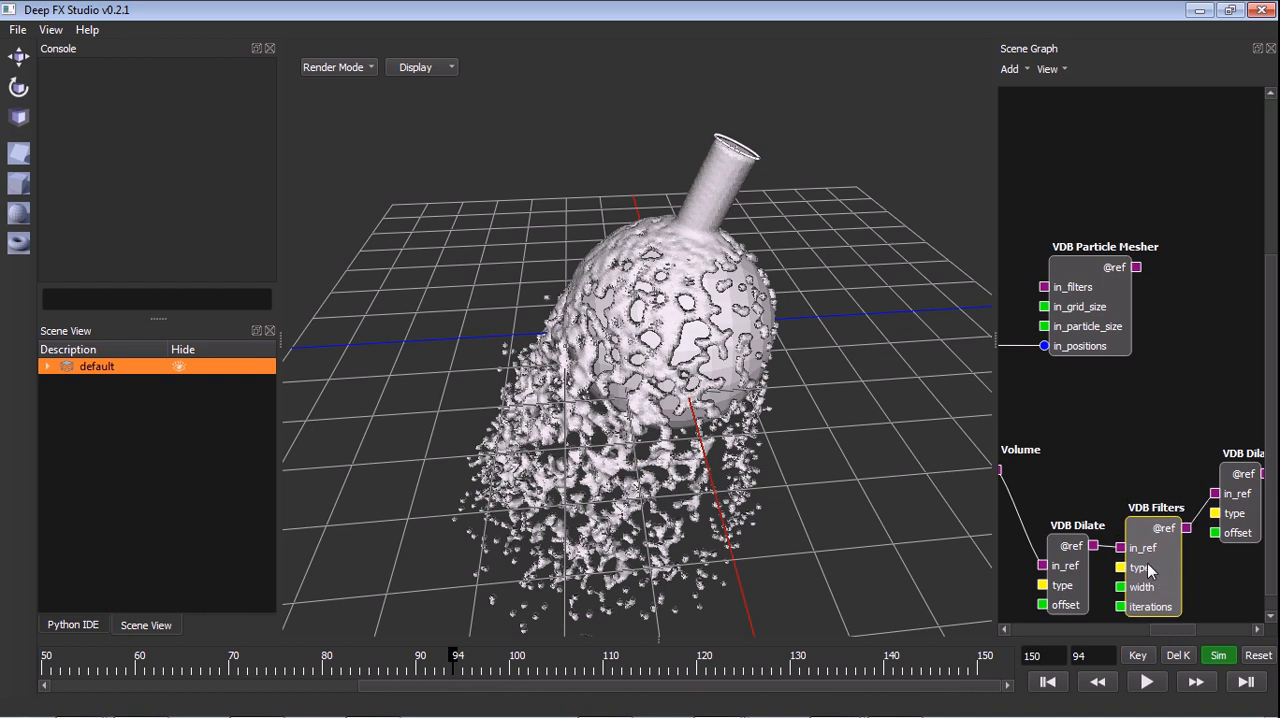
mouse_move(1143, 612)
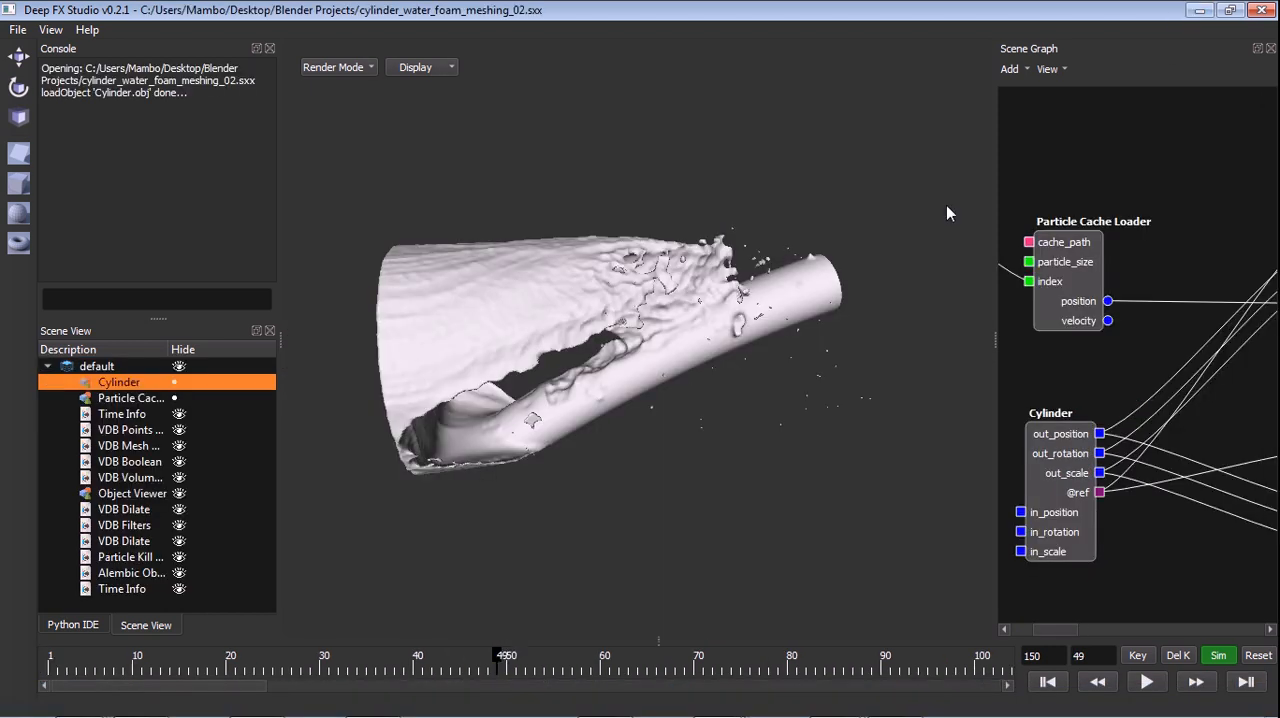
mouse_move(485, 578)
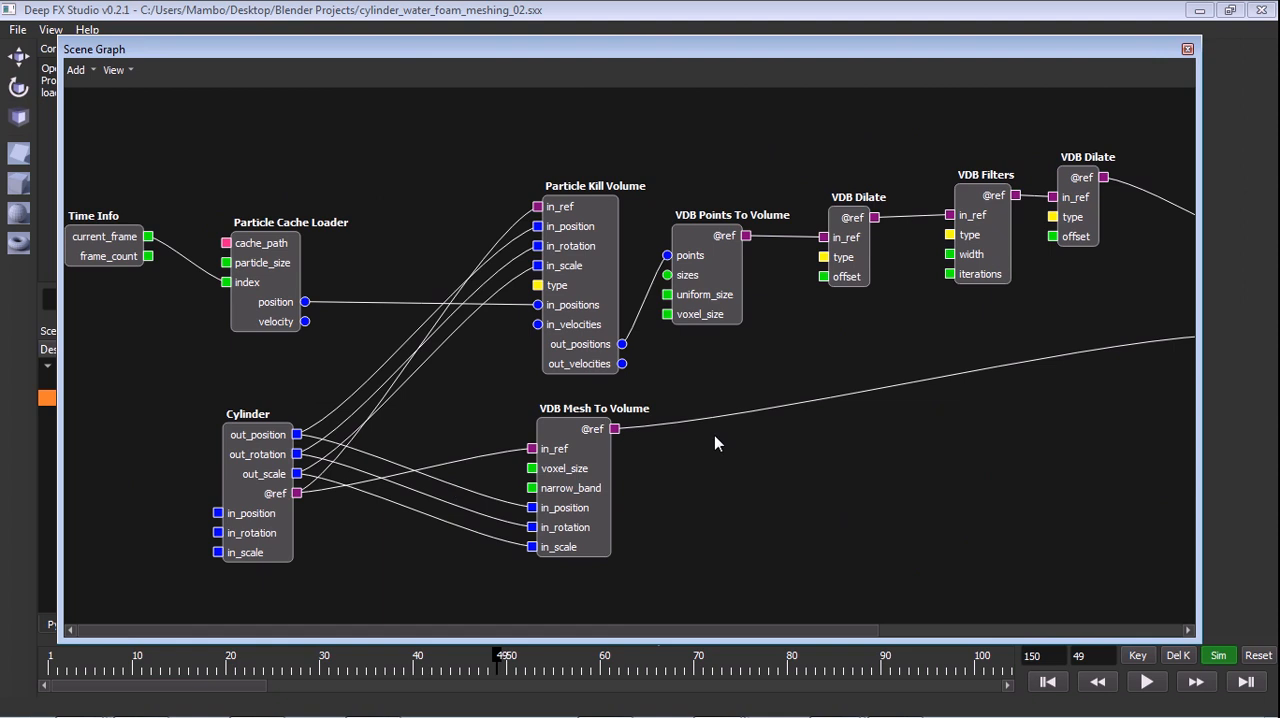
mouse_move(572, 472)
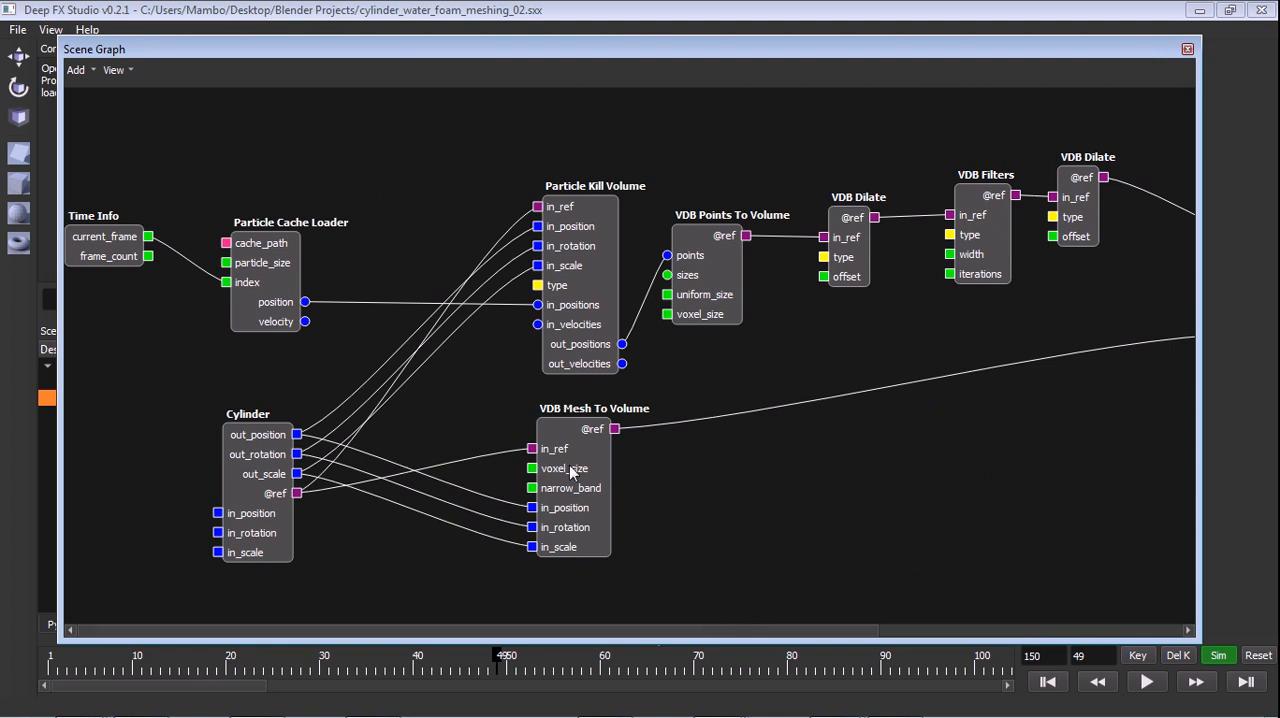
mouse_move(183, 505)
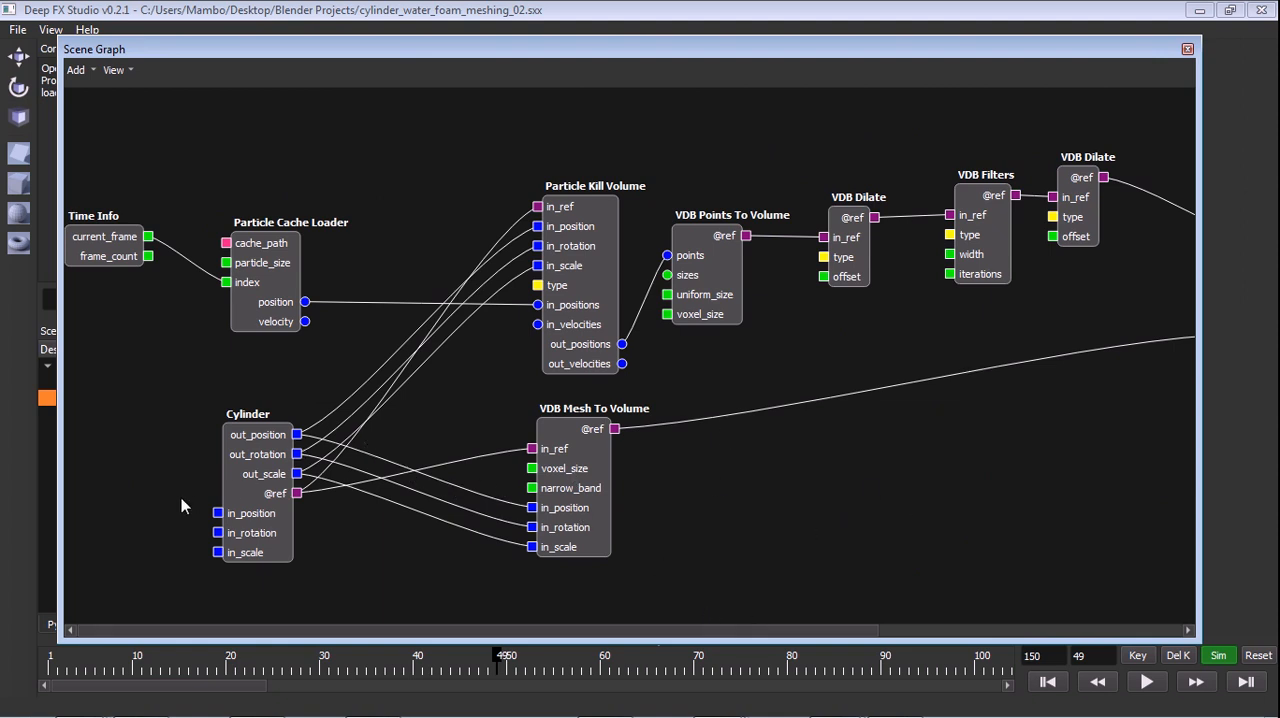
mouse_move(715, 577)
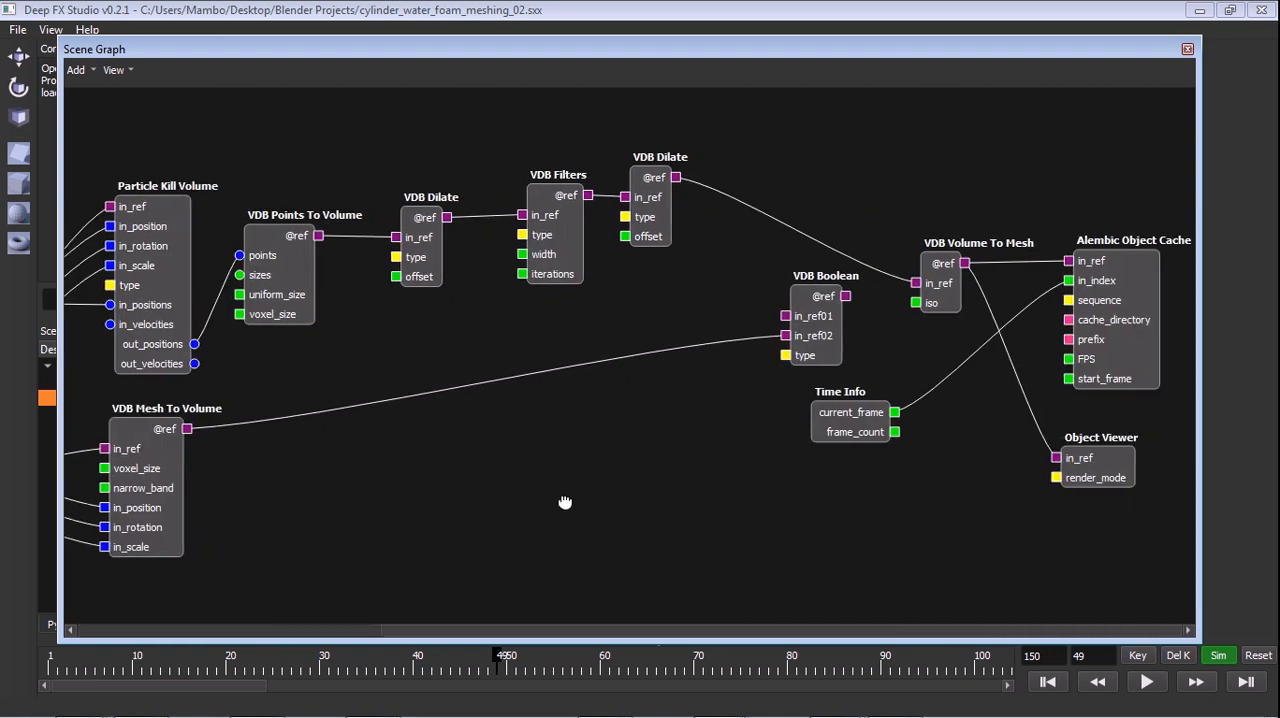
mouse_move(835, 335)
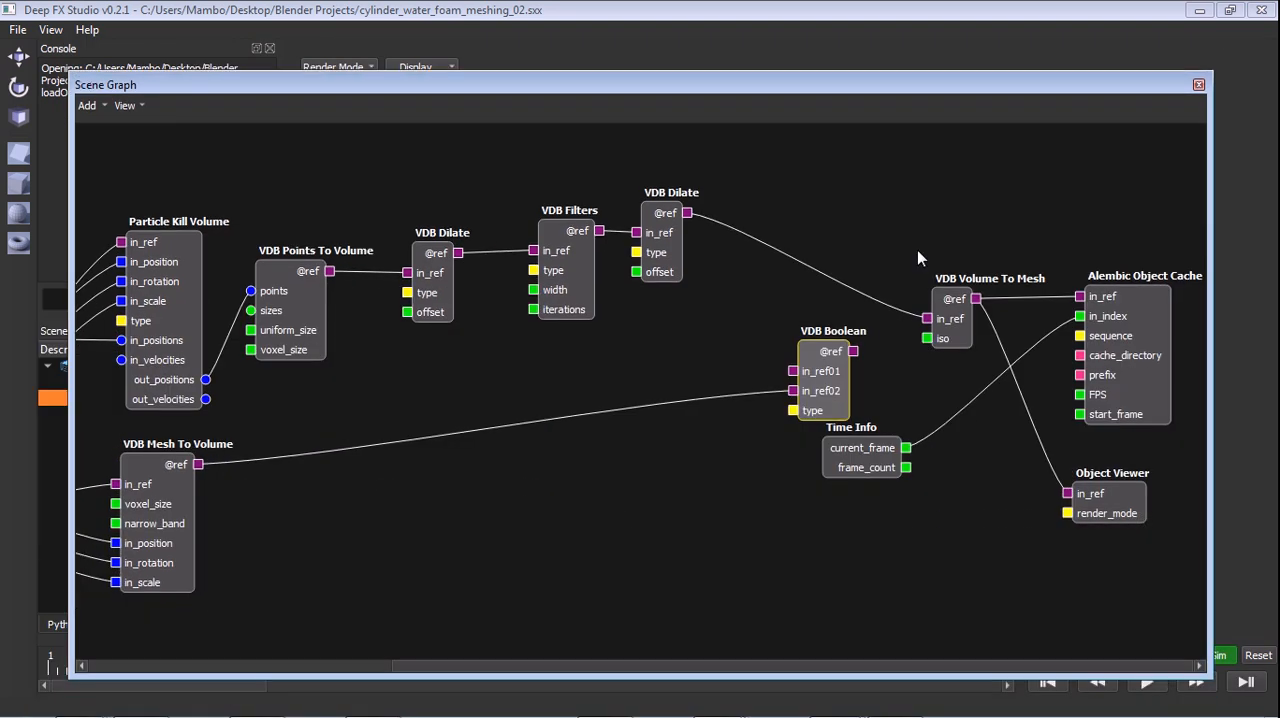
mouse_move(938, 312)
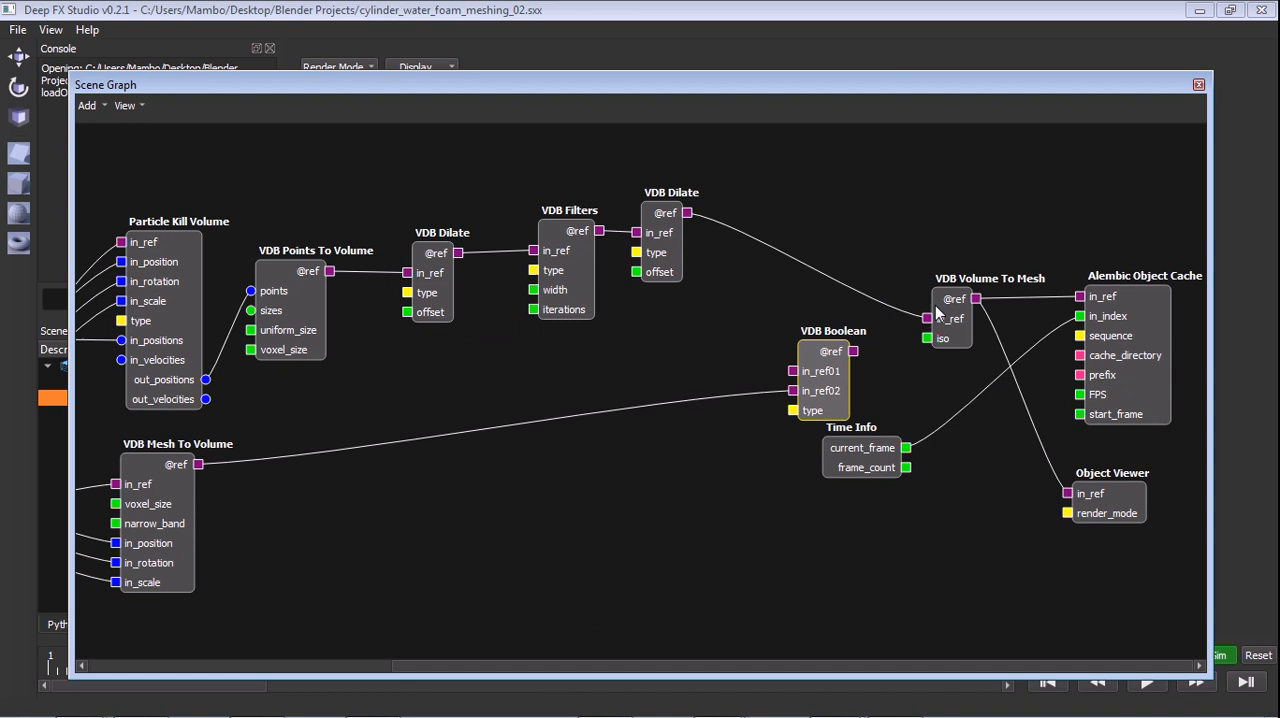
mouse_move(840, 375)
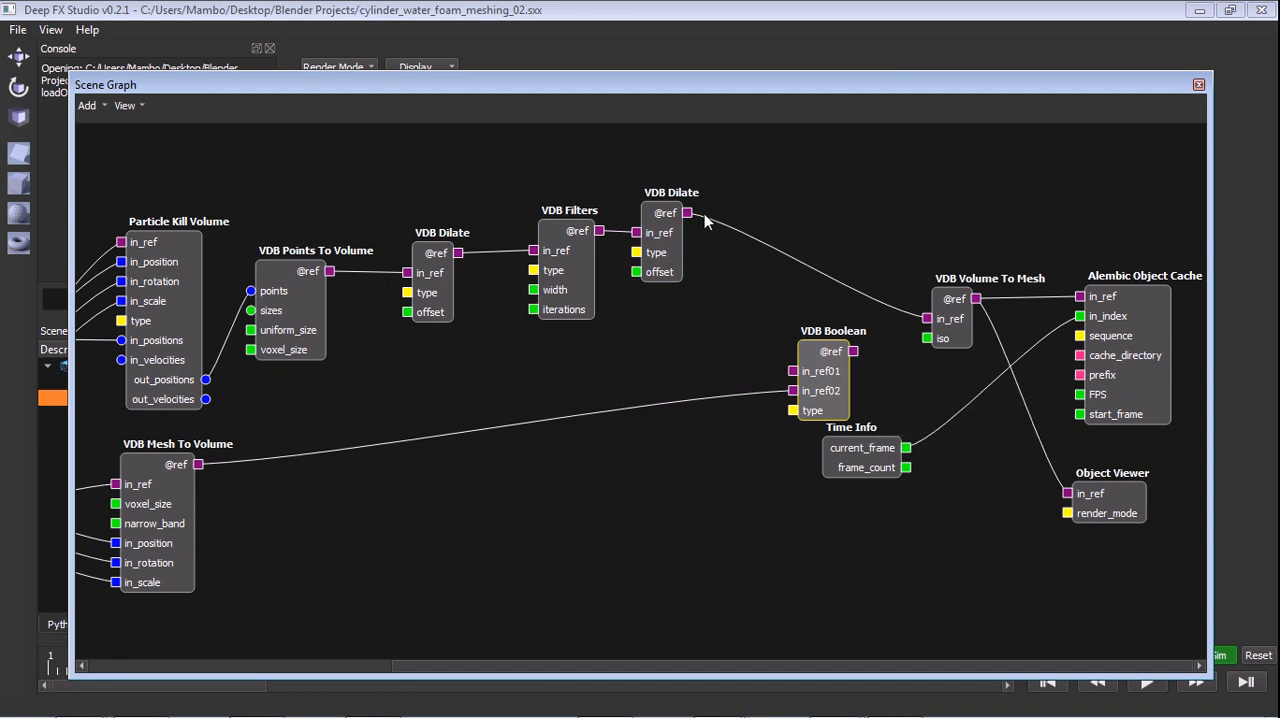
mouse_move(900, 98)
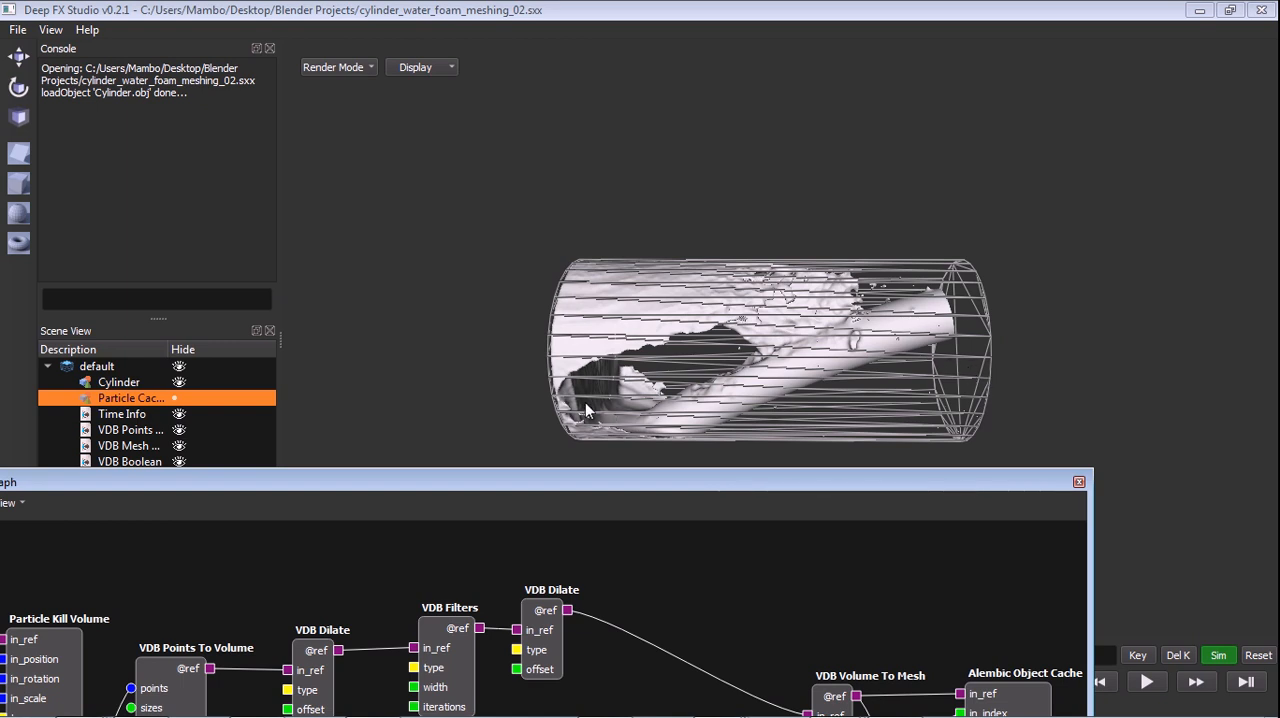
mouse_move(862, 272)
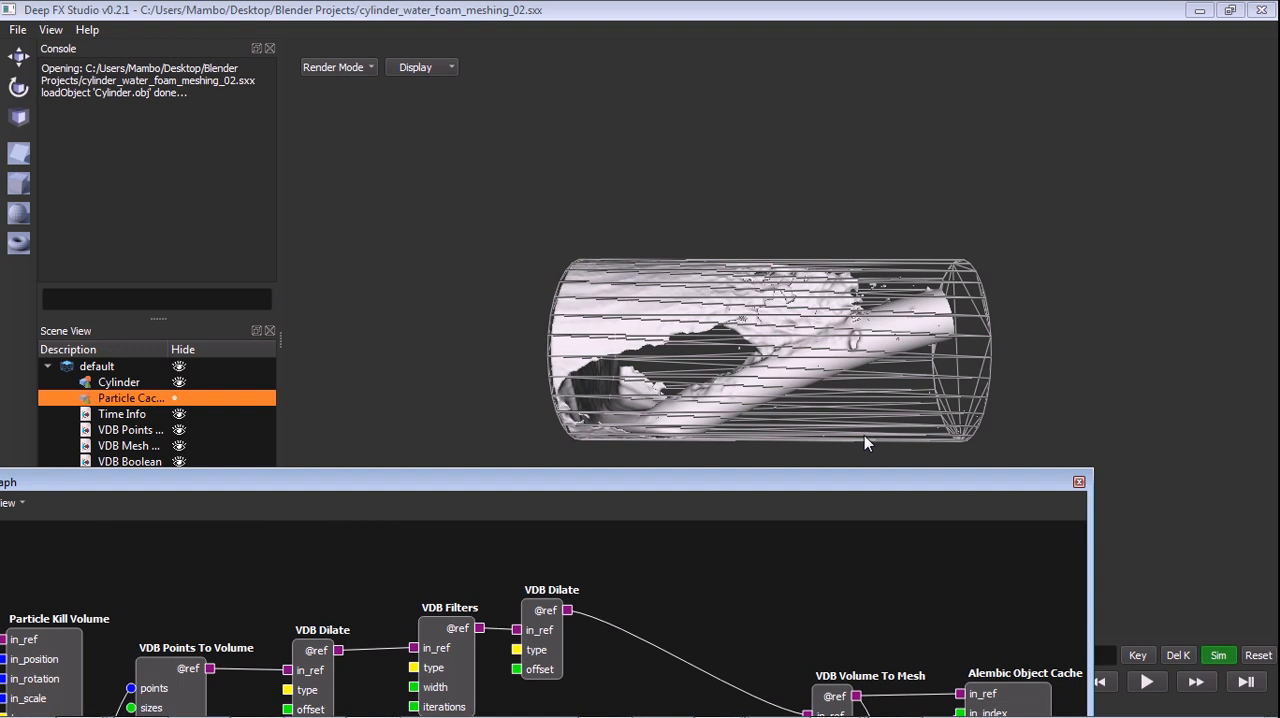
mouse_move(550, 400)
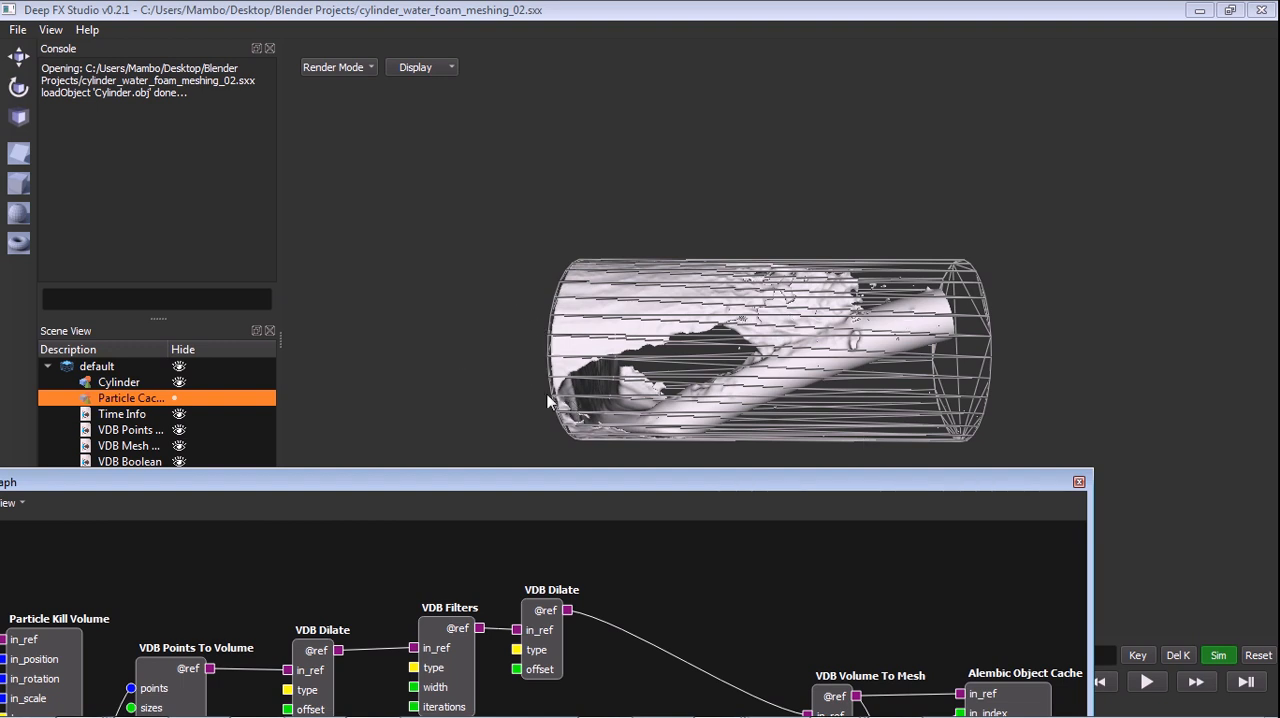
mouse_move(789, 542)
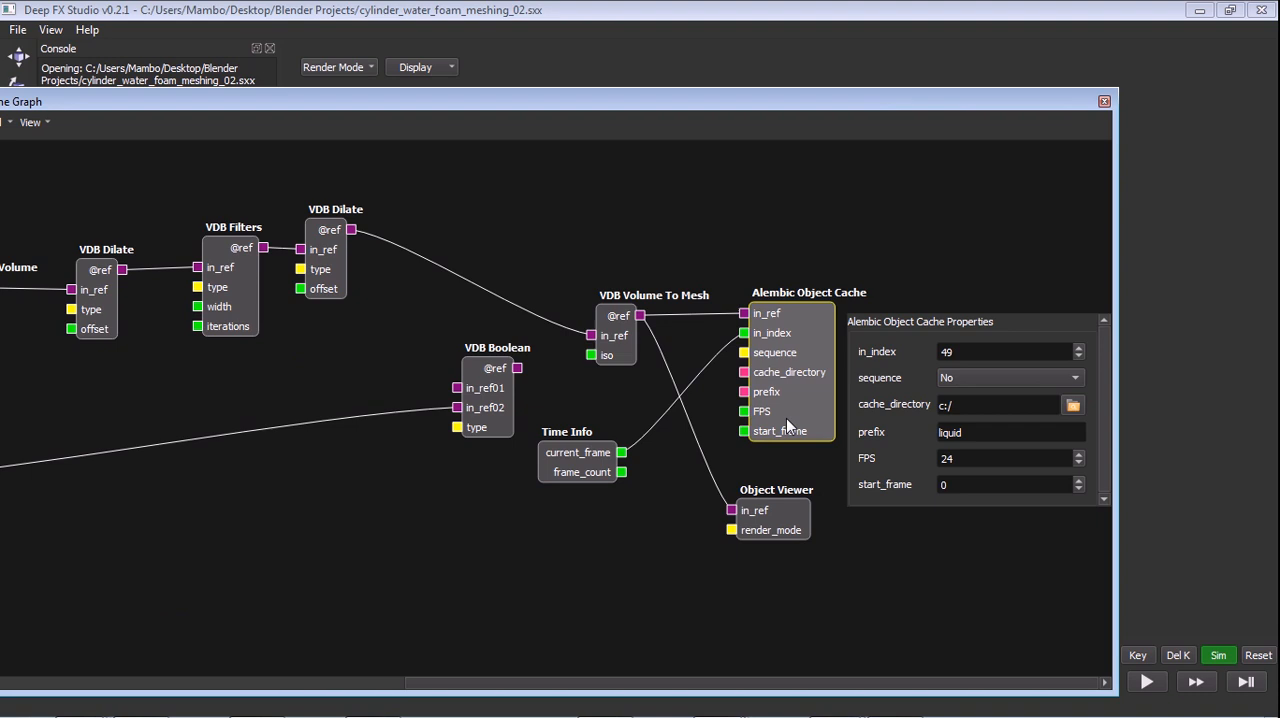
mouse_move(604, 124)
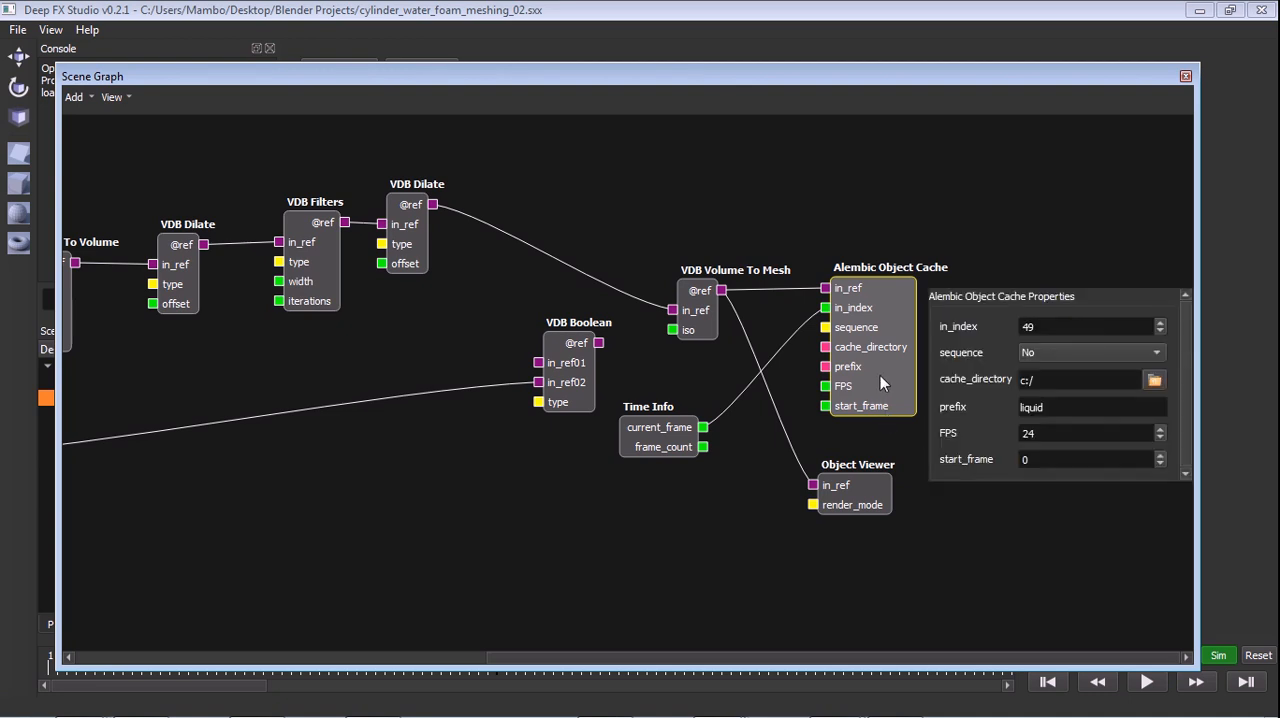
mouse_move(973, 456)
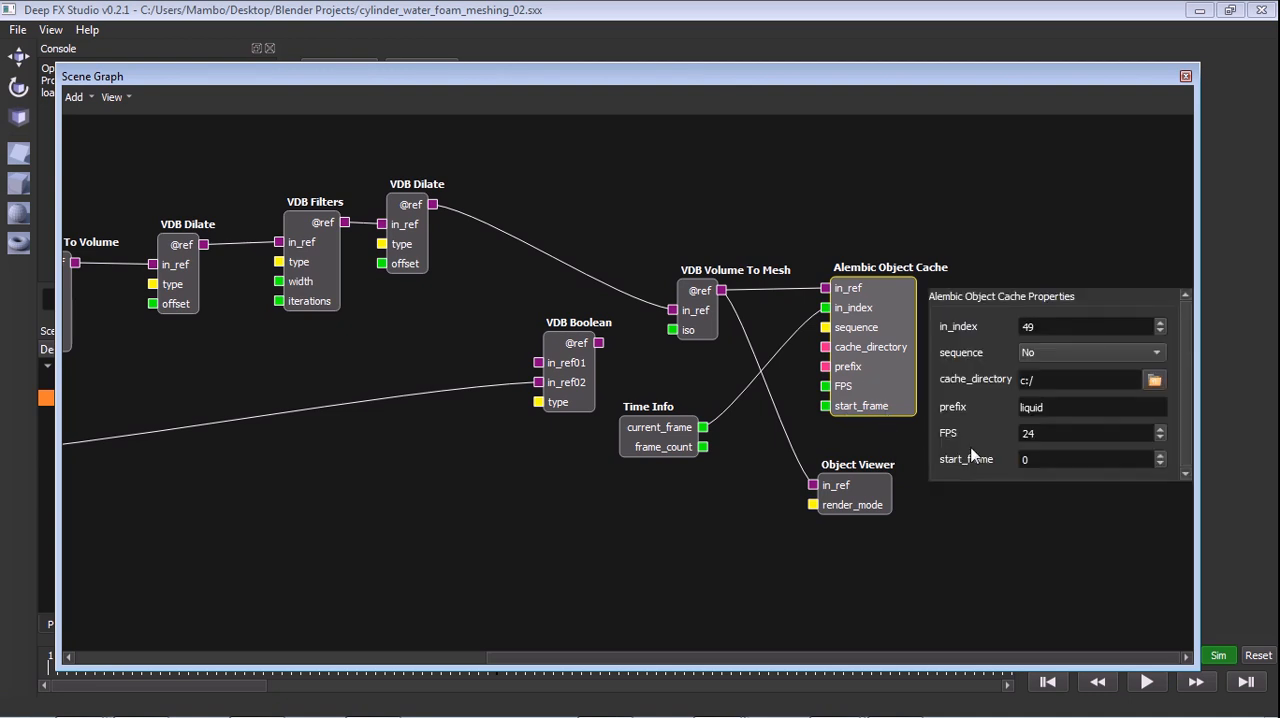
- Select the Alembic Object Cache's 24 FPS frame-rate field
click(1085, 432)
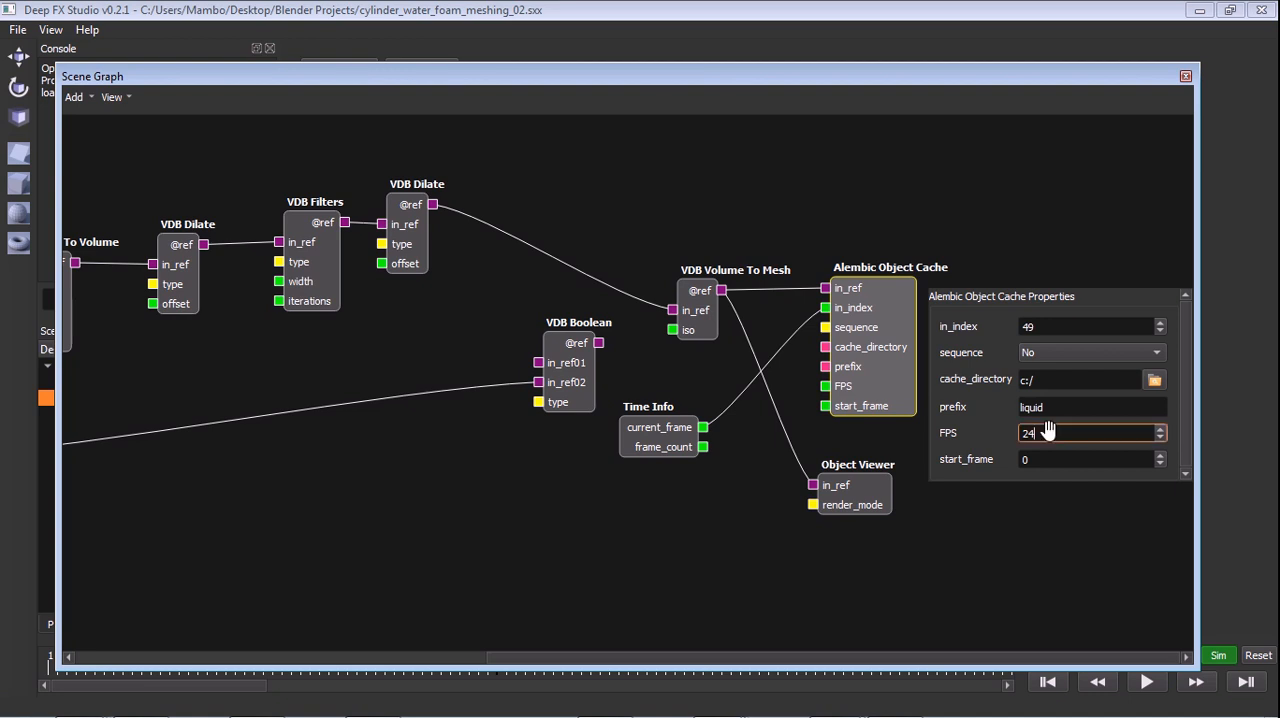
mouse_move(1030, 455)
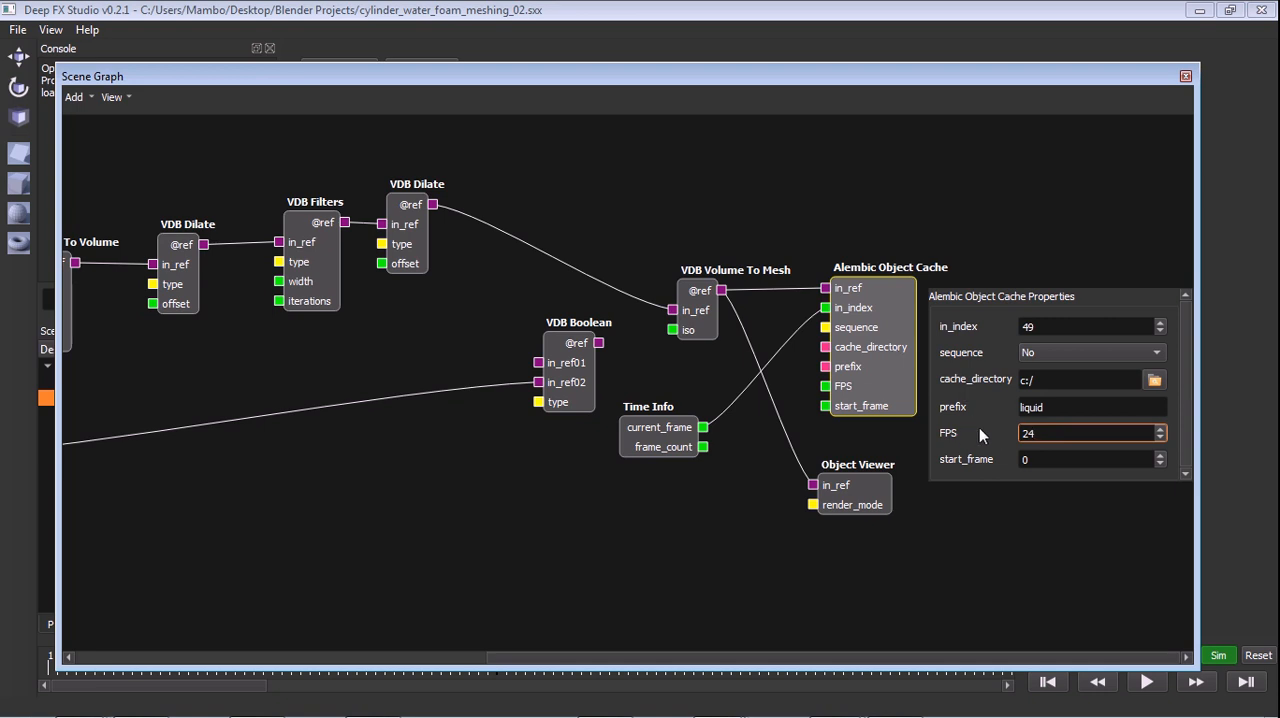
mouse_move(893, 397)
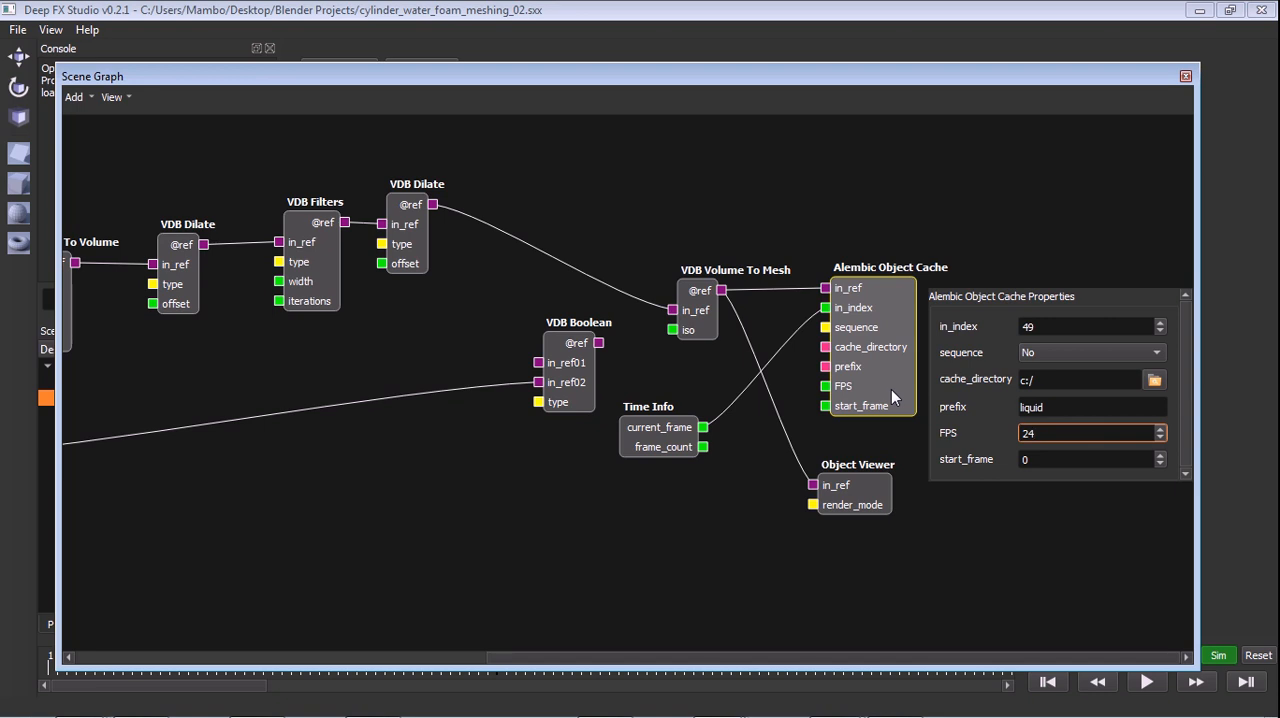
mouse_move(918, 479)
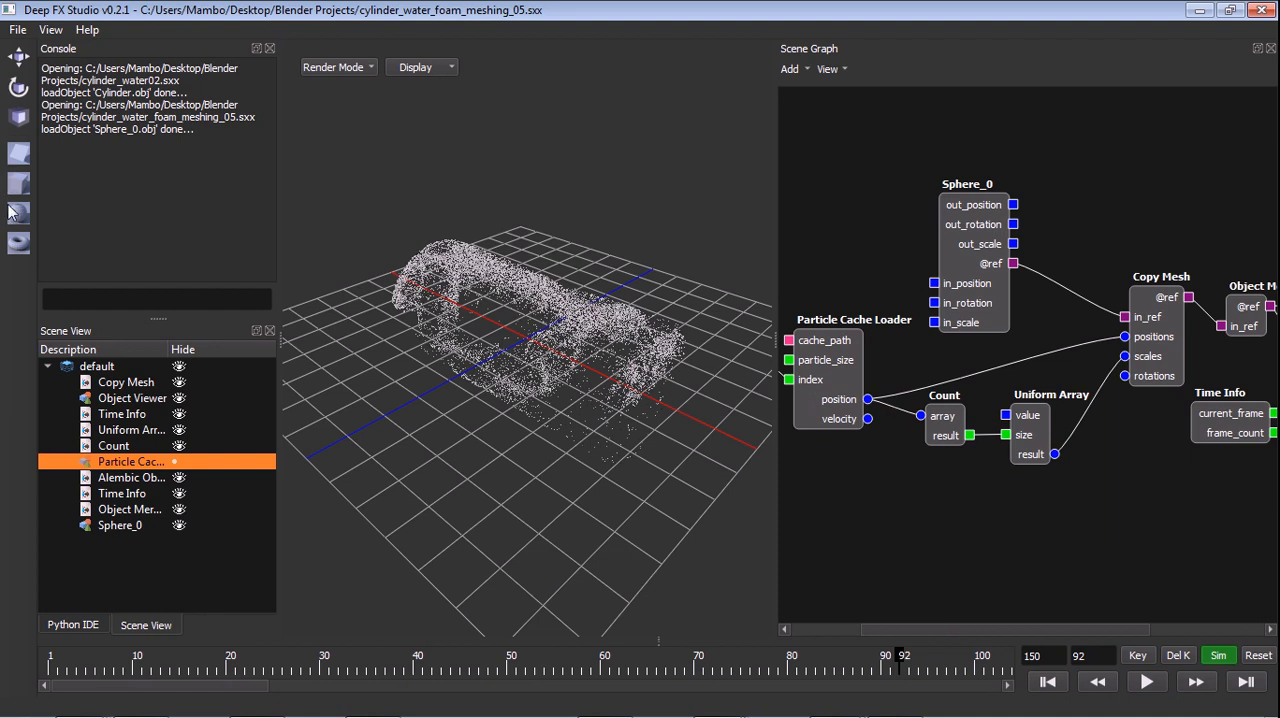
mouse_move(1088, 277)
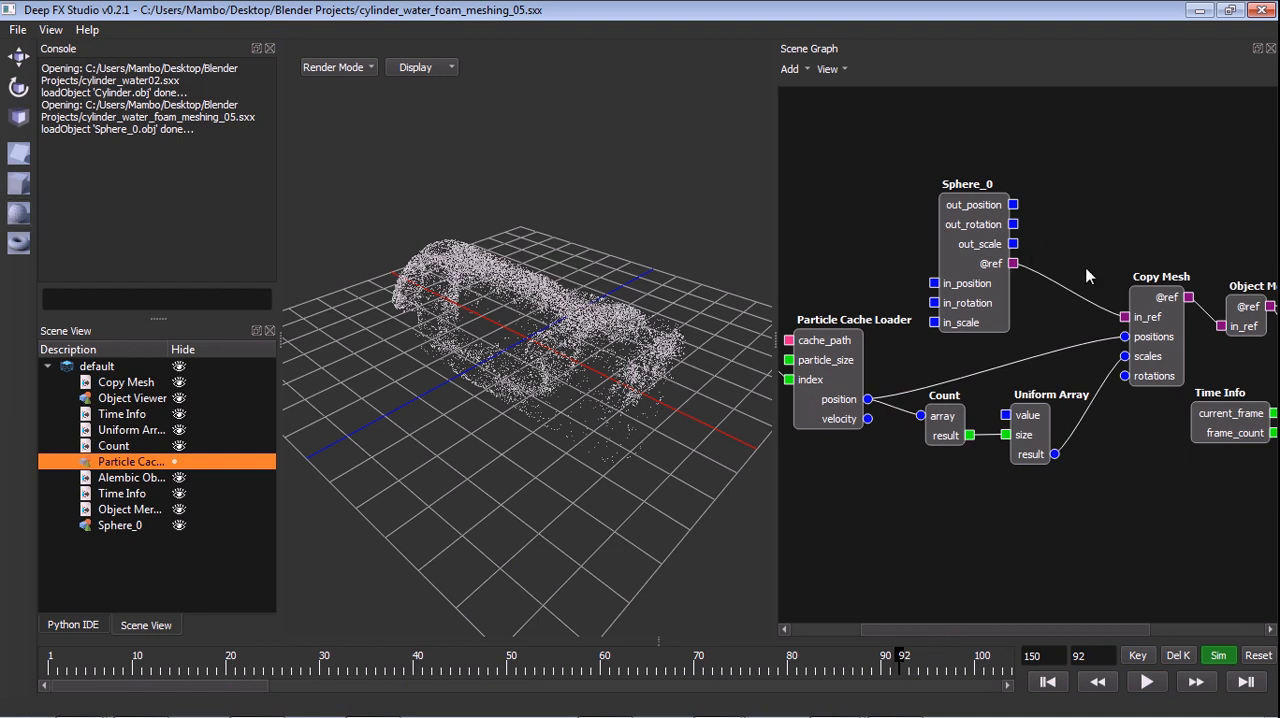
mouse_move(957, 440)
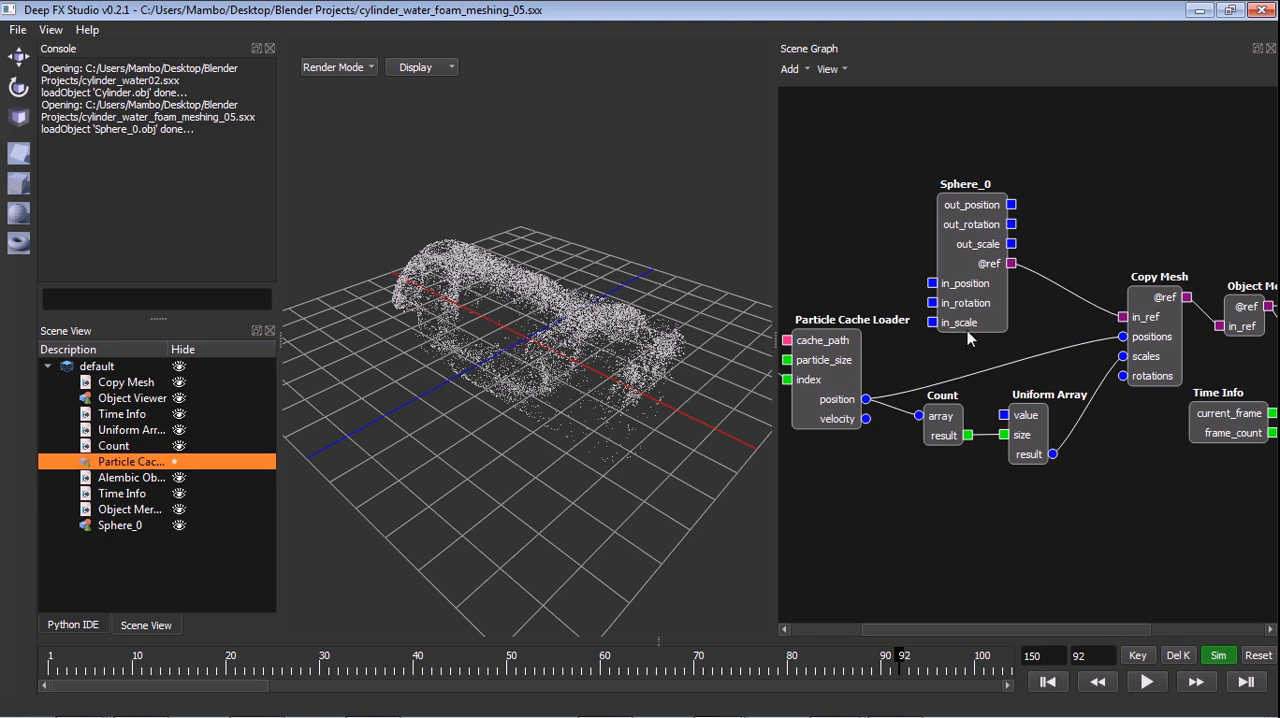
mouse_move(908, 392)
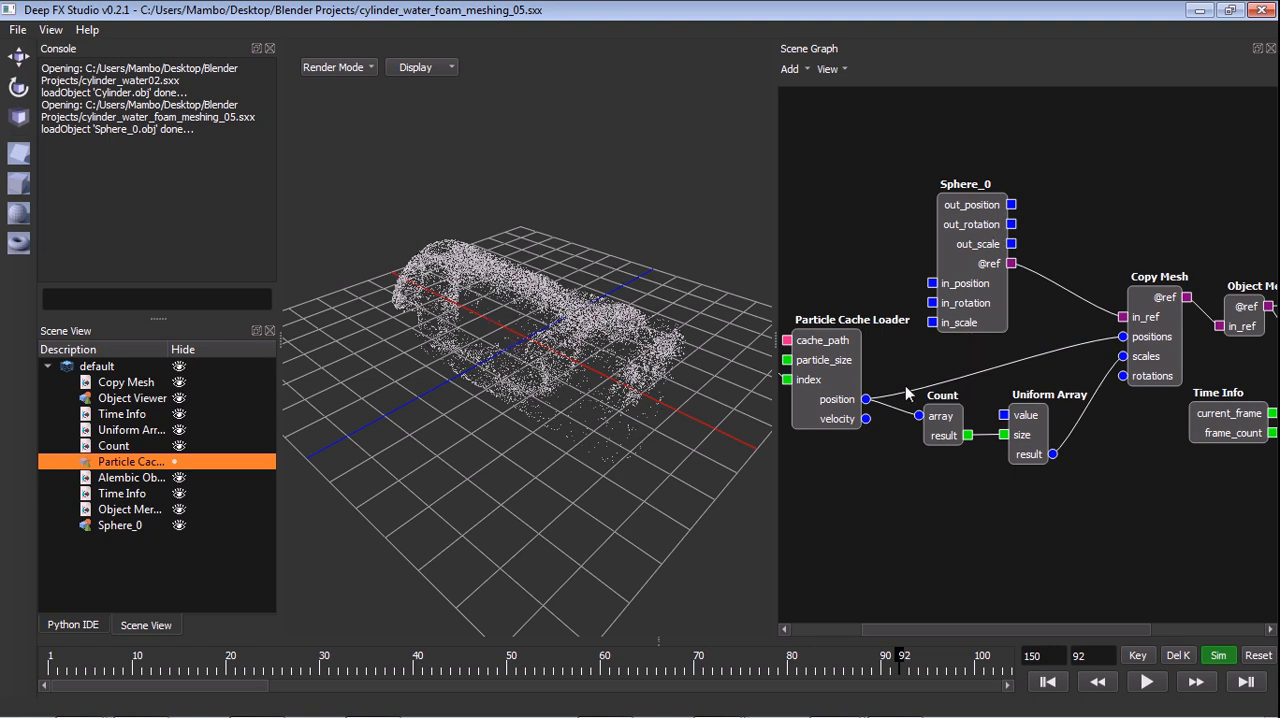
mouse_move(845, 345)
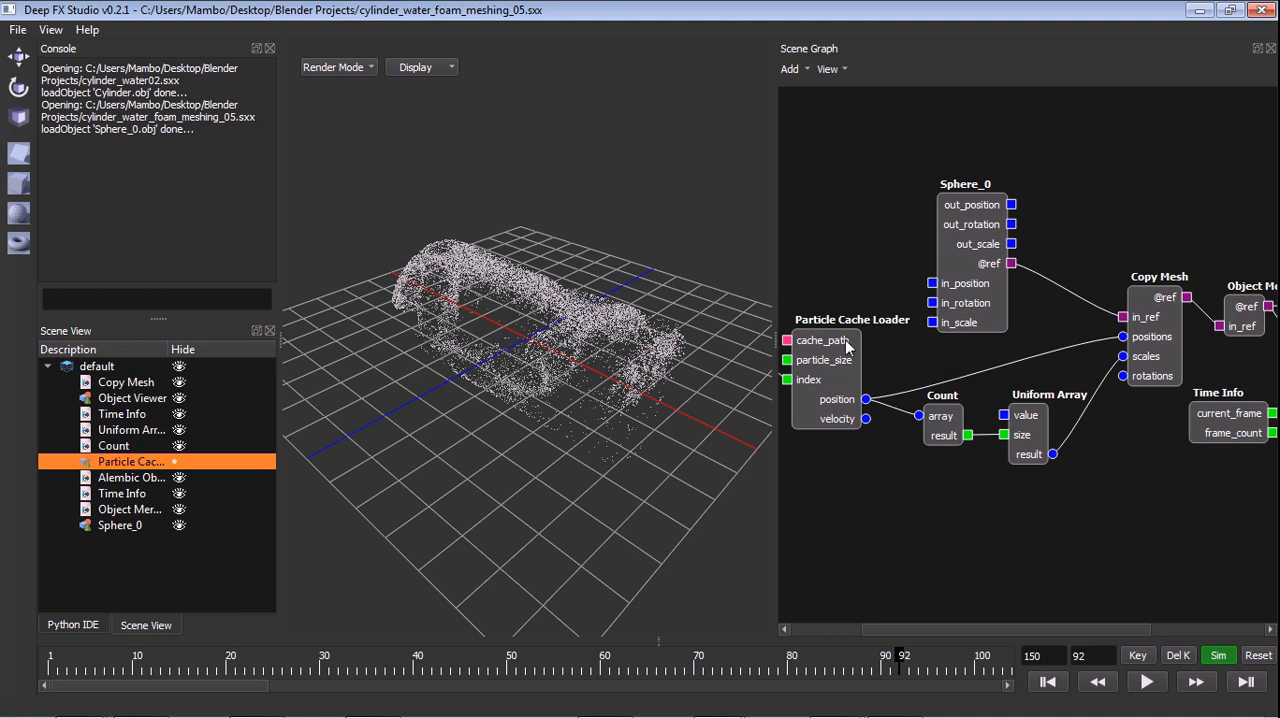
mouse_move(930, 392)
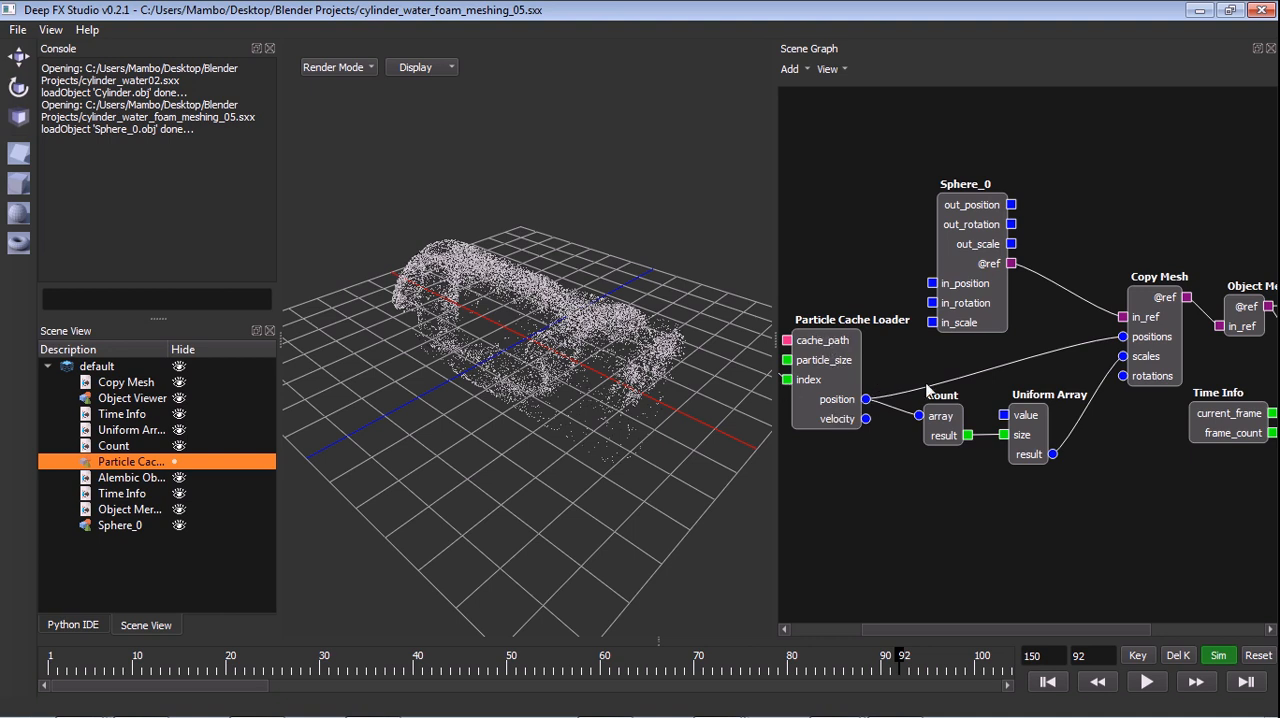
mouse_move(1058, 294)
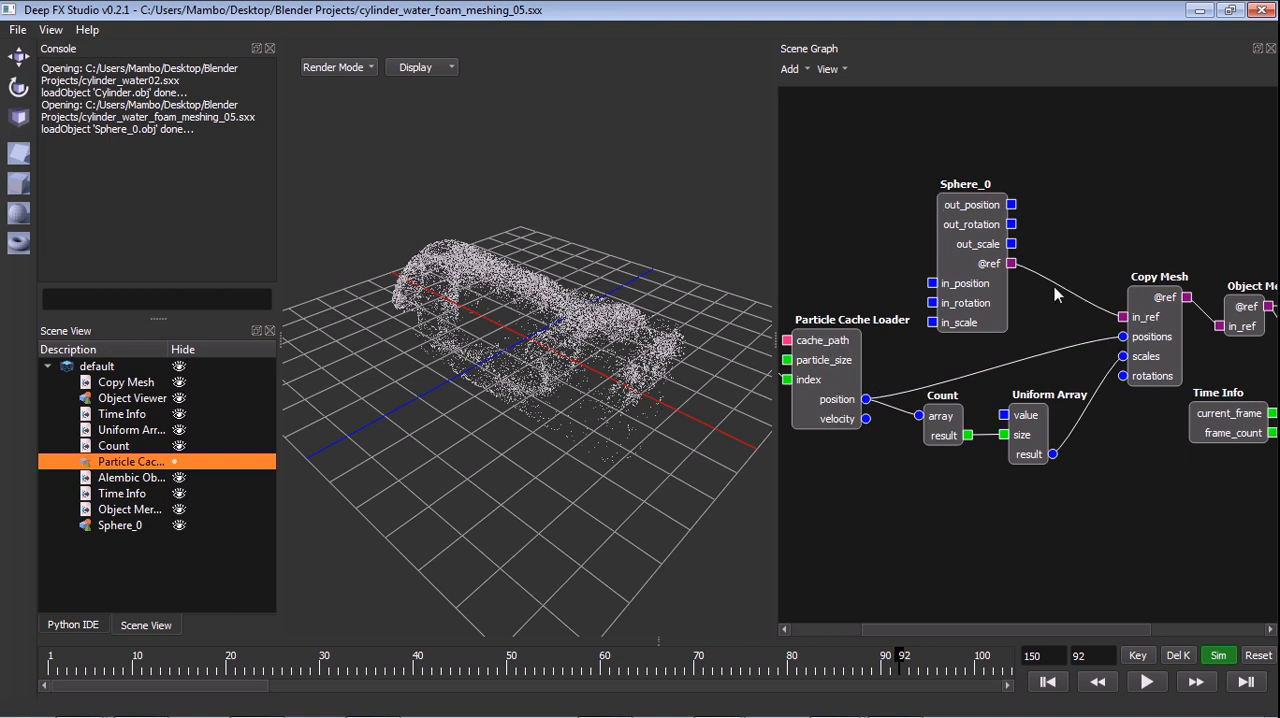
mouse_move(1060, 543)
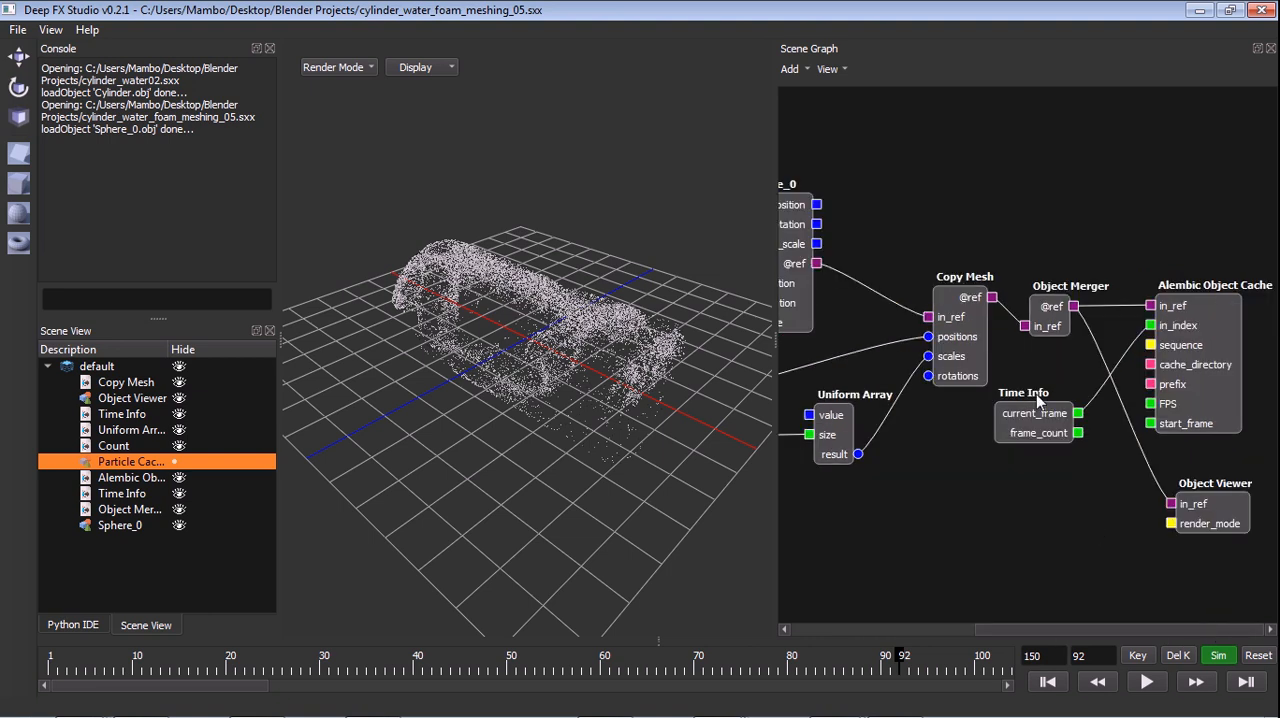
mouse_move(1022, 360)
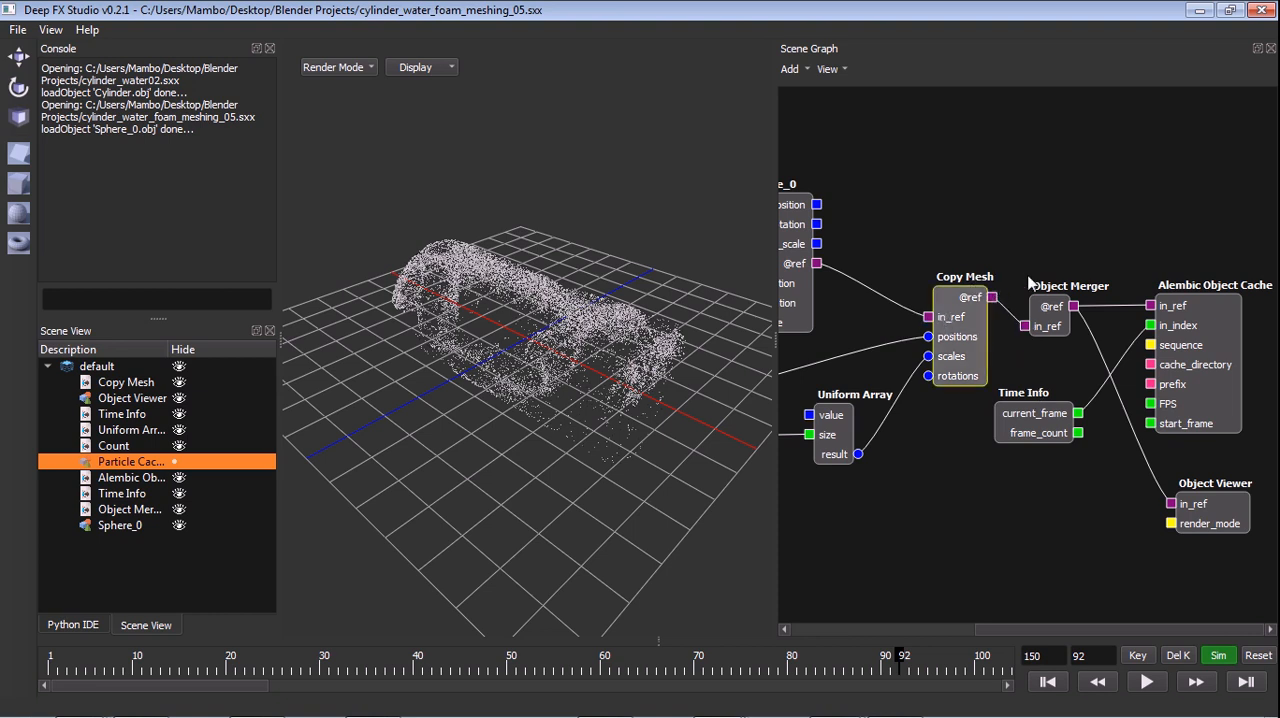
mouse_move(565, 307)
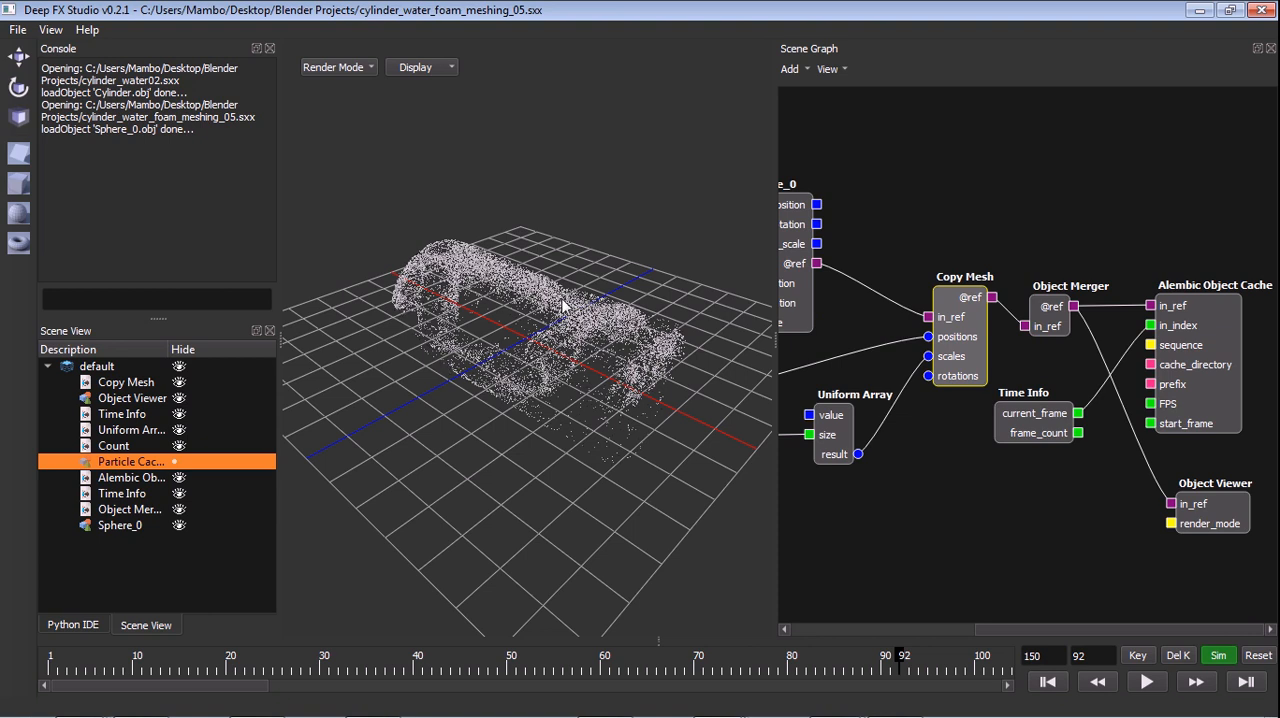
mouse_move(1137, 285)
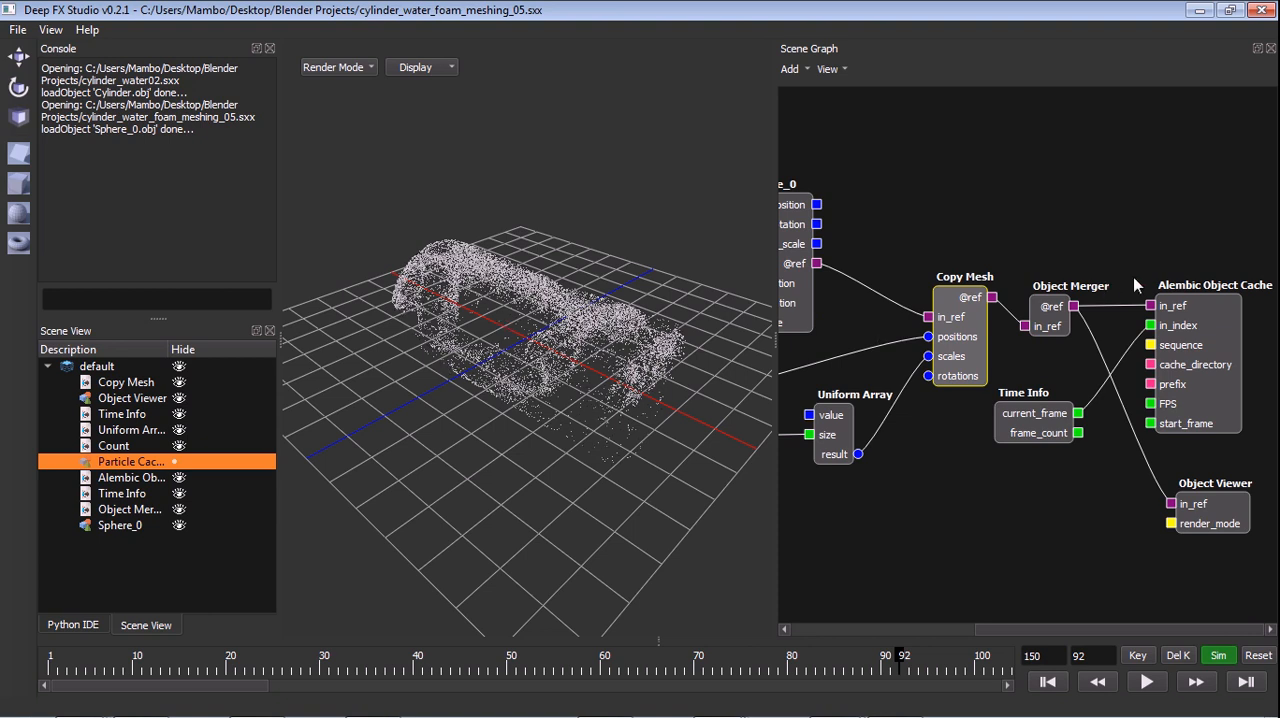
mouse_move(1083, 313)
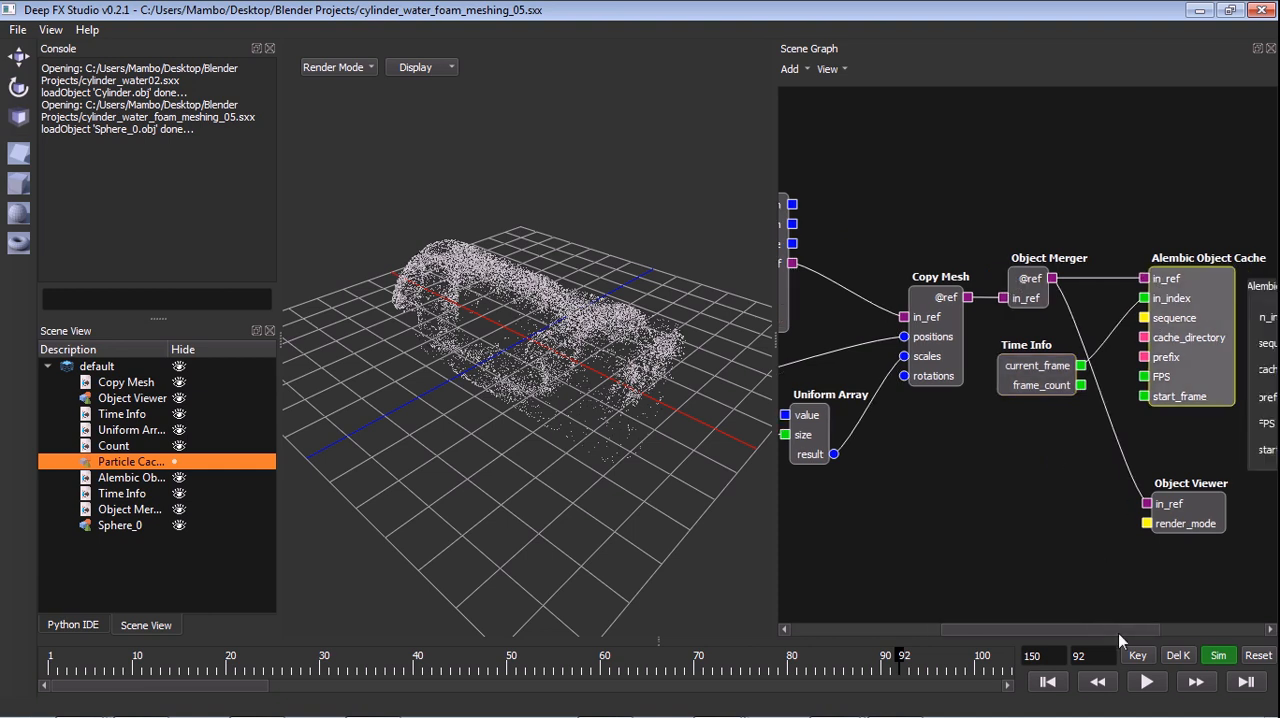
click(1207, 257)
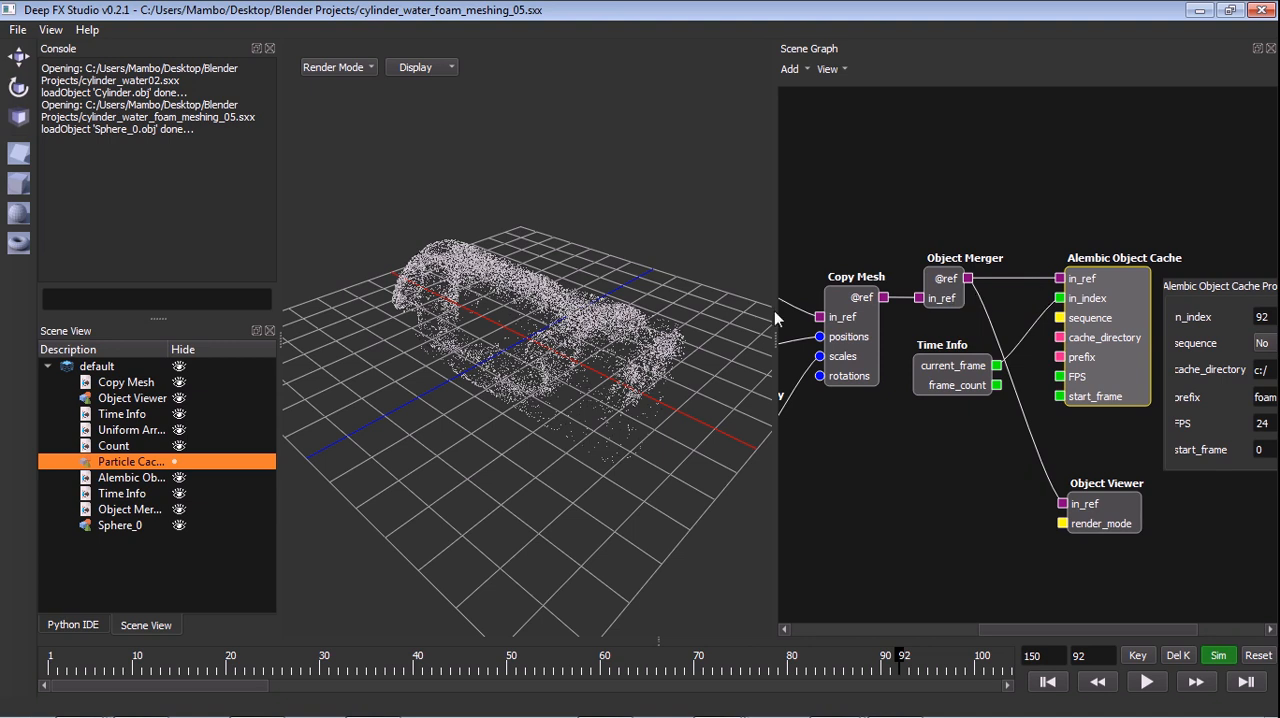
mouse_move(1058, 352)
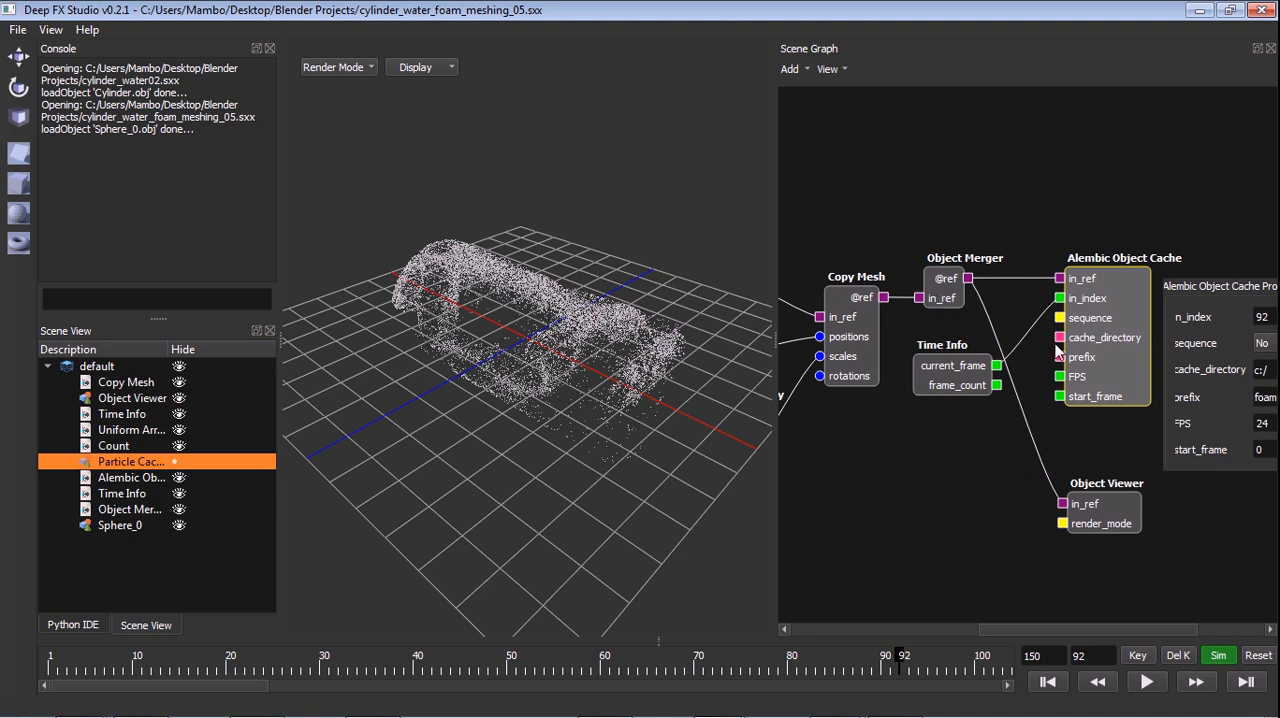
mouse_move(1095, 300)
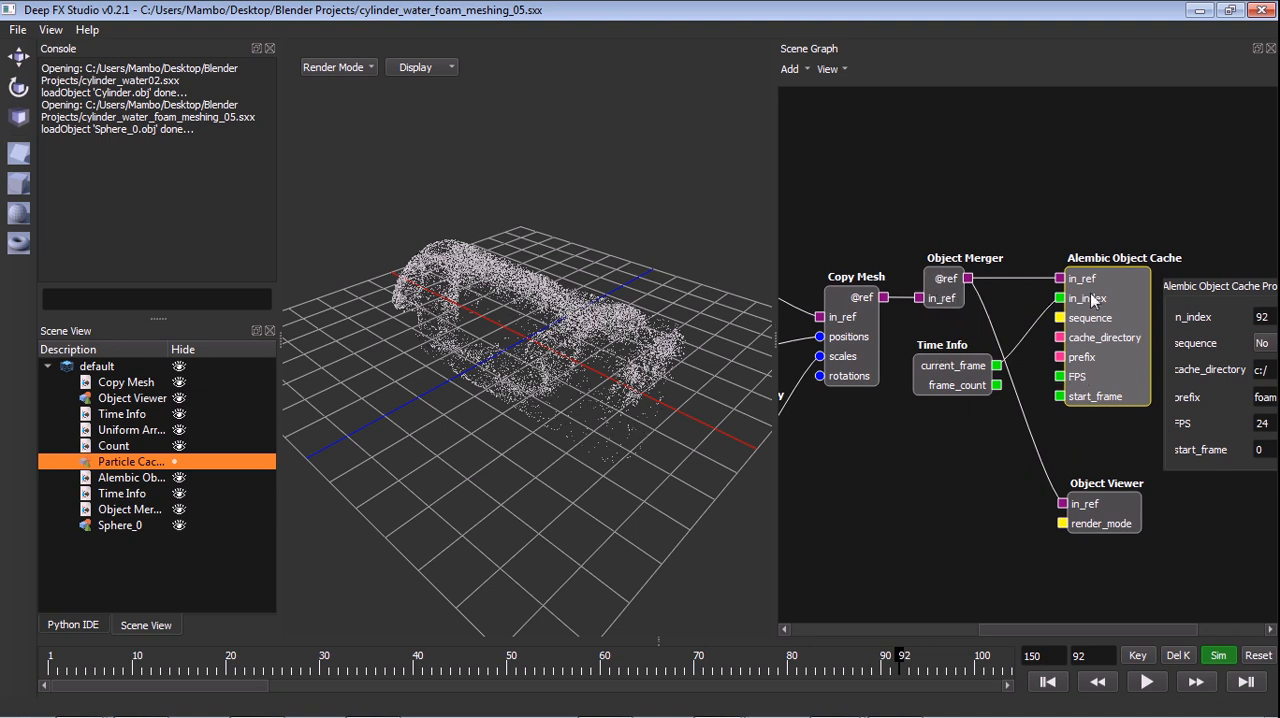
mouse_move(978, 290)
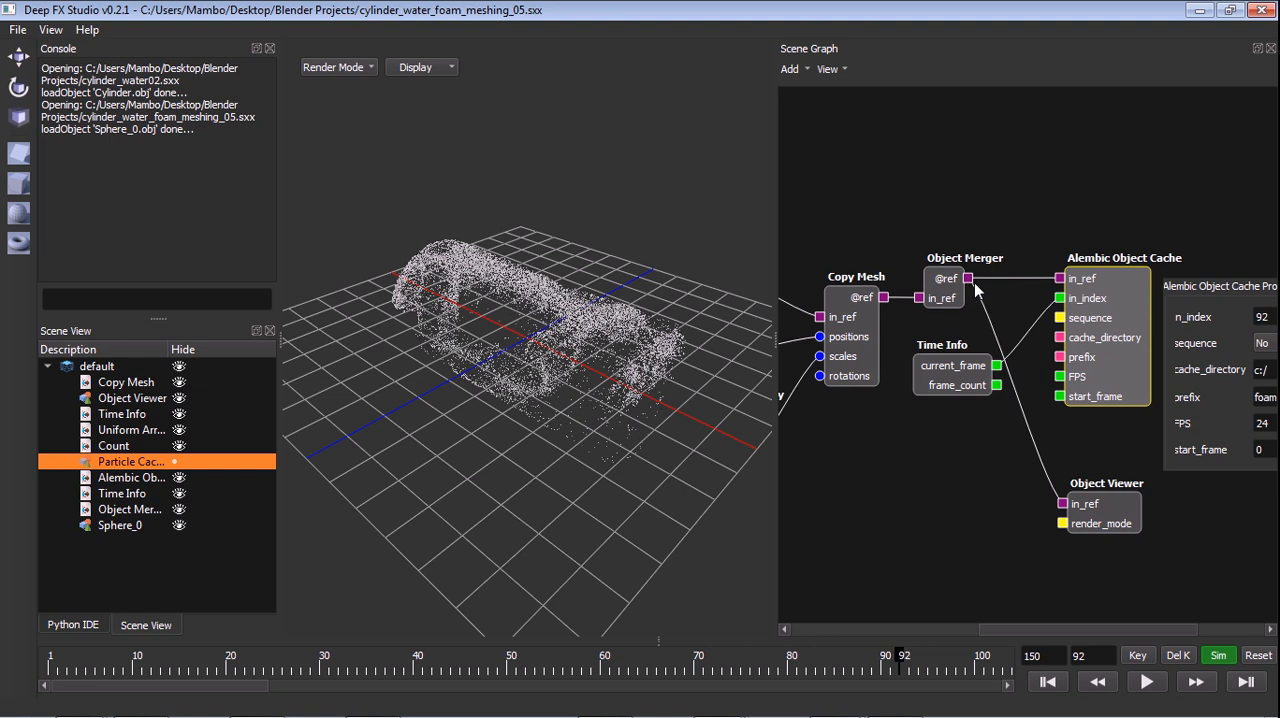
mouse_move(890, 253)
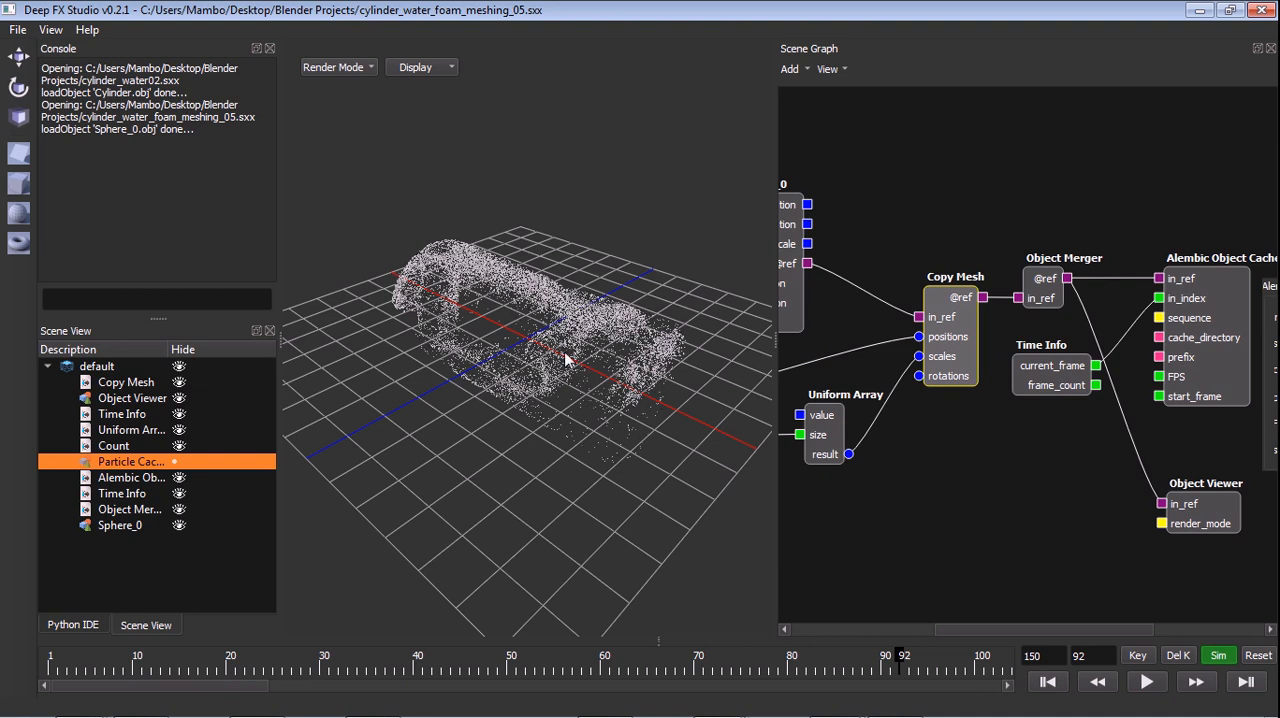
mouse_move(555, 377)
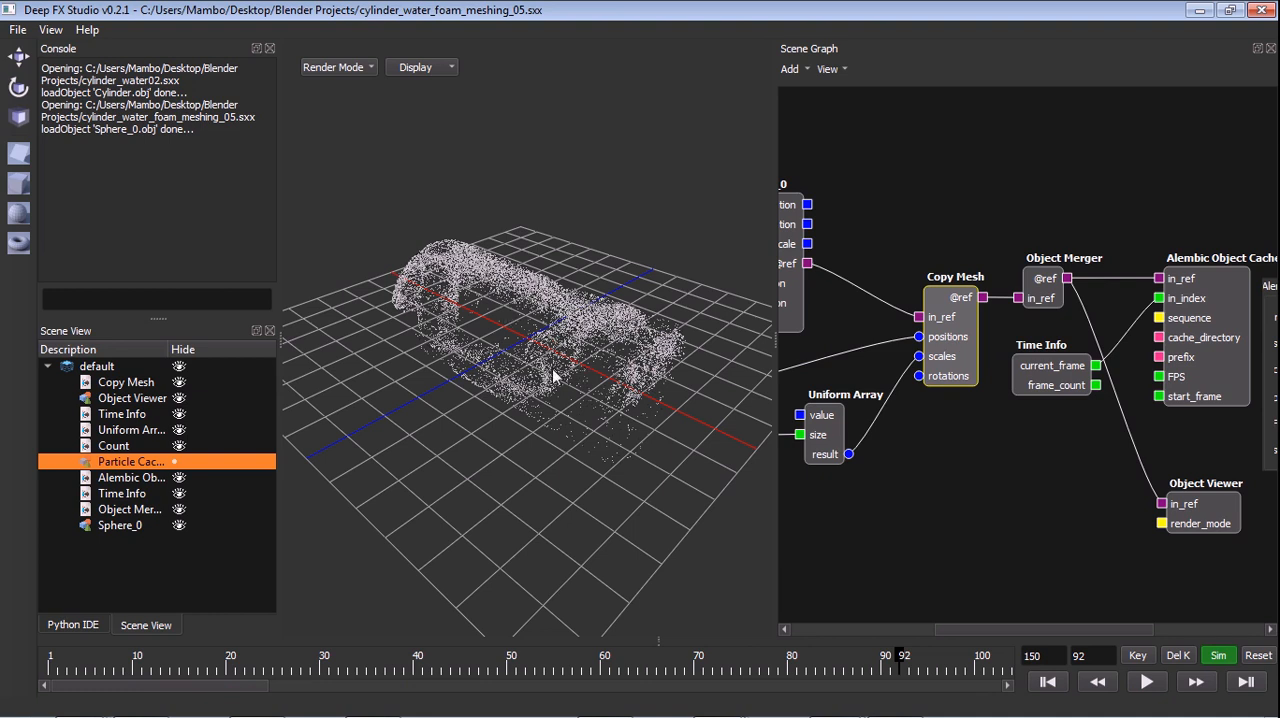
mouse_move(983, 252)
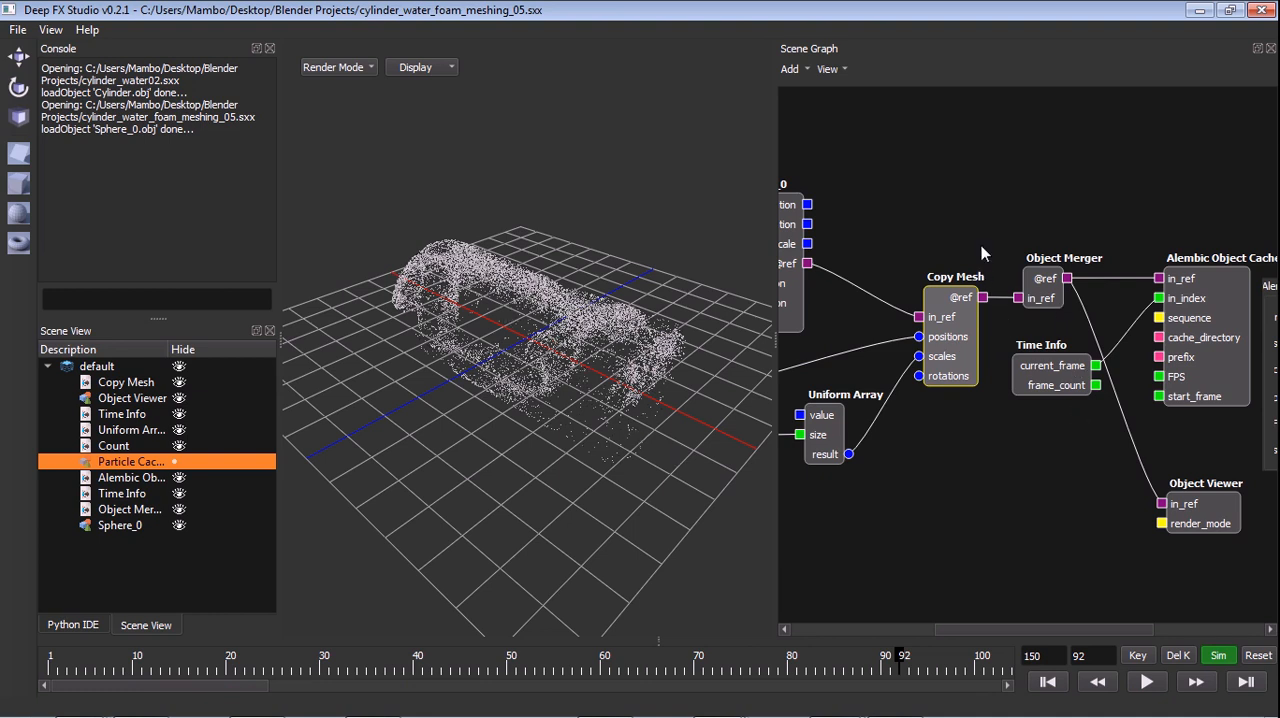
mouse_move(1005, 324)
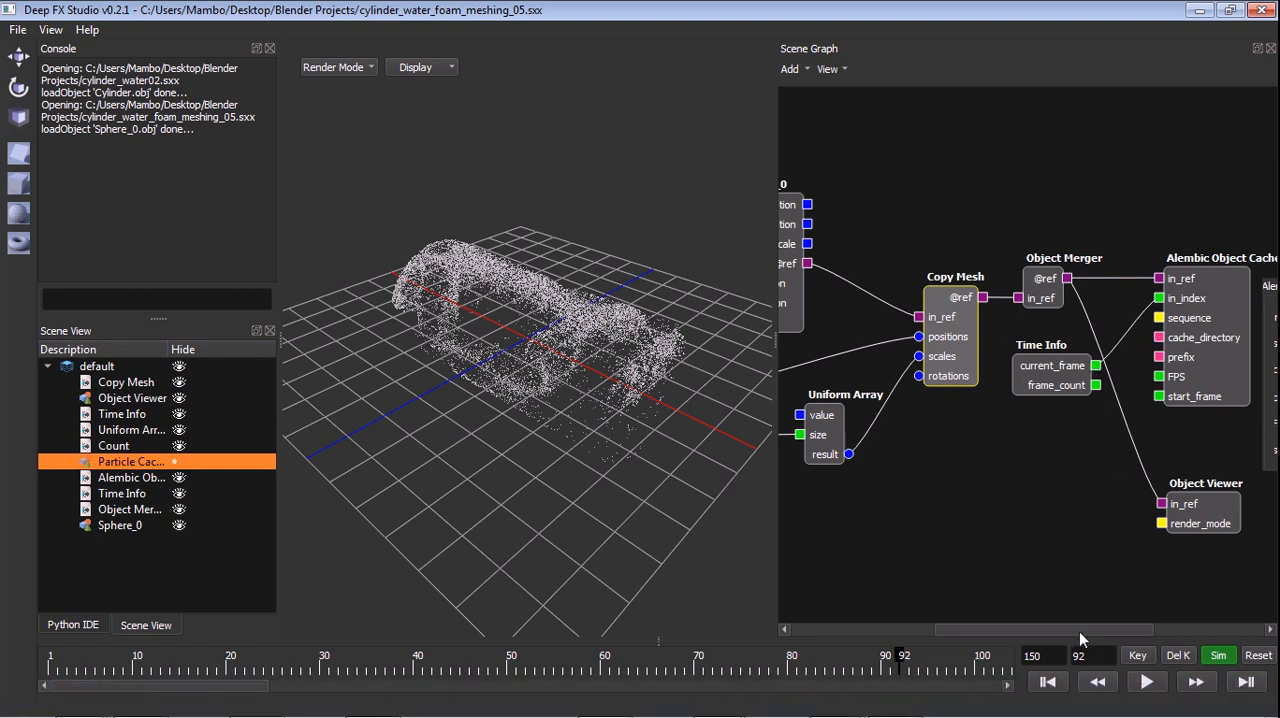
mouse_move(1138, 622)
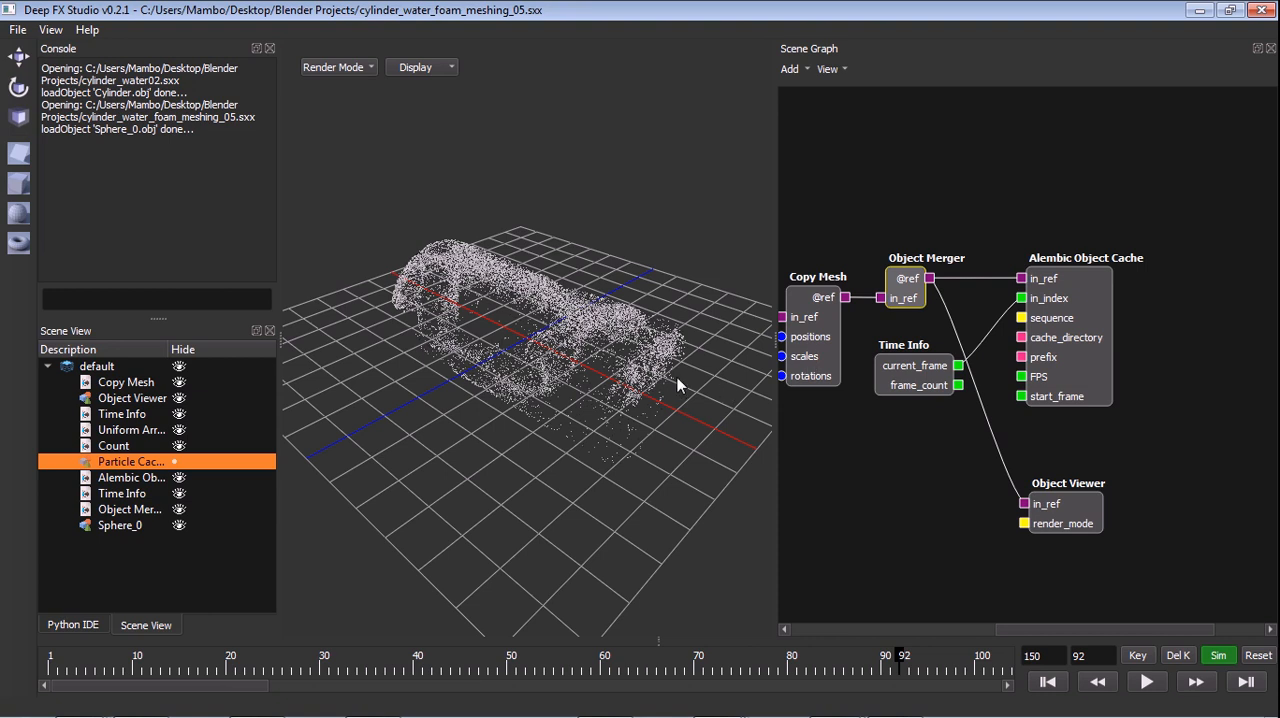
mouse_move(490, 328)
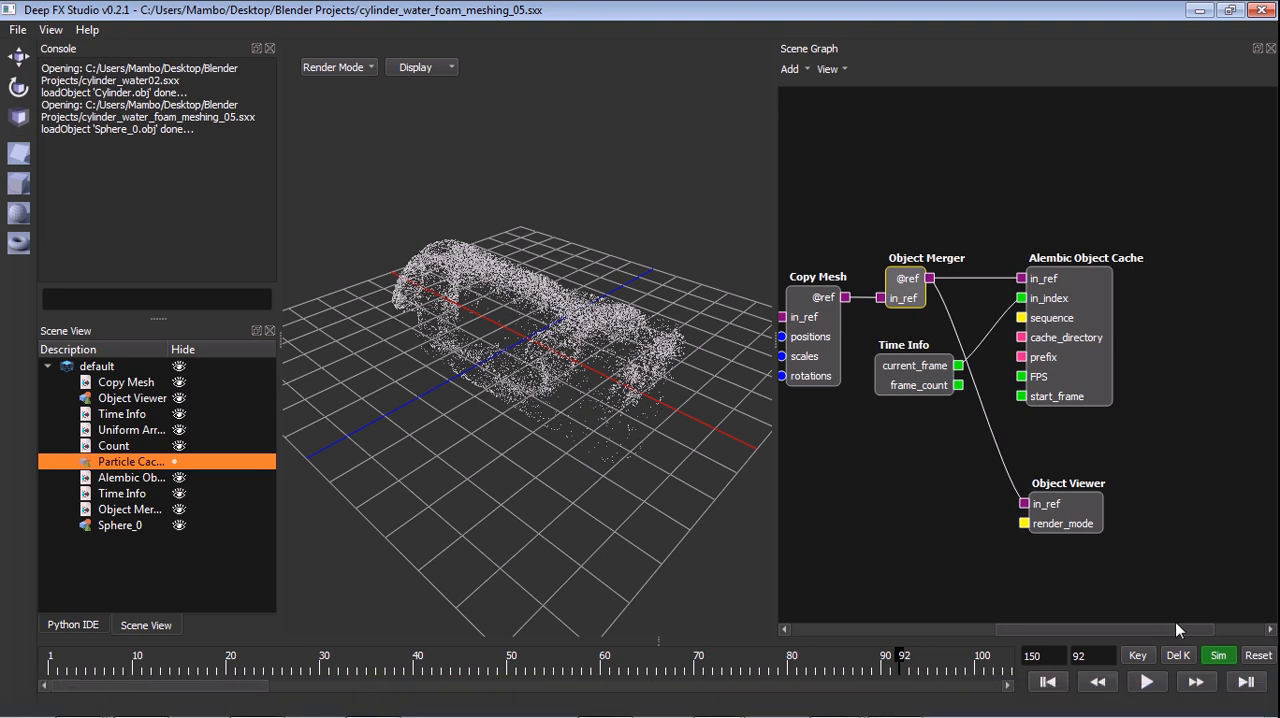
scroll(right, 3)
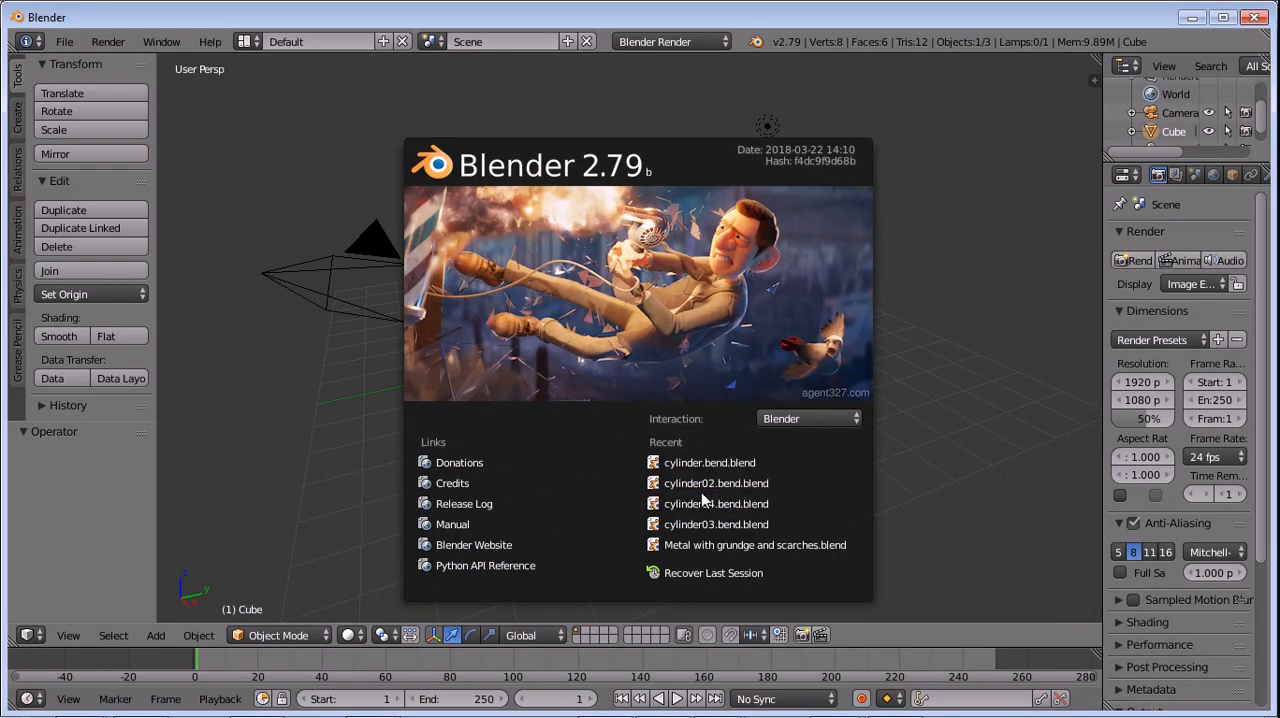
mouse_move(716, 483)
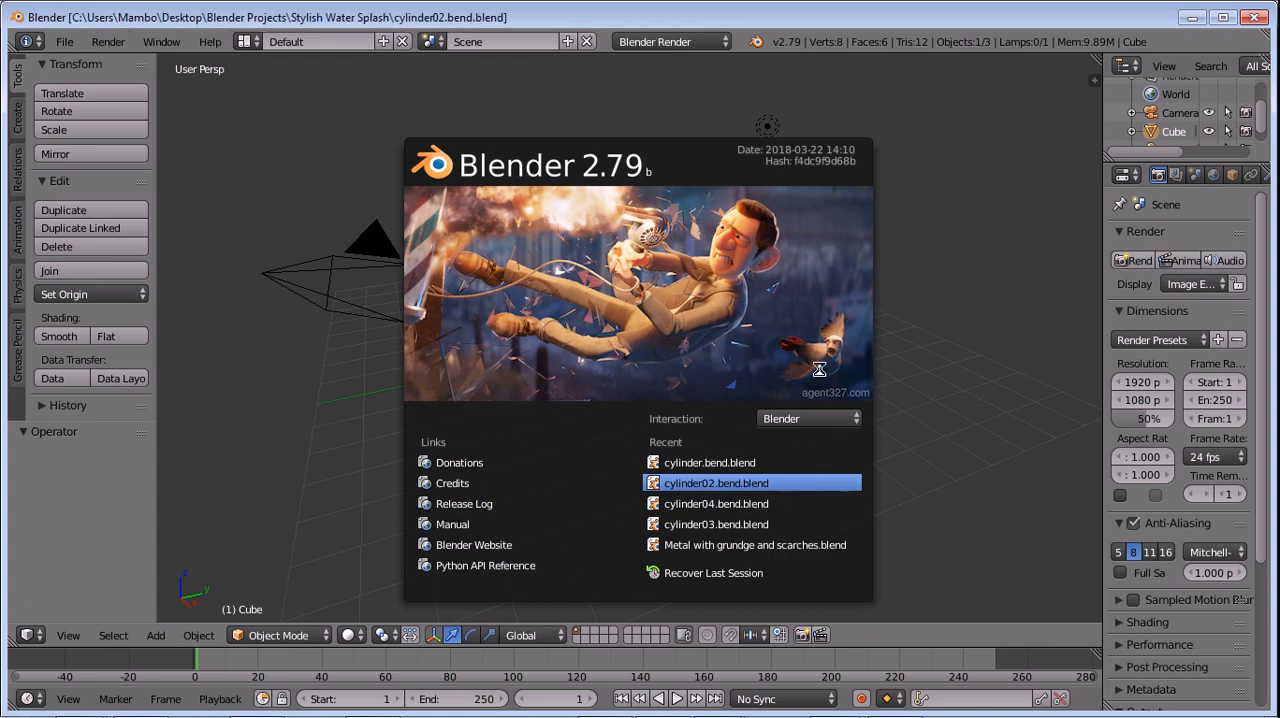
- Load cylinder02.bend.blend and view the scene through its active camera
click(717, 482)
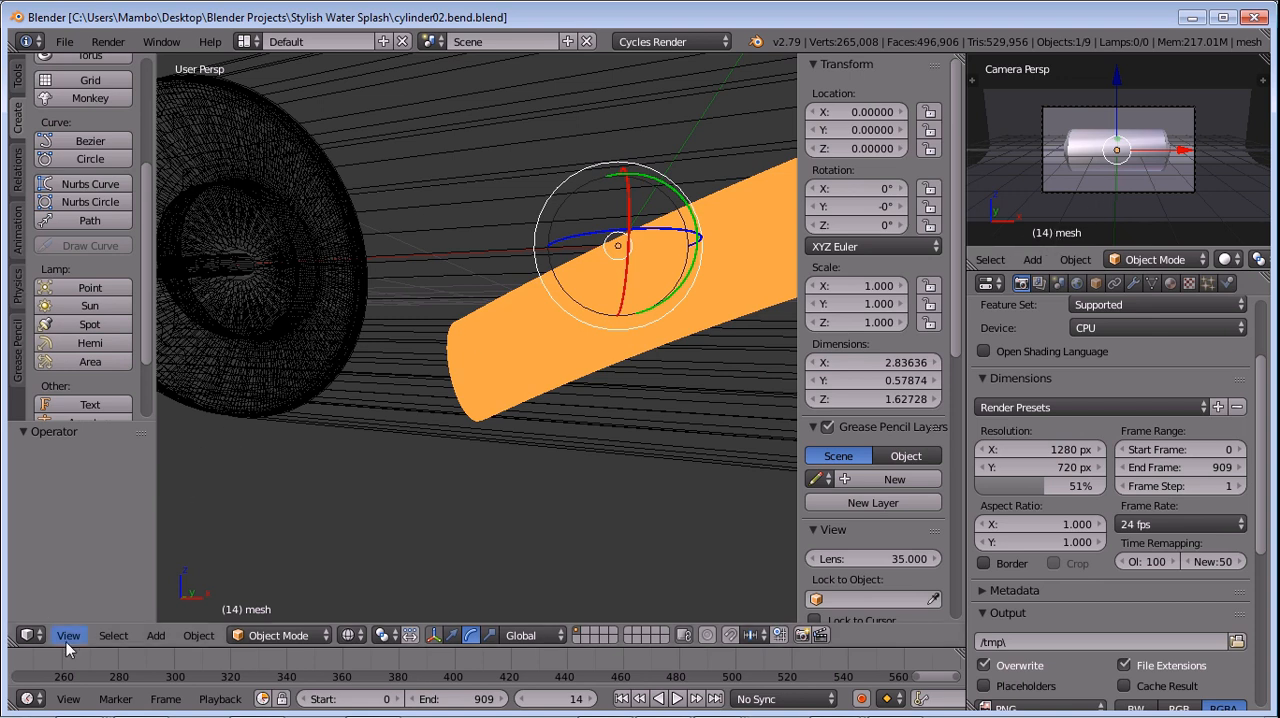
click(68, 635)
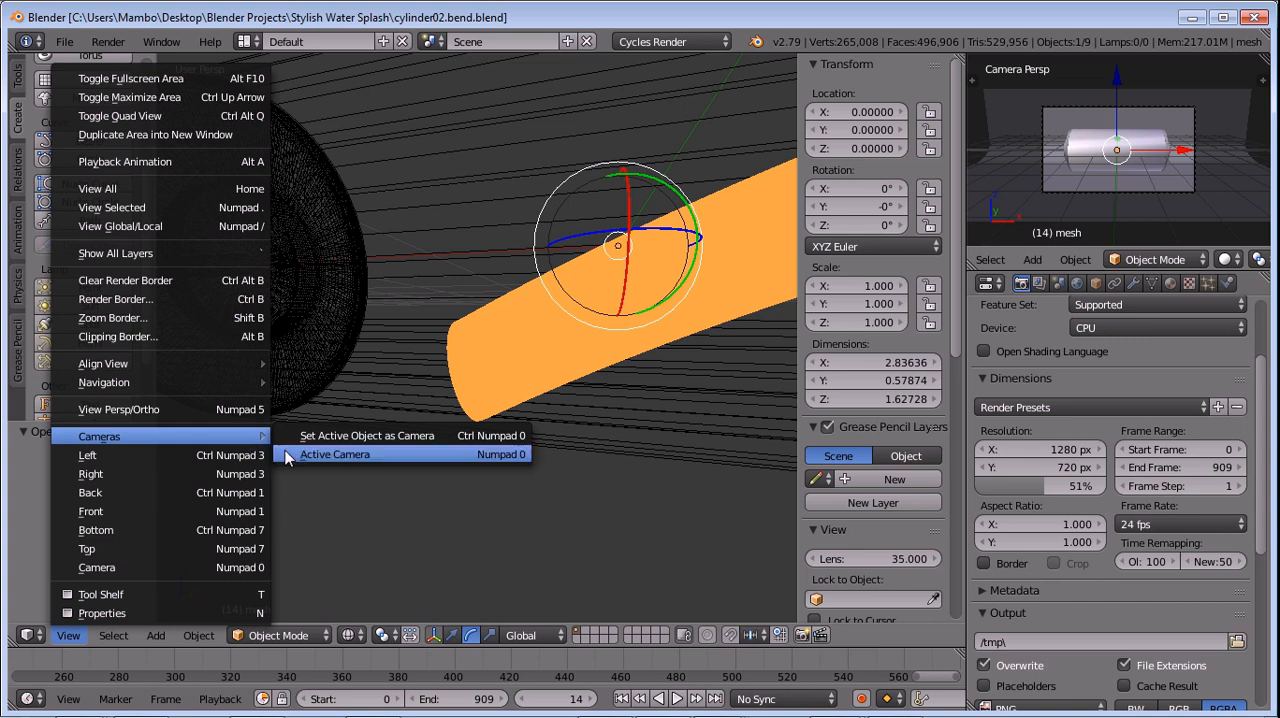
click(334, 454)
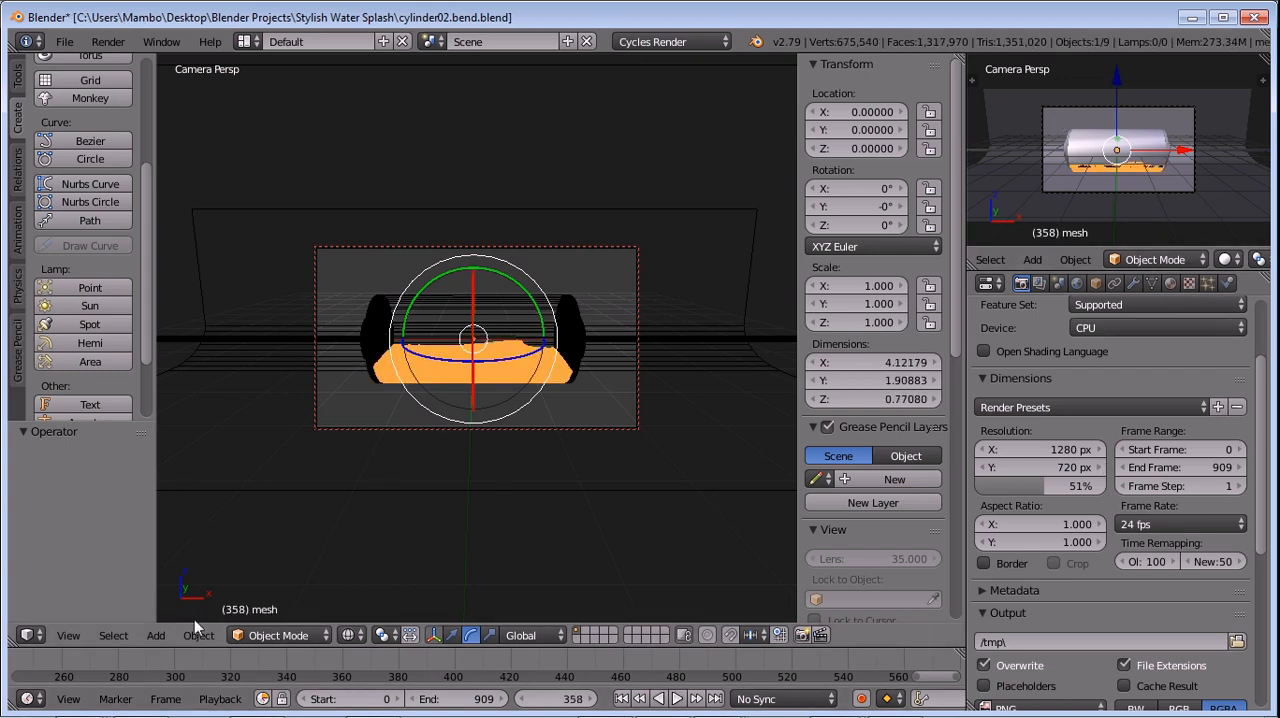
mouse_move(800, 62)
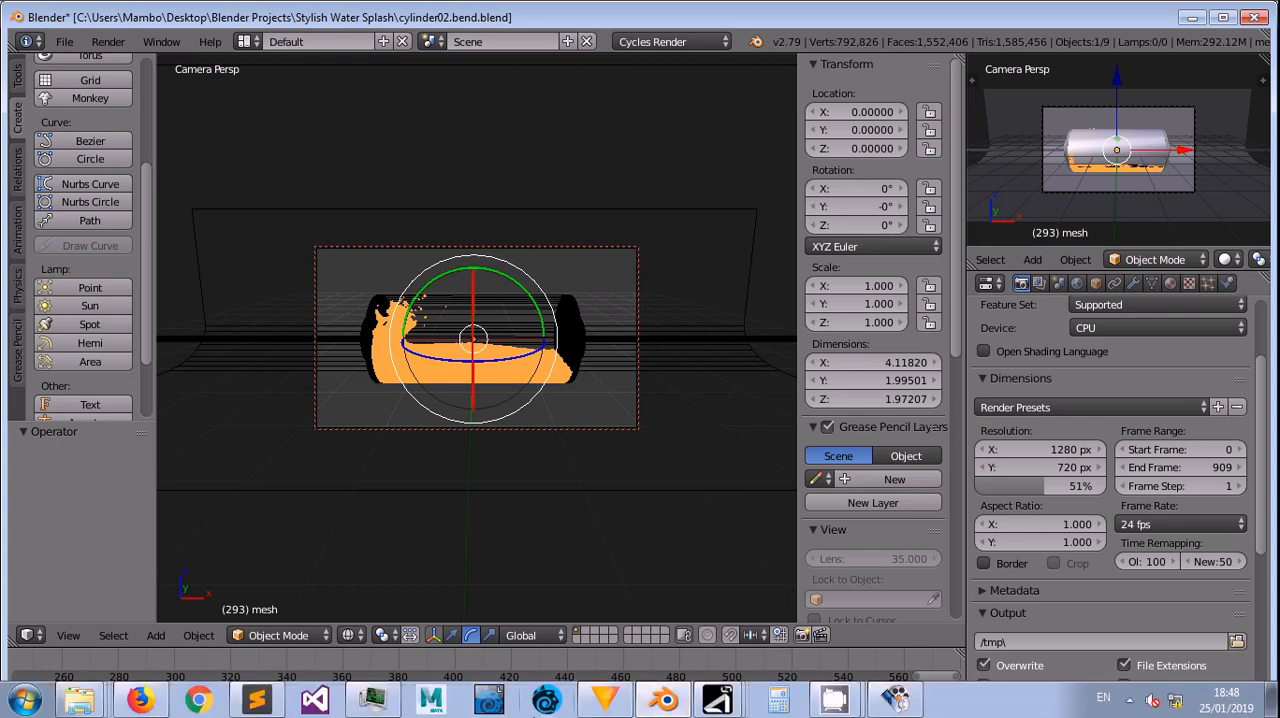
- Set viewport shading to Rendered to preview the liquid, then return to Deep FX Studio
click(349, 635)
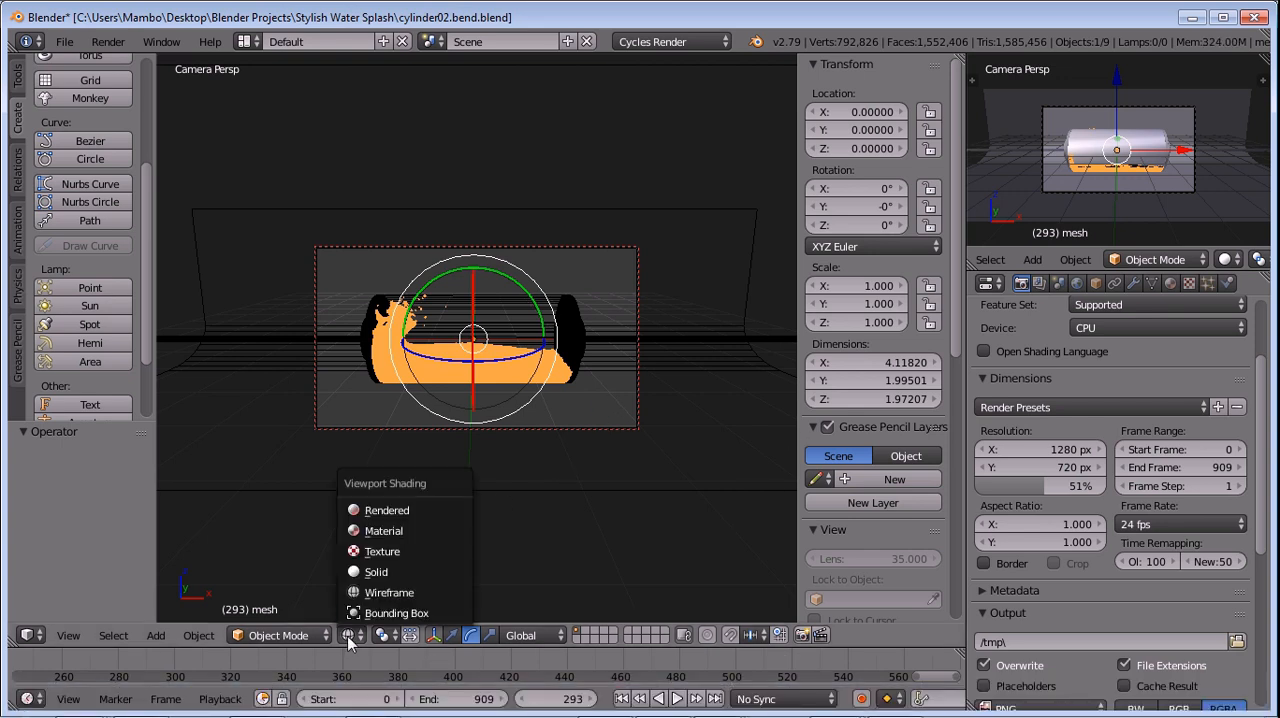
mouse_move(405, 510)
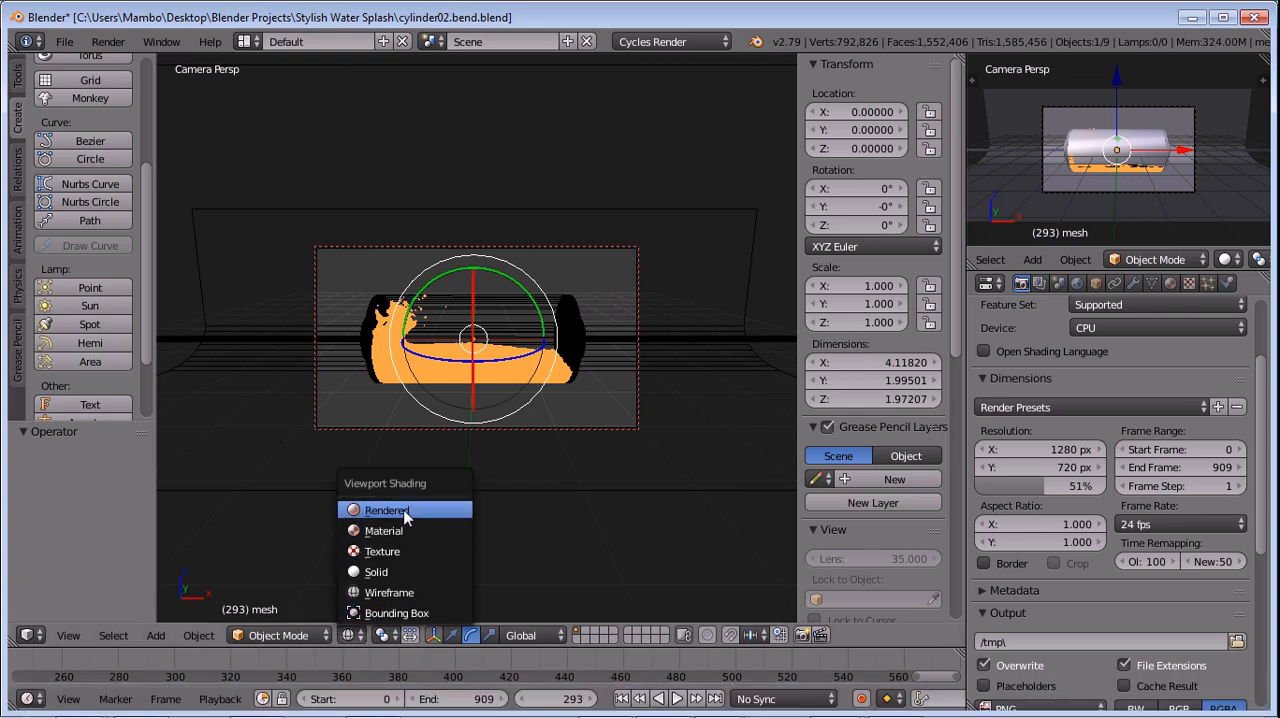
mouse_move(565, 423)
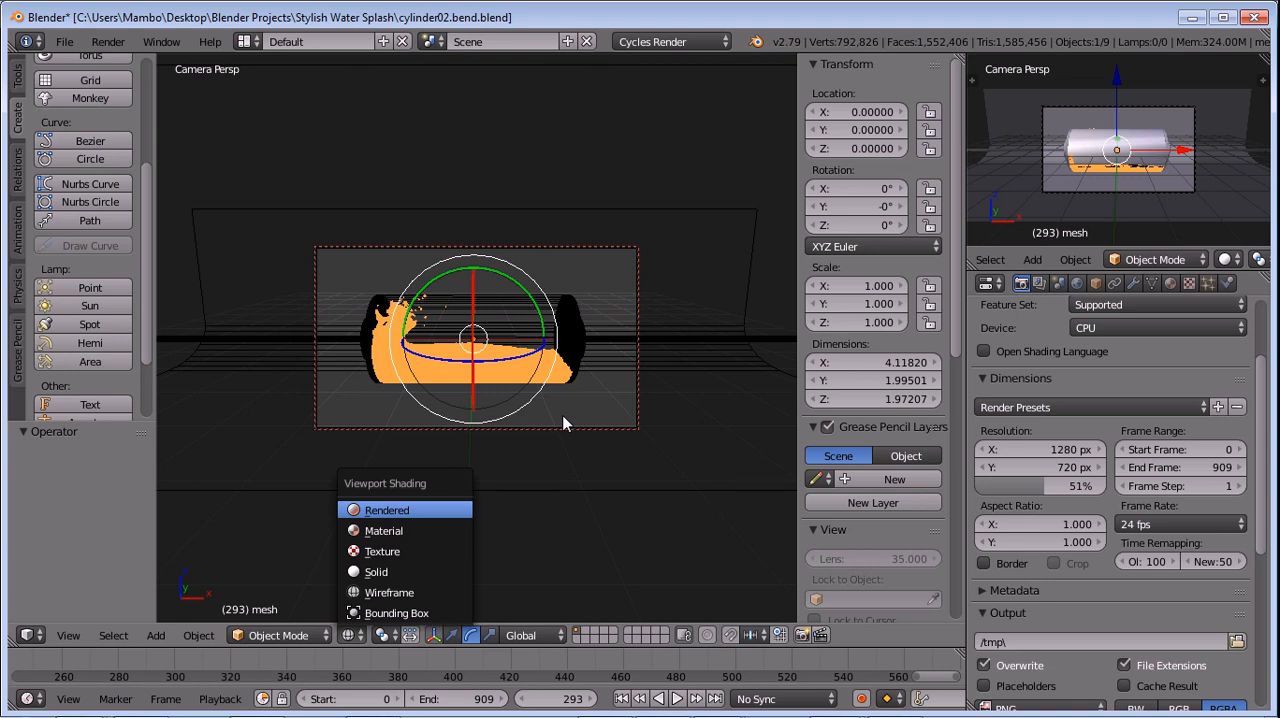
click(386, 510)
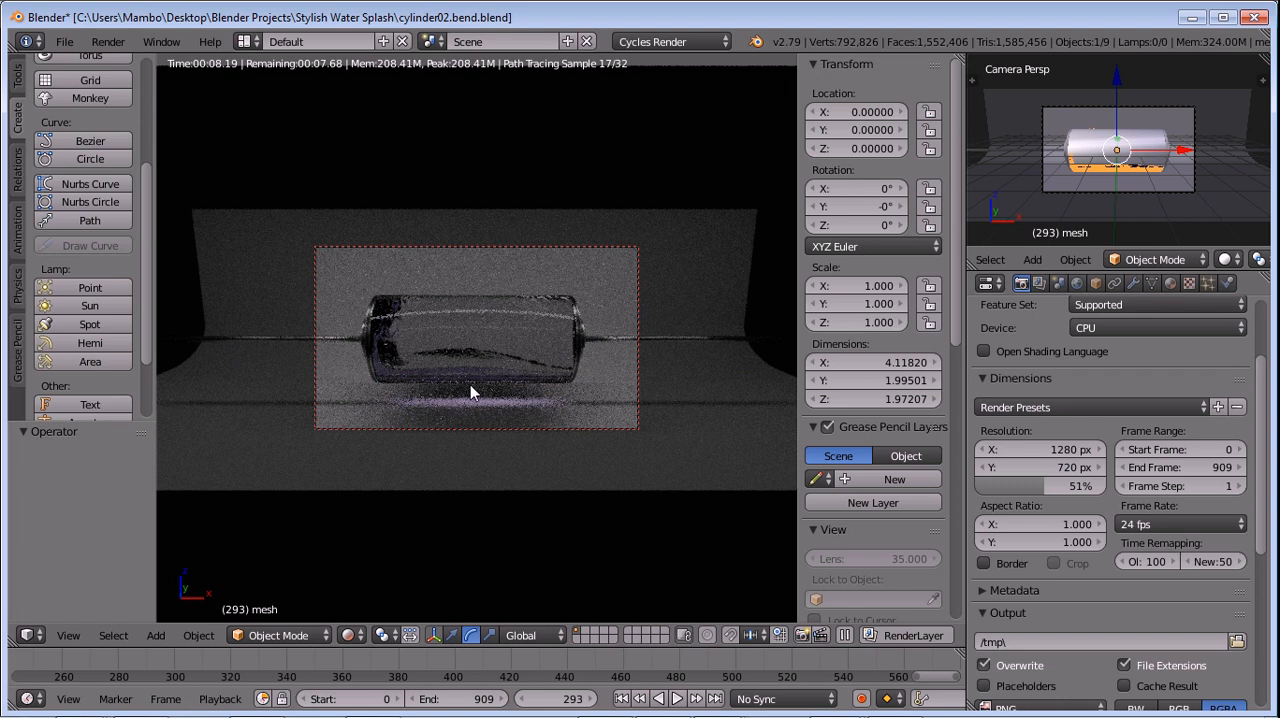
mouse_move(417, 382)
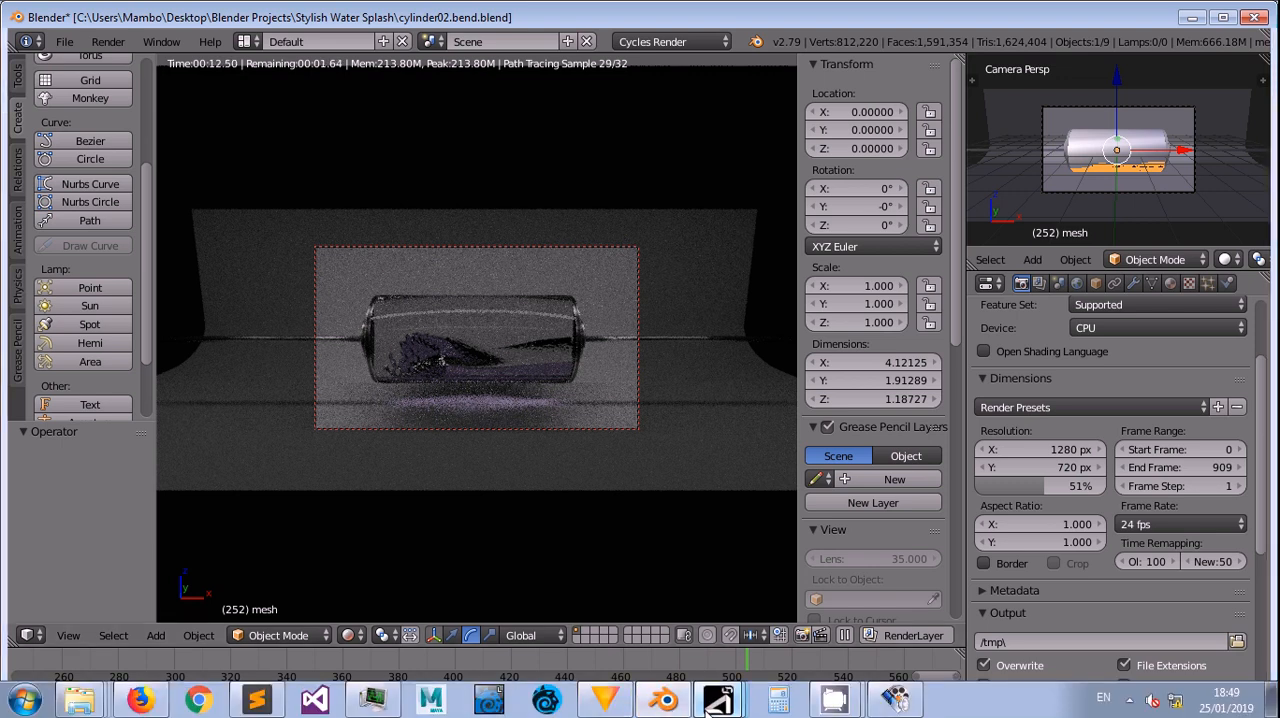
click(718, 698)
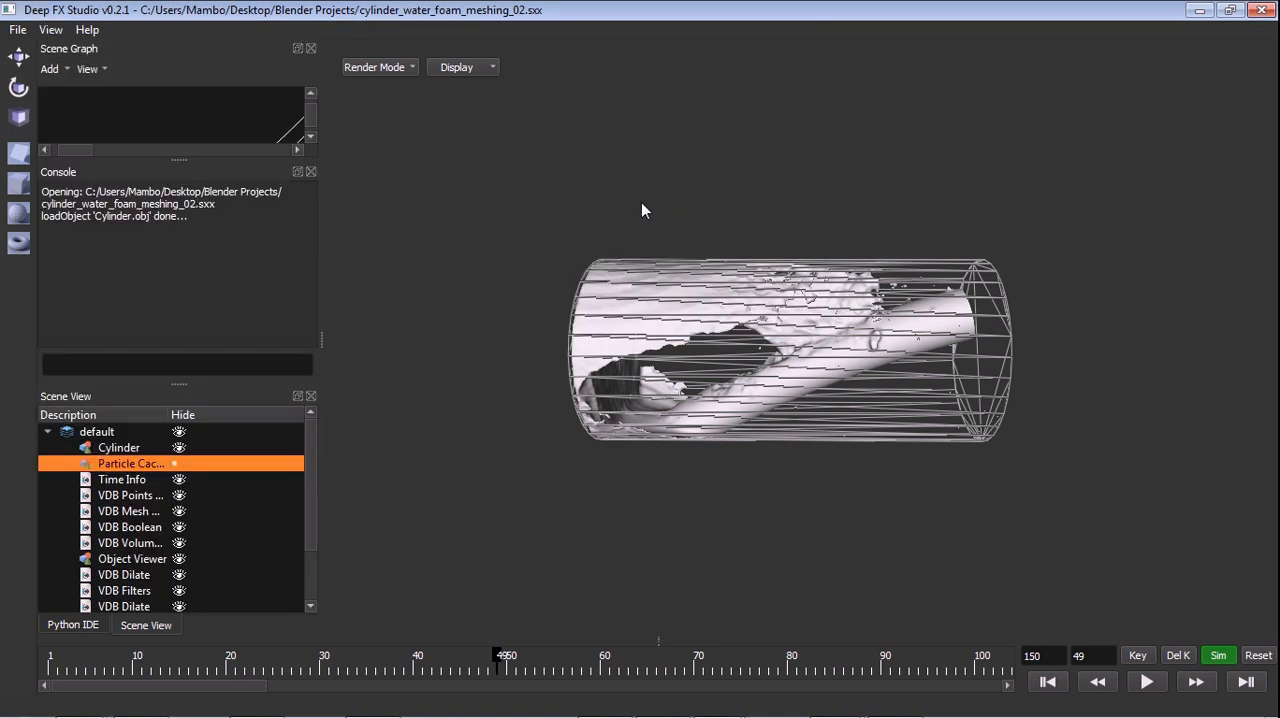
mouse_move(282, 84)
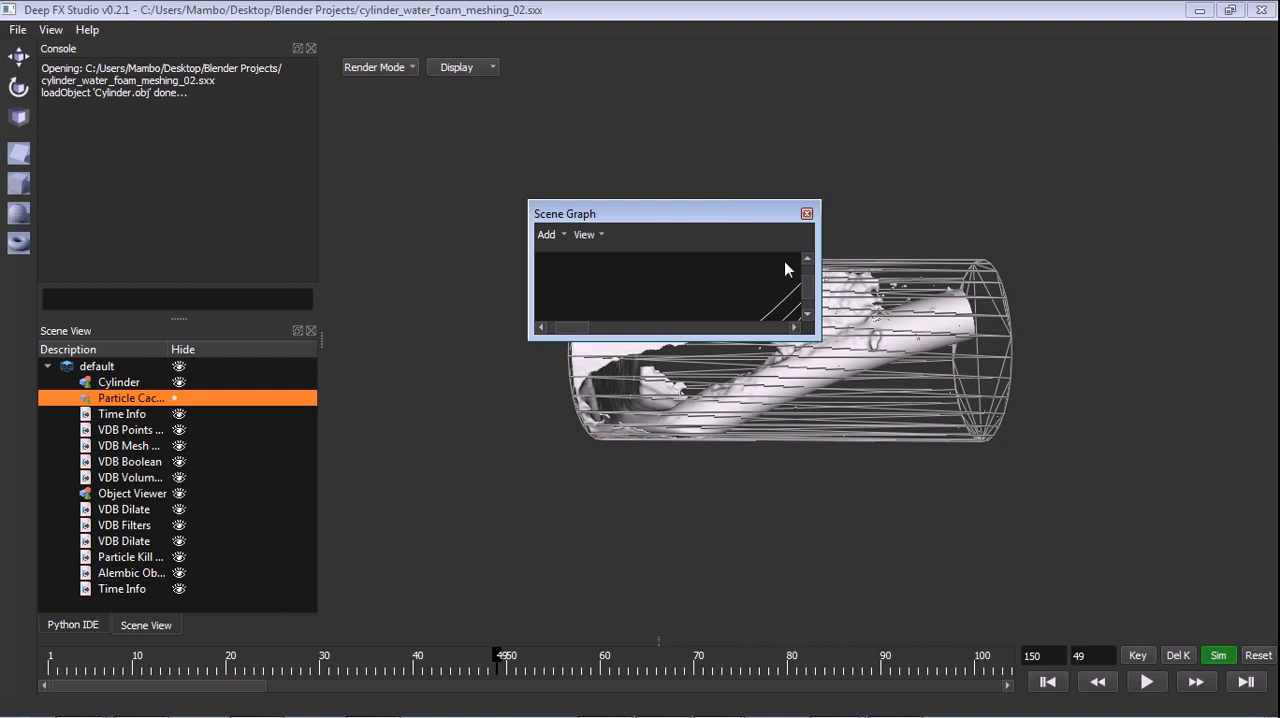
- Drag the Scene Graph window larger to reveal the Particle Cache Loader and VDB nodes
drag(821, 340, 1205, 665)
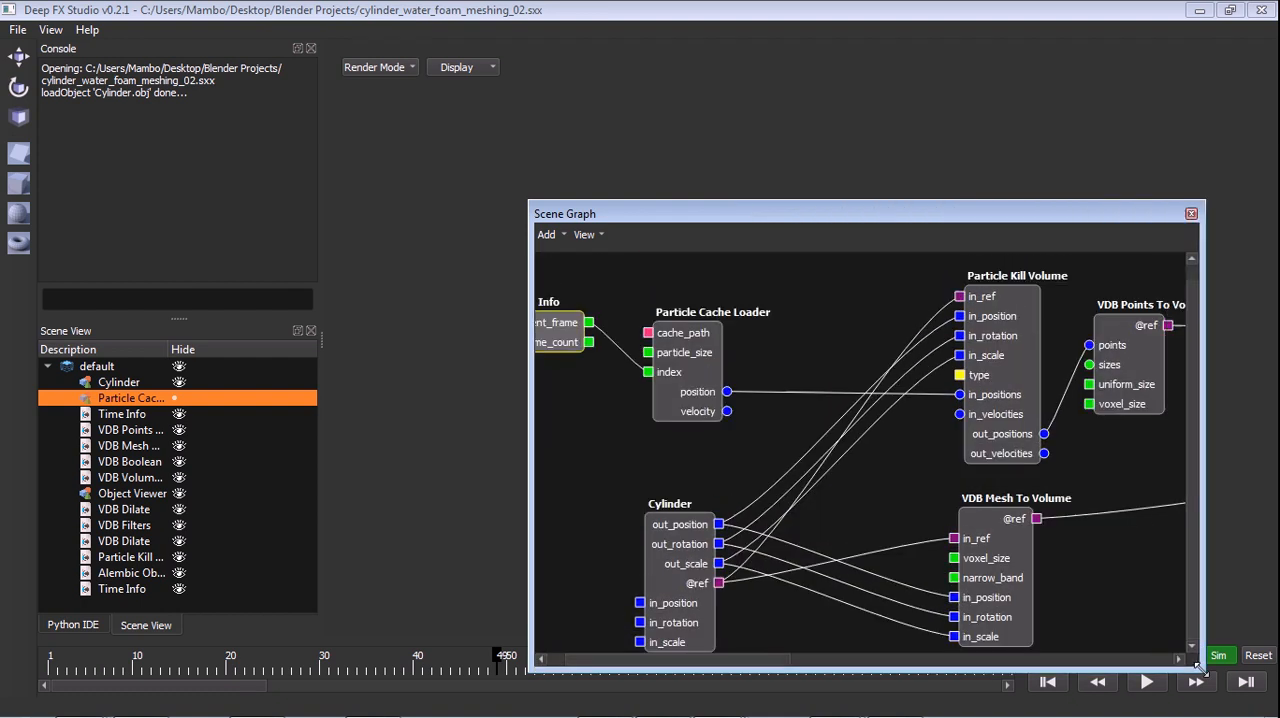